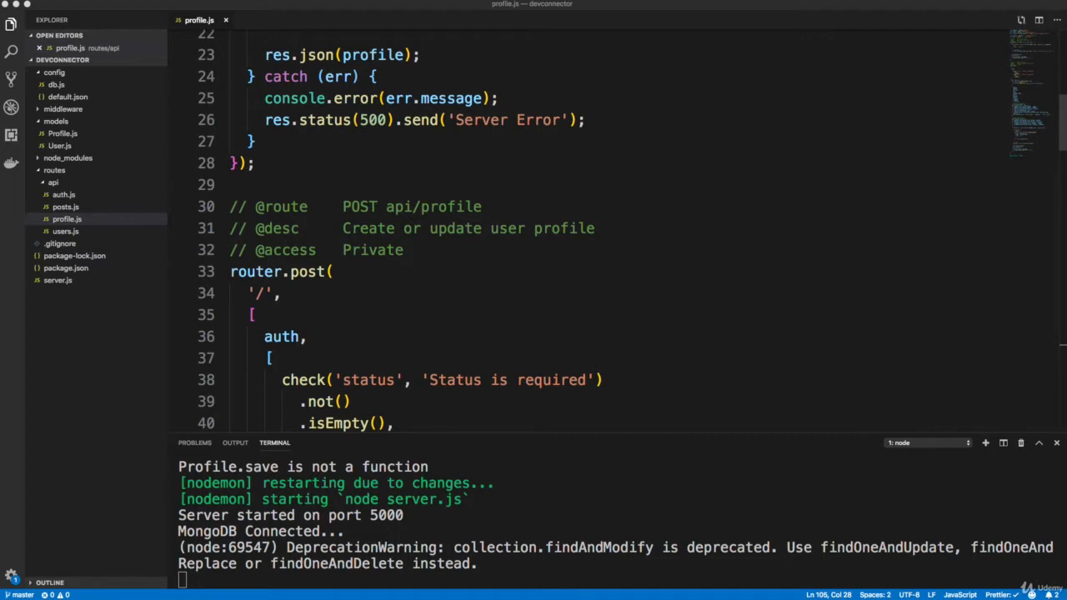
pyautogui.moveTo(270, 543)
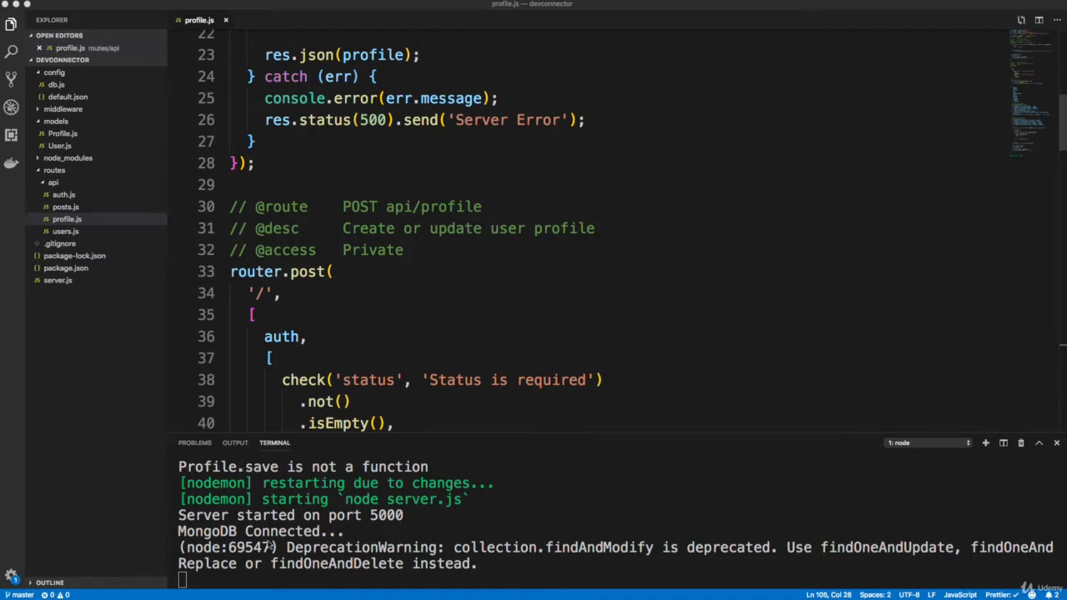
pyautogui.moveTo(530, 564)
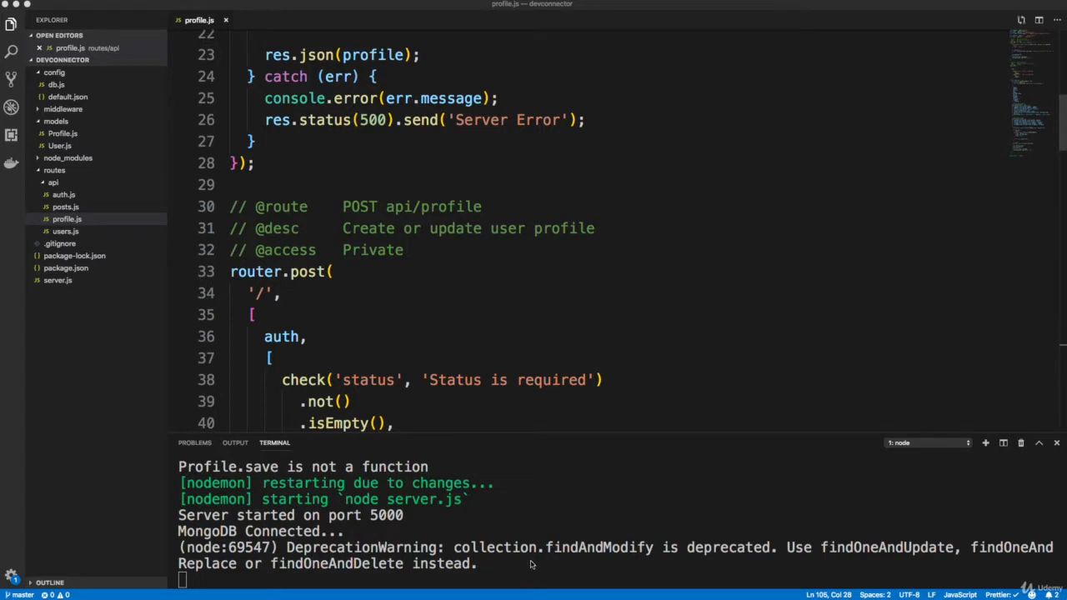
pyautogui.moveTo(602, 558)
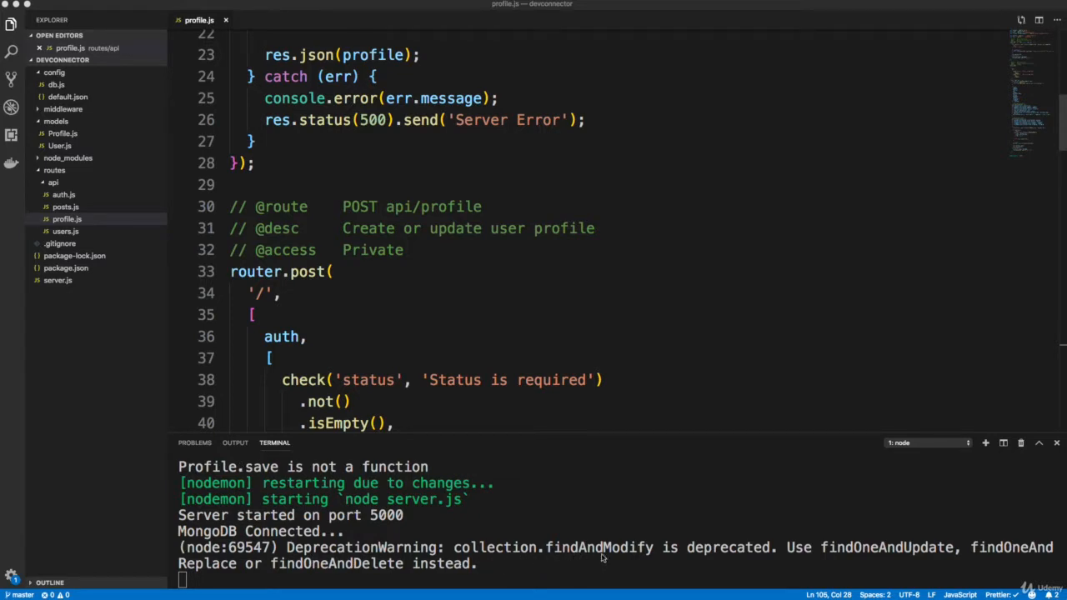
pyautogui.moveTo(824, 554)
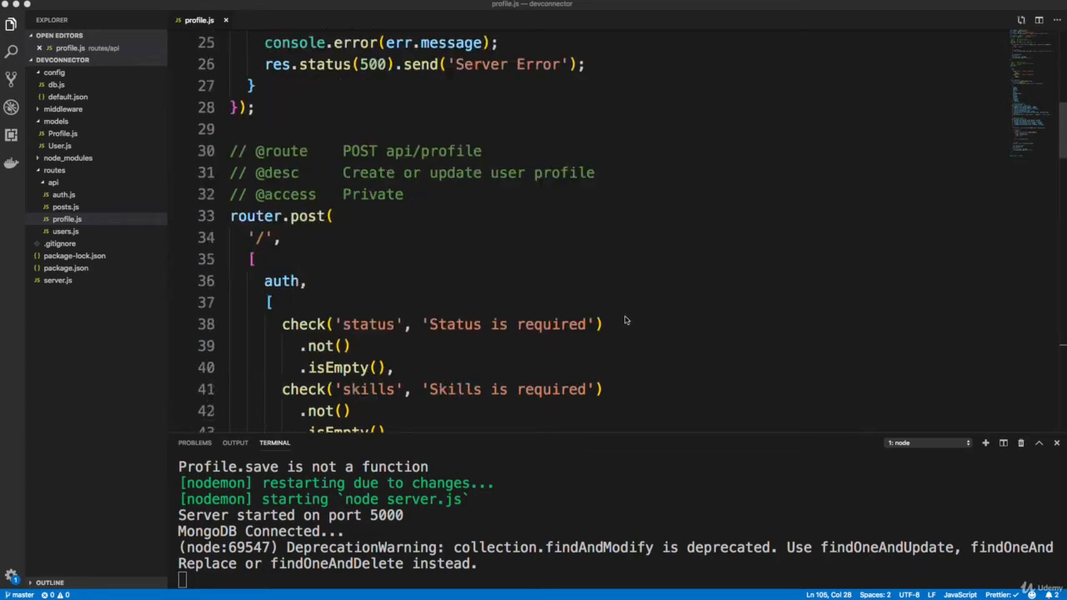
# - Review the mongoose deprecation warning and the useNewUrlParser, useCreateIndex, useFindAndModify option names
pyautogui.scroll(-3)
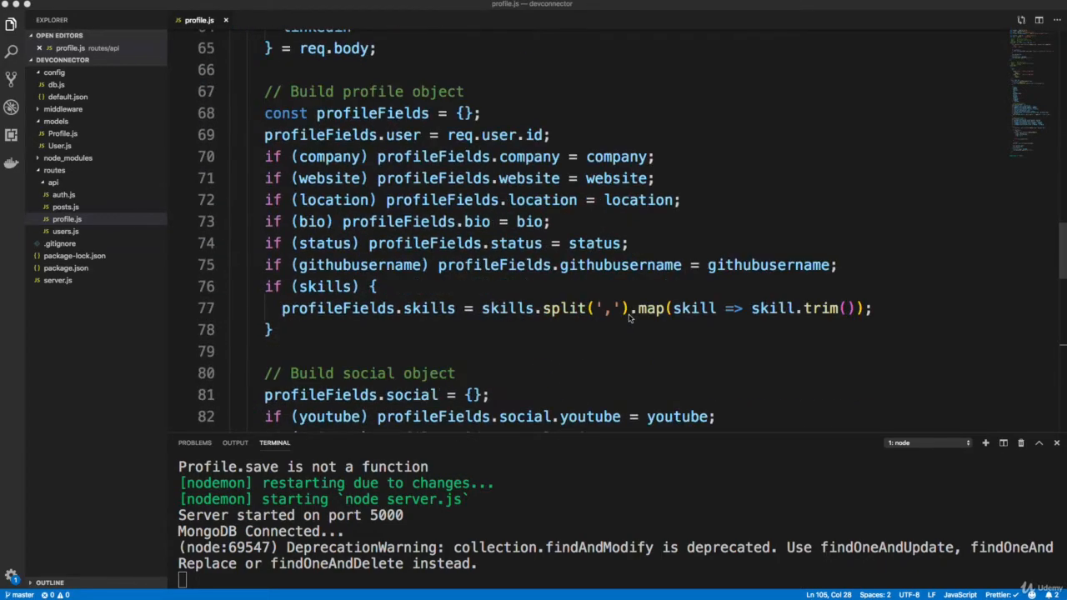
pyautogui.scroll(-3)
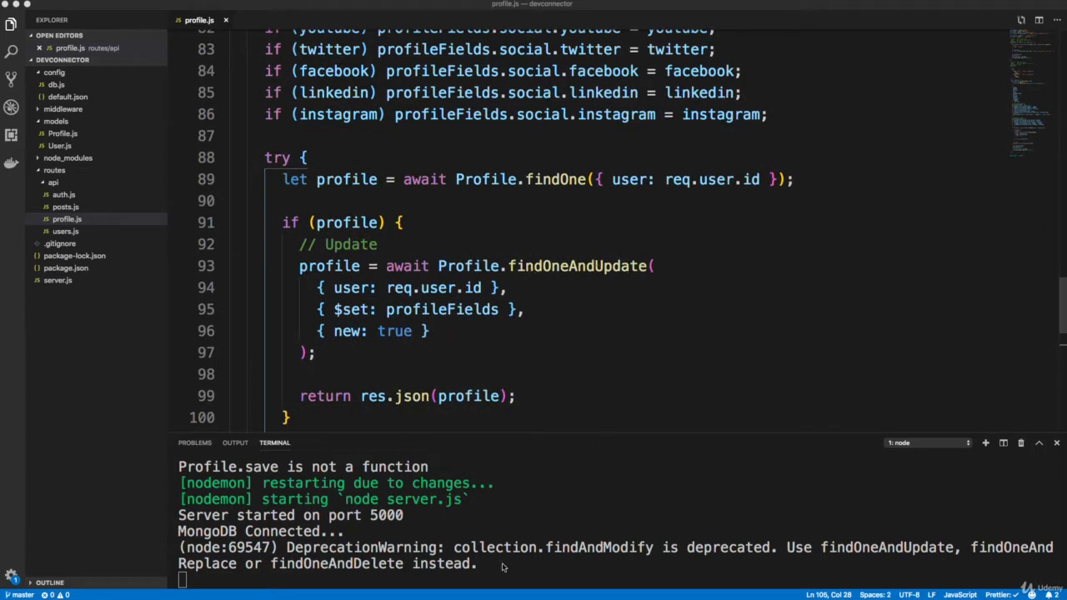
pyautogui.moveTo(574, 585)
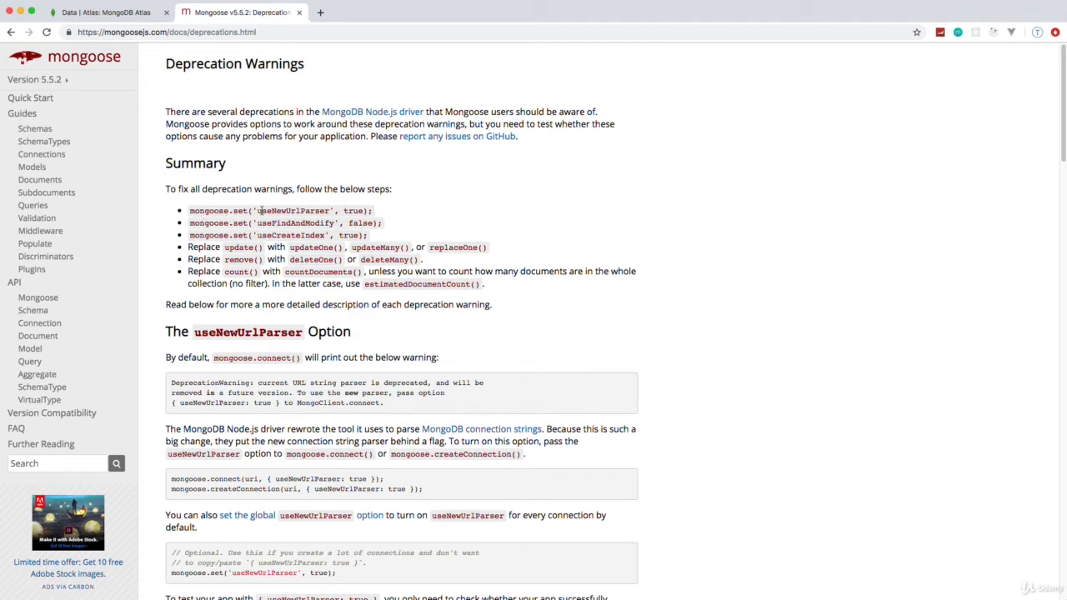
pyautogui.doubleClick(293, 211)
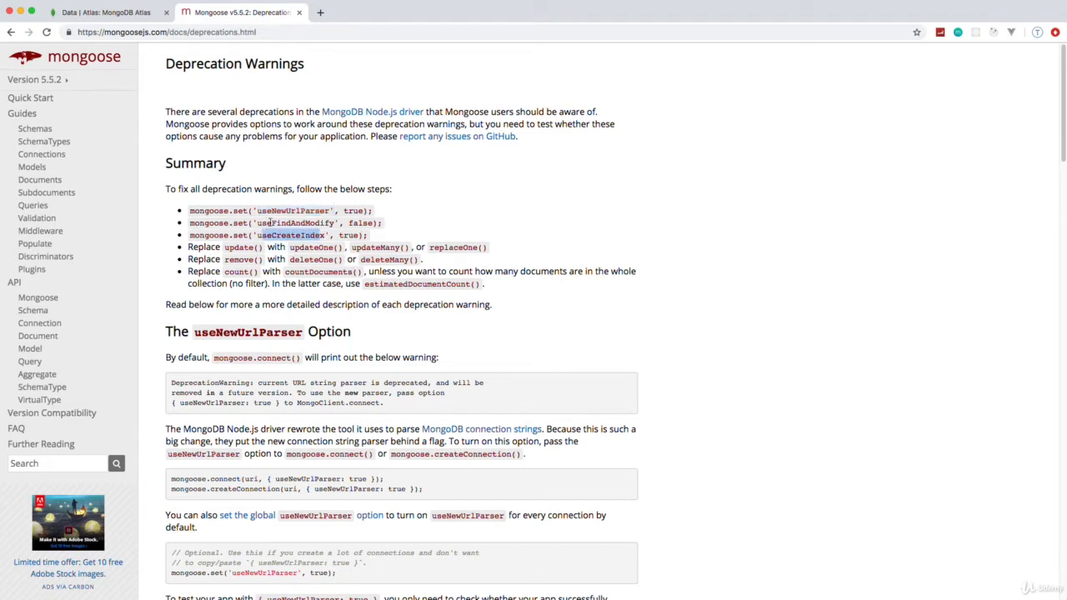
pyautogui.doubleClick(300, 224)
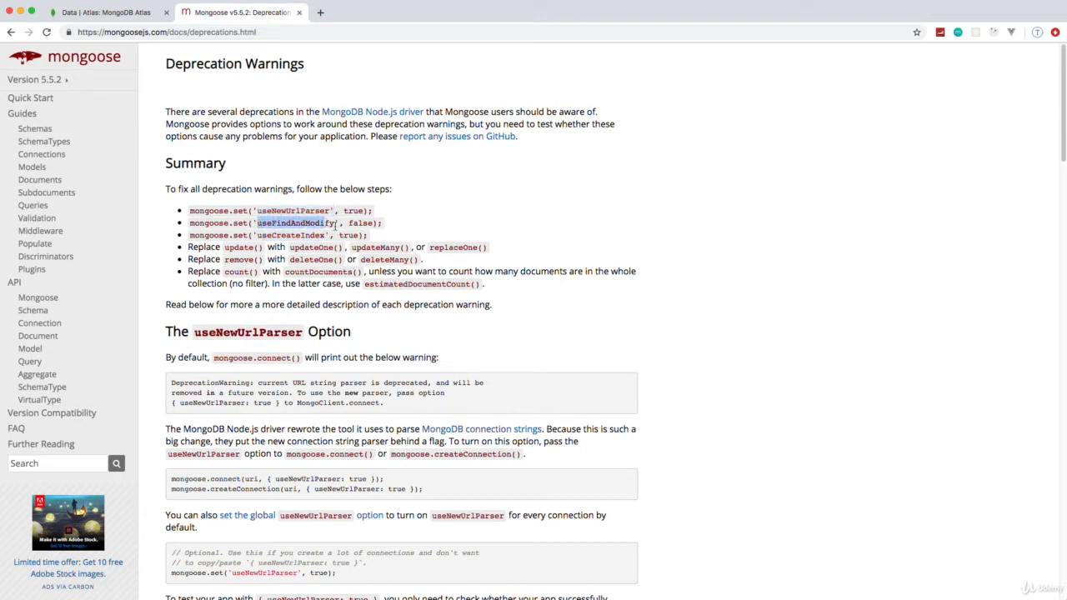
pyautogui.doubleClick(293, 223)
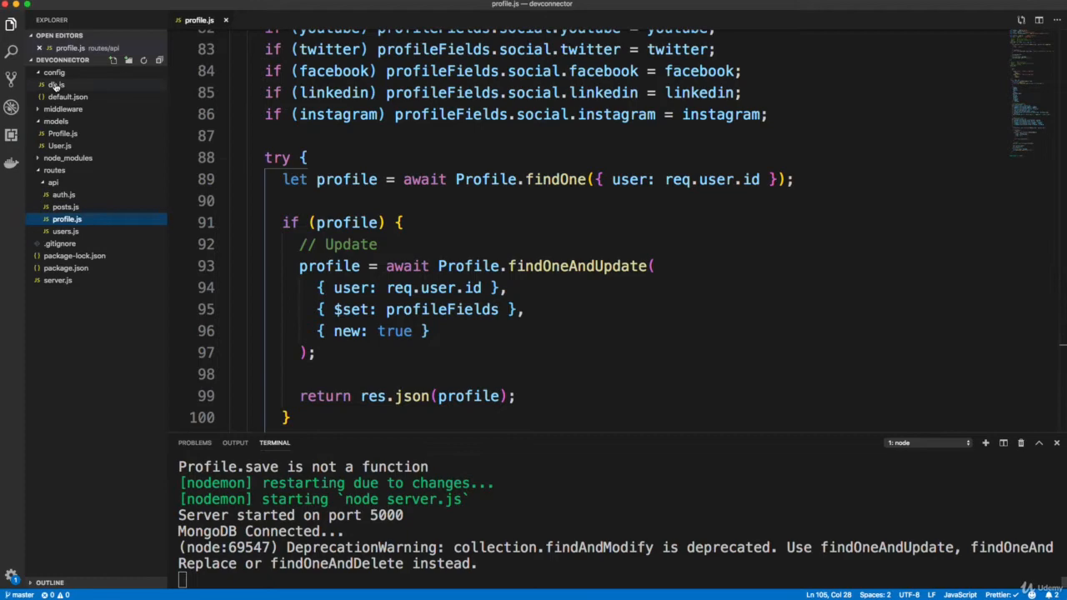
# - Add useFindAndModify: false to mongoose.connect in config/db.js and return to profile.js
pyautogui.click(56, 97)
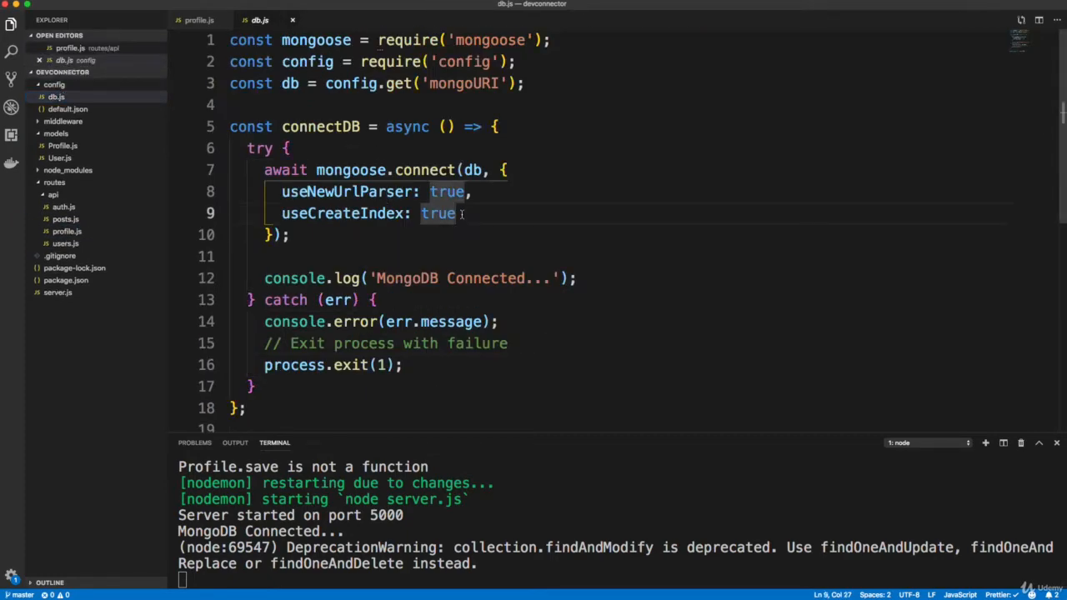
pyautogui.write('useFindAndModify:')
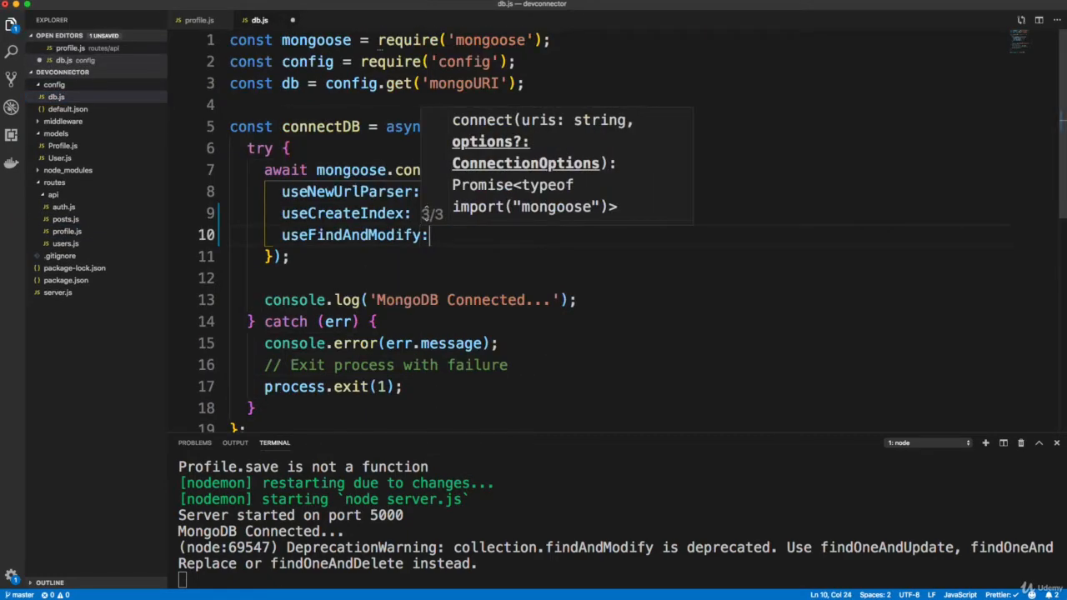
pyautogui.write('false')
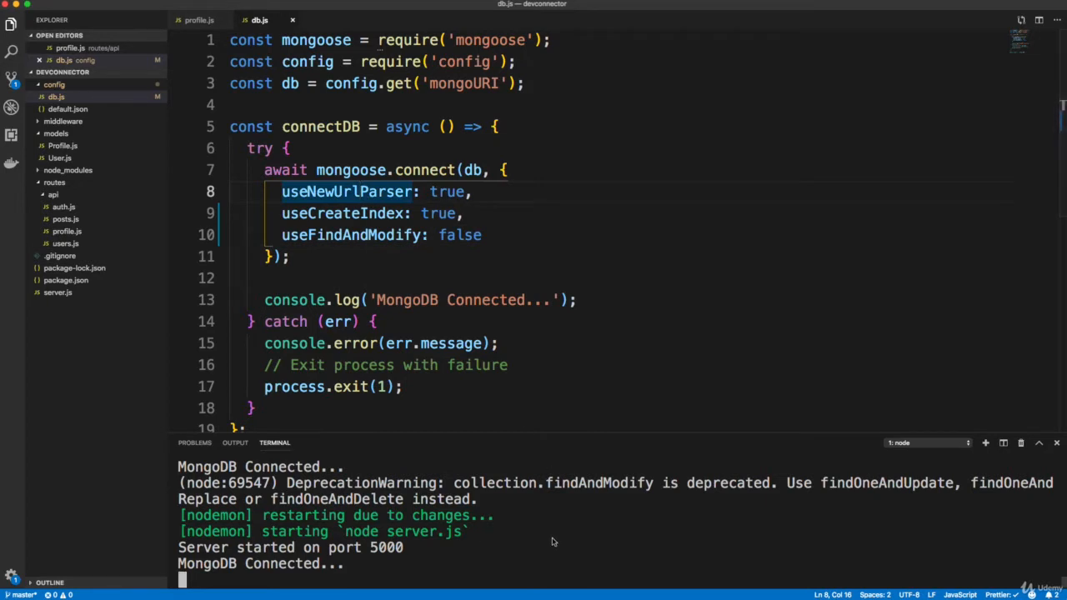
pyautogui.click(200, 20)
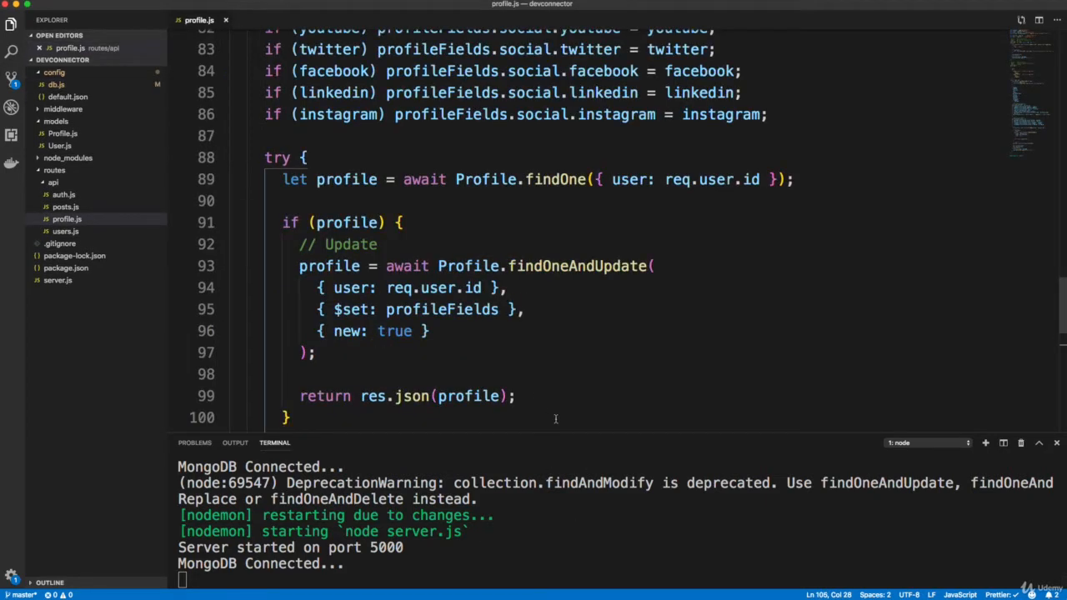
pyautogui.moveTo(577, 368)
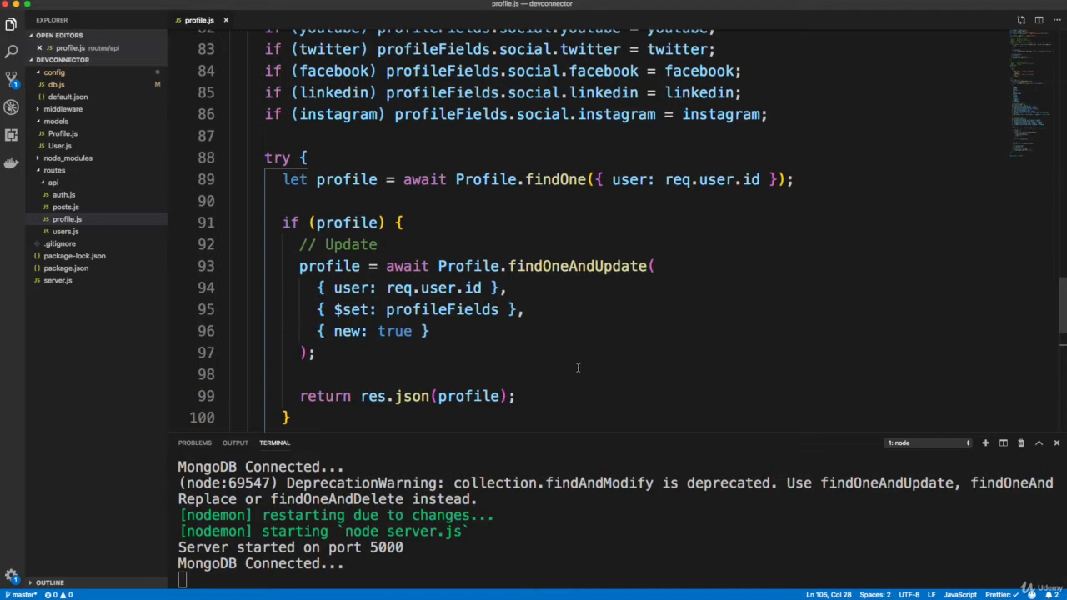
# - Paste the POST route comment block above module.exports and change it to GET api/profile
pyautogui.scroll(-3)
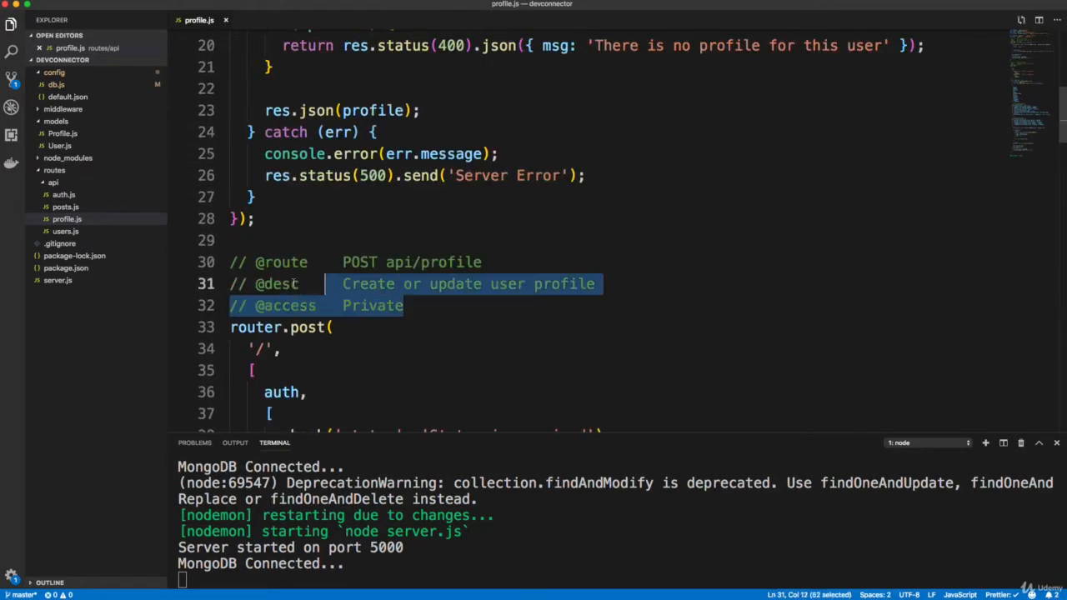
pyautogui.scroll(-3)
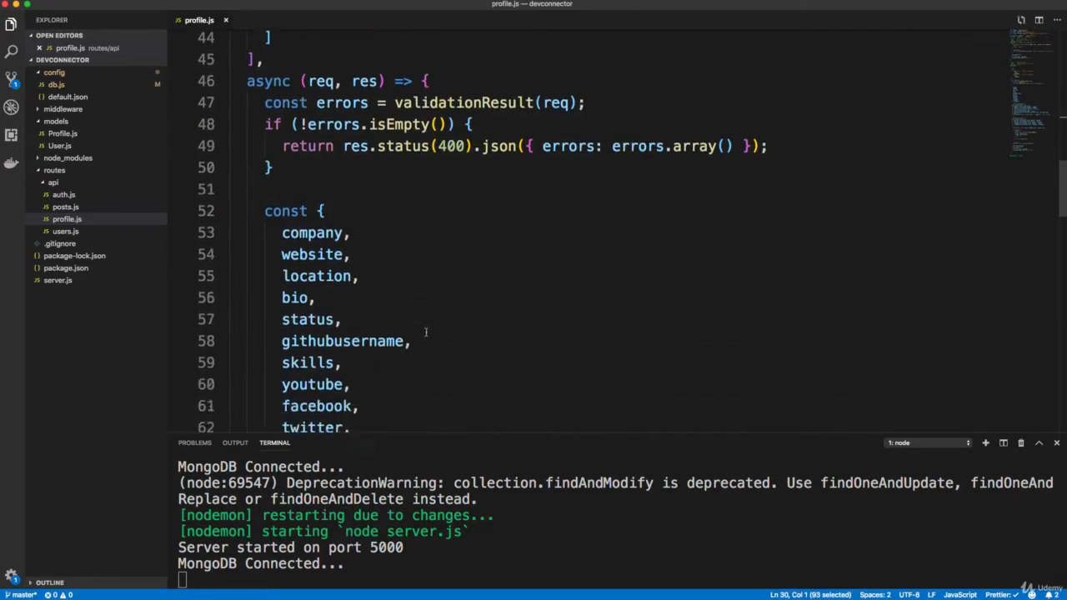
pyautogui.scroll(-3)
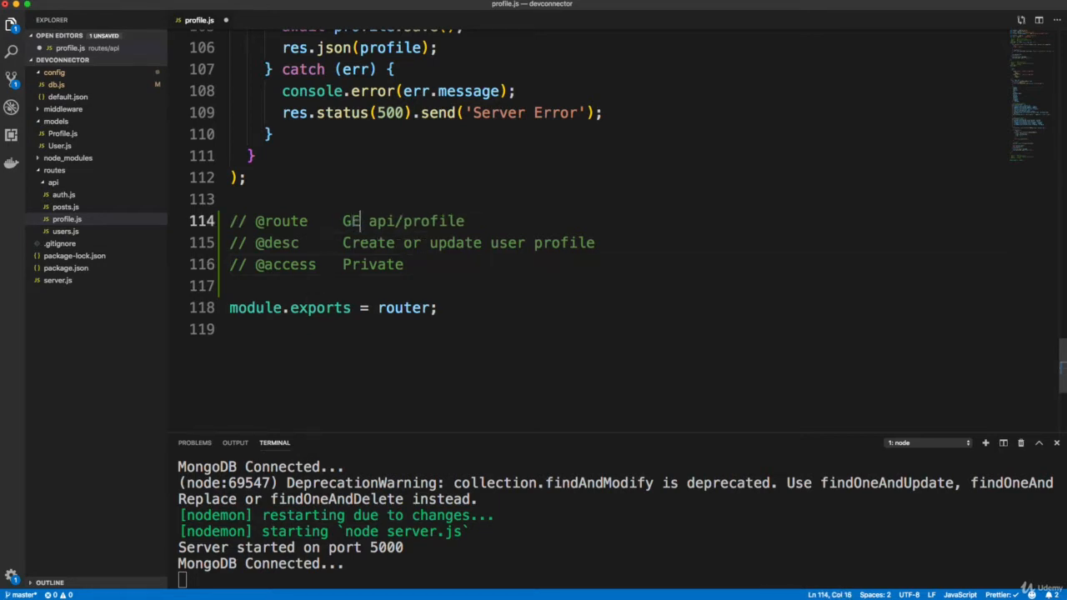
pyautogui.write('T')
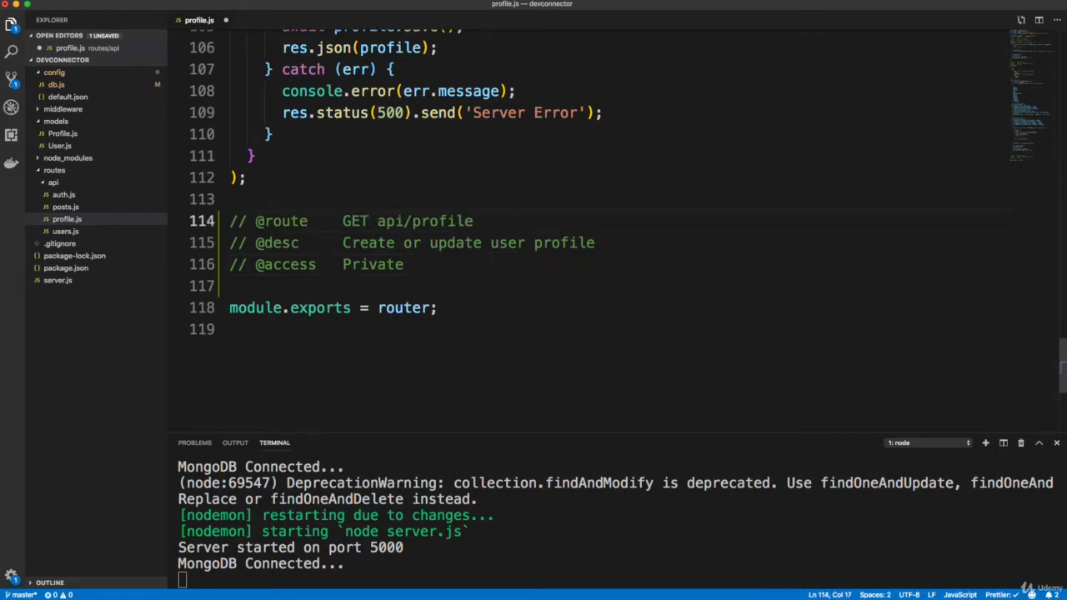
# - Set the comment's description to 'Get all profiles' and access to Public
pyautogui.moveTo(342, 243); pyautogui.dragTo(594, 244)
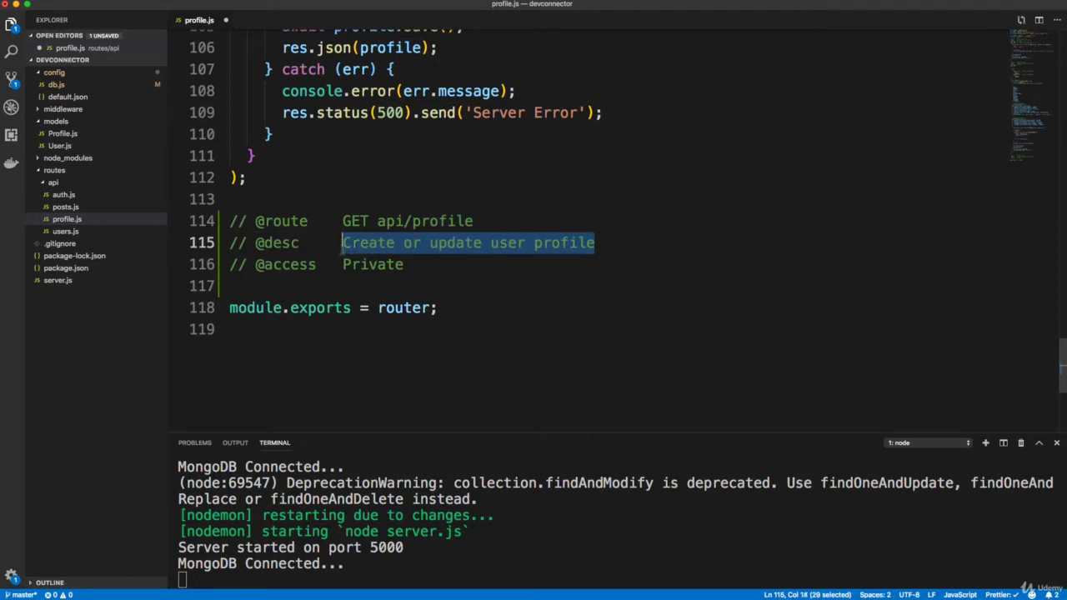
pyautogui.write('Get all p')
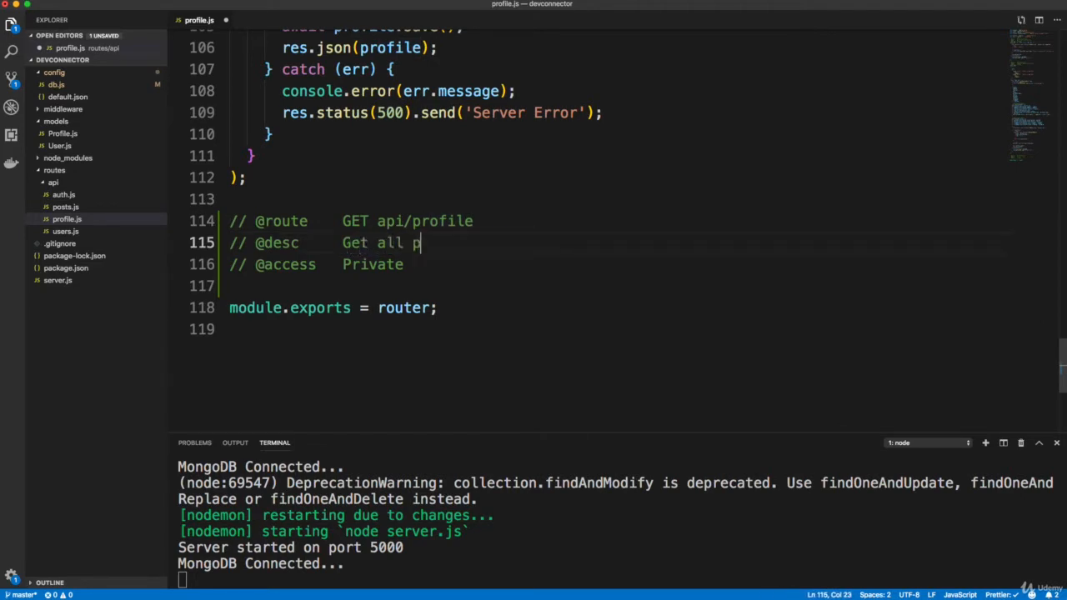
pyautogui.write('rofiles')
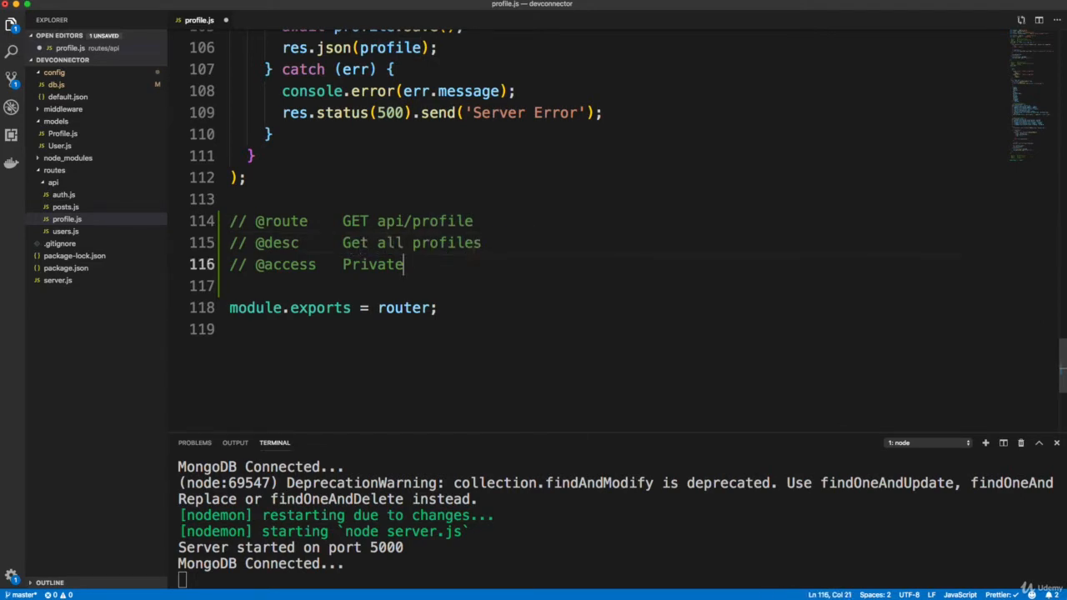
pyautogui.write('Public')
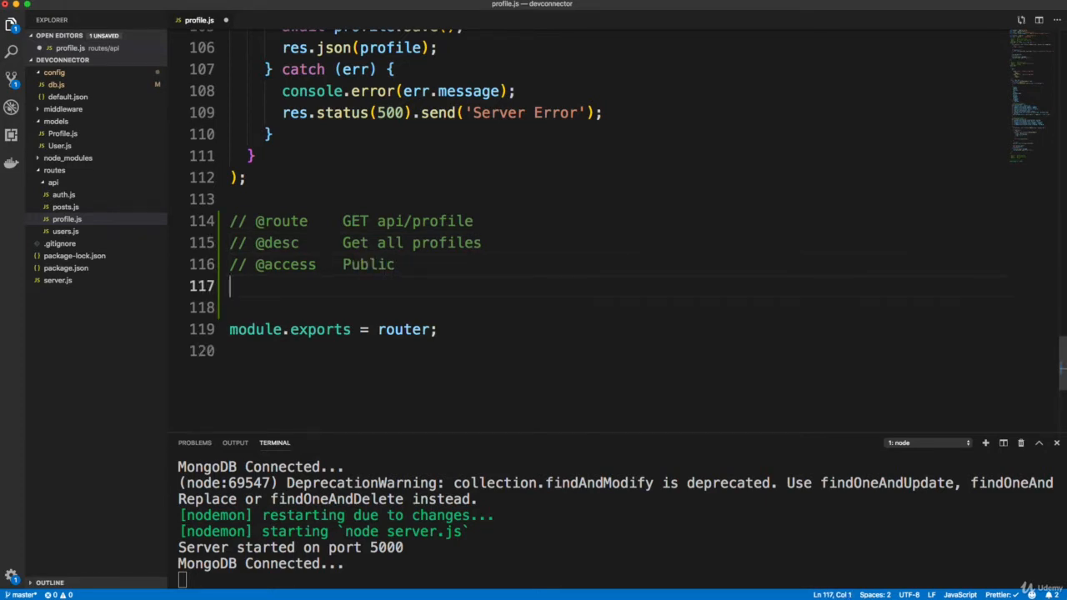
# - Write router.get('/', async (req, res) => { }) with the start of a try block inside
pyautogui.write('router.')
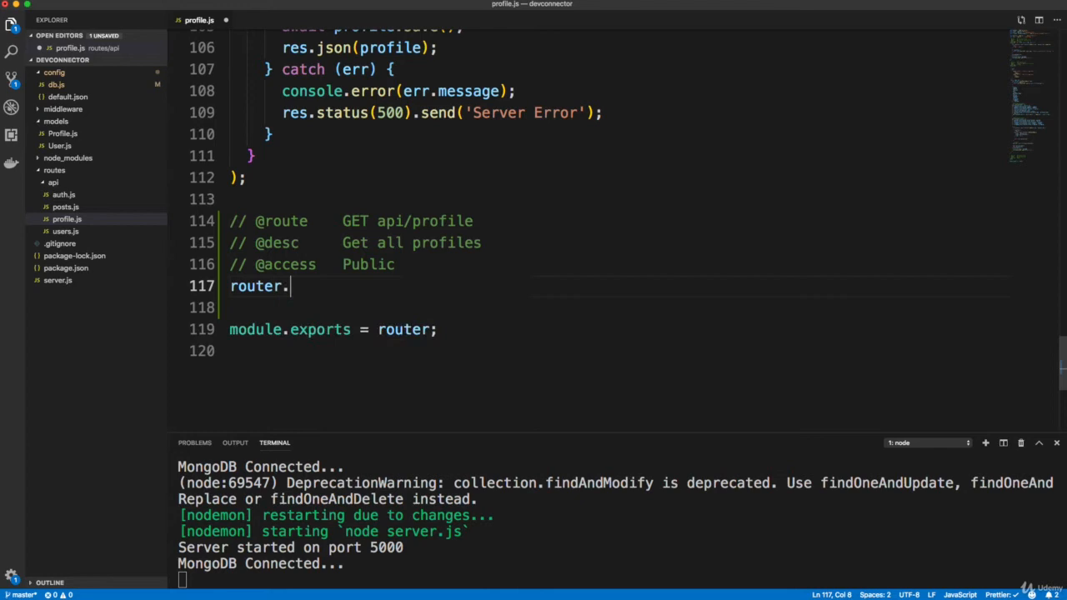
pyautogui.write('get()')
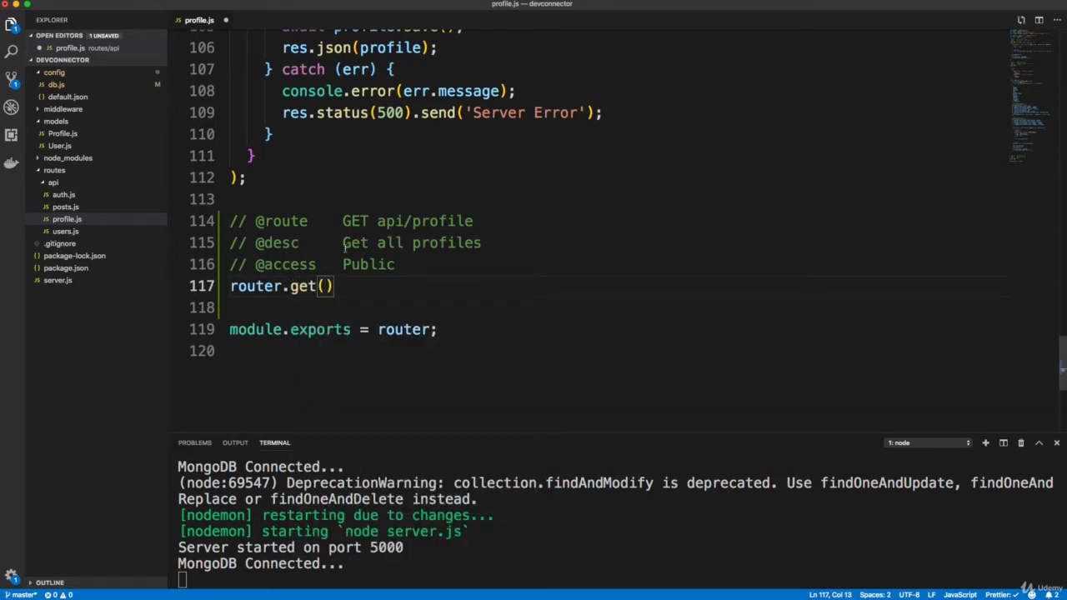
pyautogui.write("'/',")
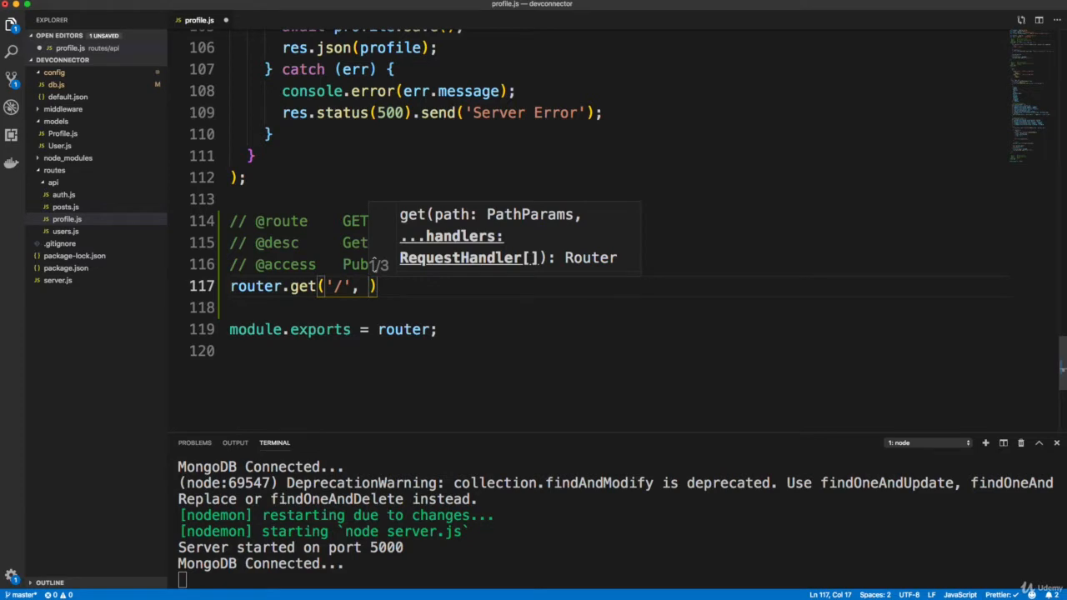
pyautogui.write('()')
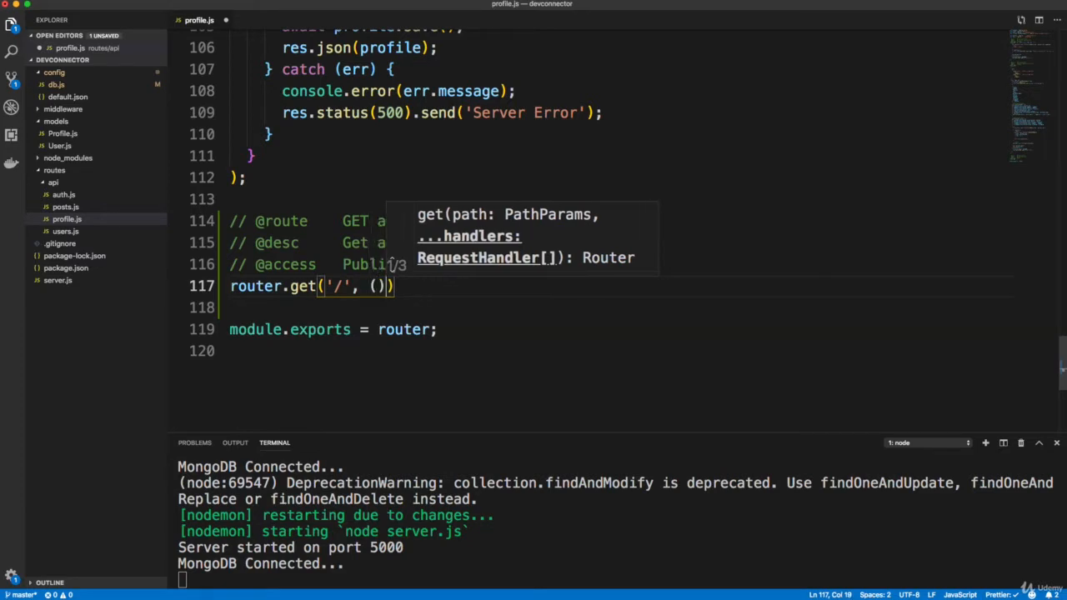
pyautogui.write('req, res')
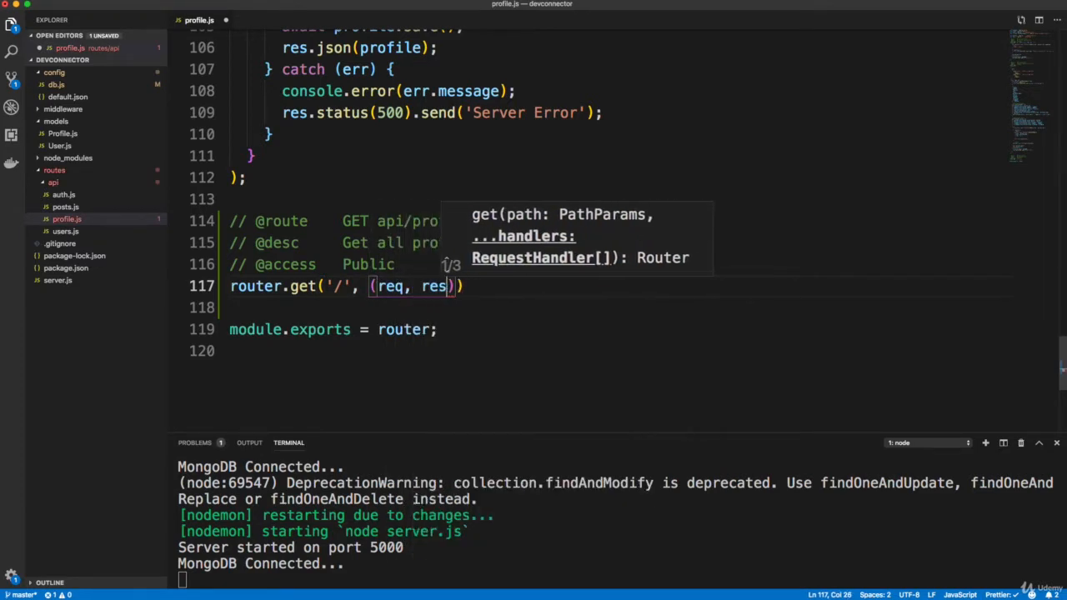
pyautogui.write('=>')
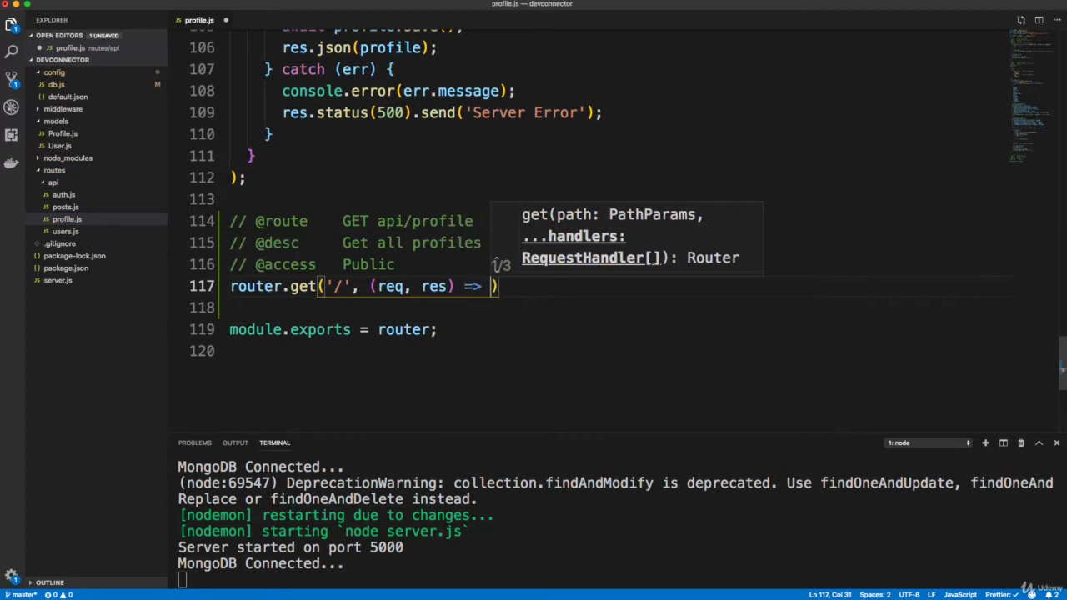
pyautogui.write('{')
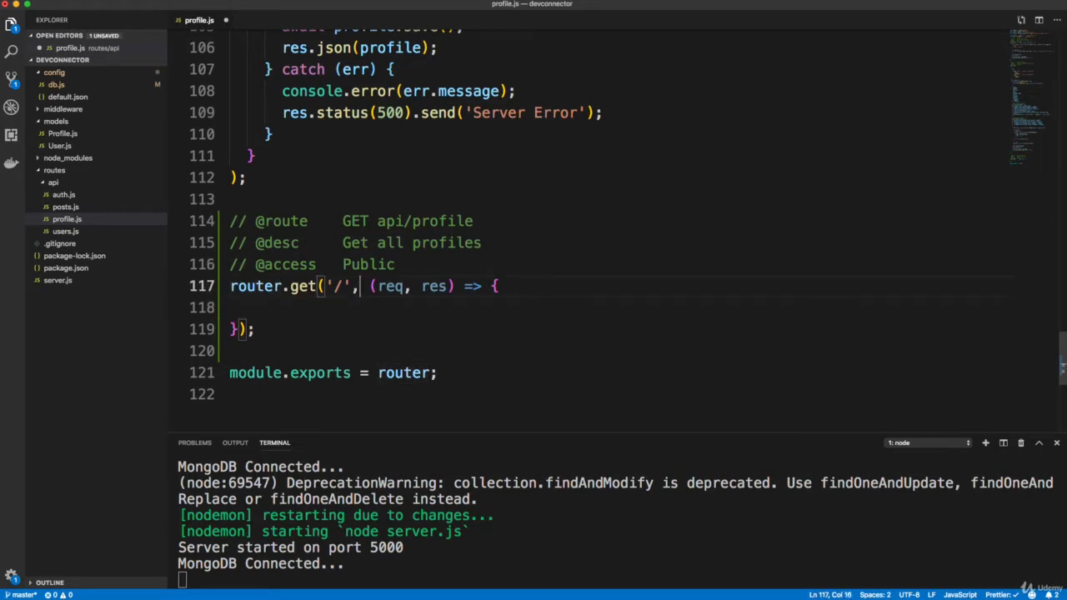
pyautogui.write('async')
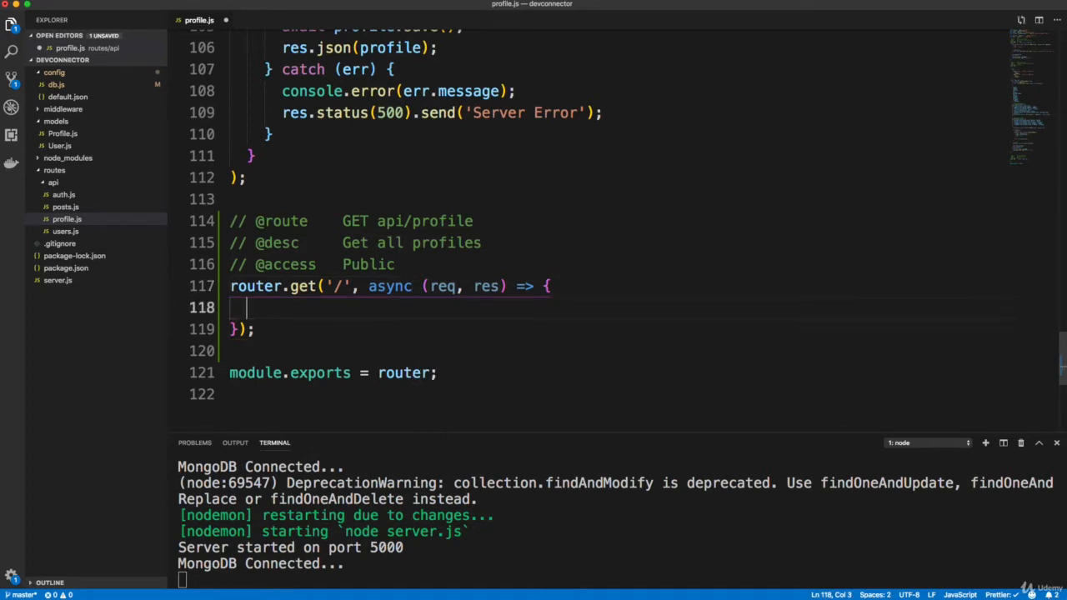
pyautogui.write('try')
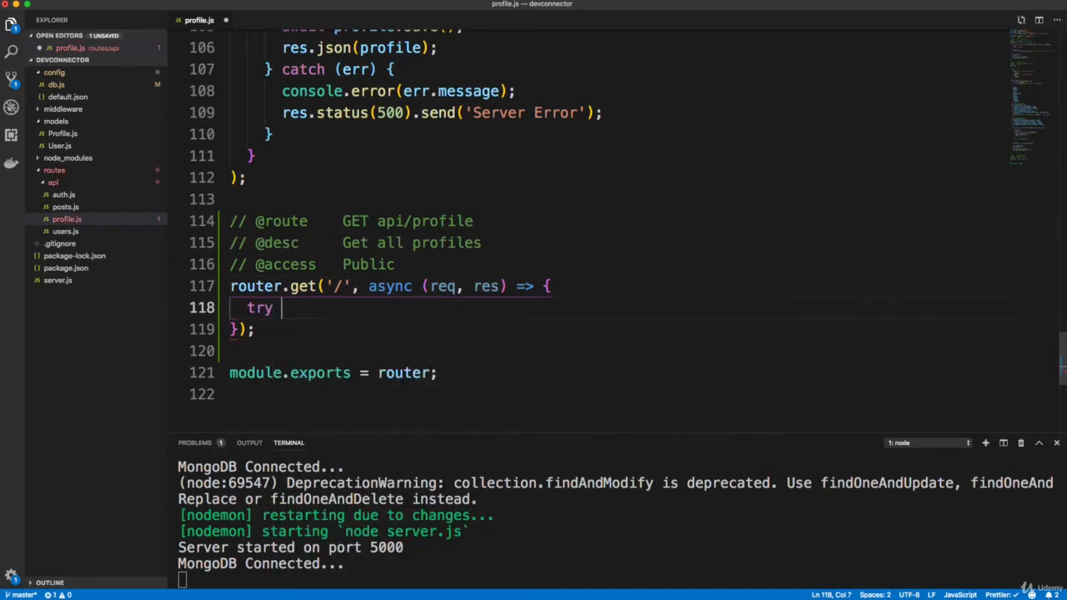
pyautogui.write('{')
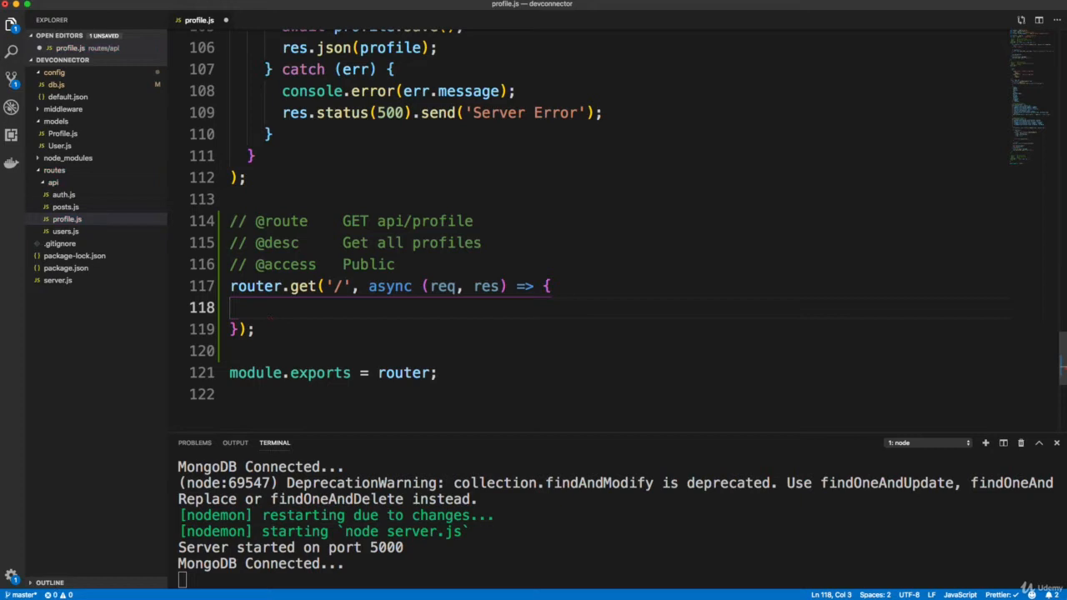
# - Insert a try/catch that logs err.message and responds 500 'Server Error'
pyautogui.write('try')
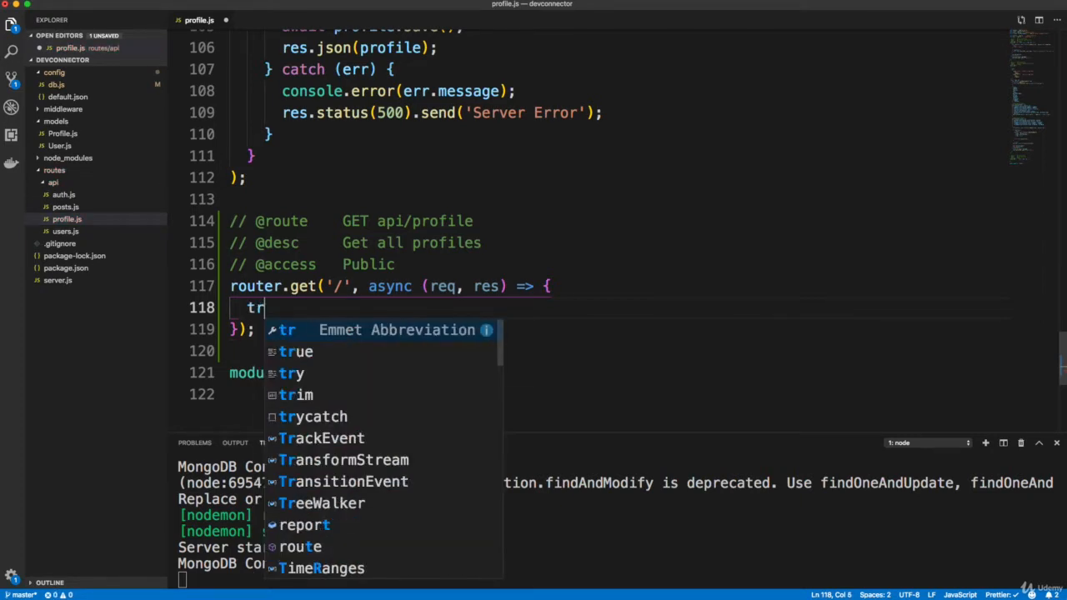
pyautogui.write('ycatch')
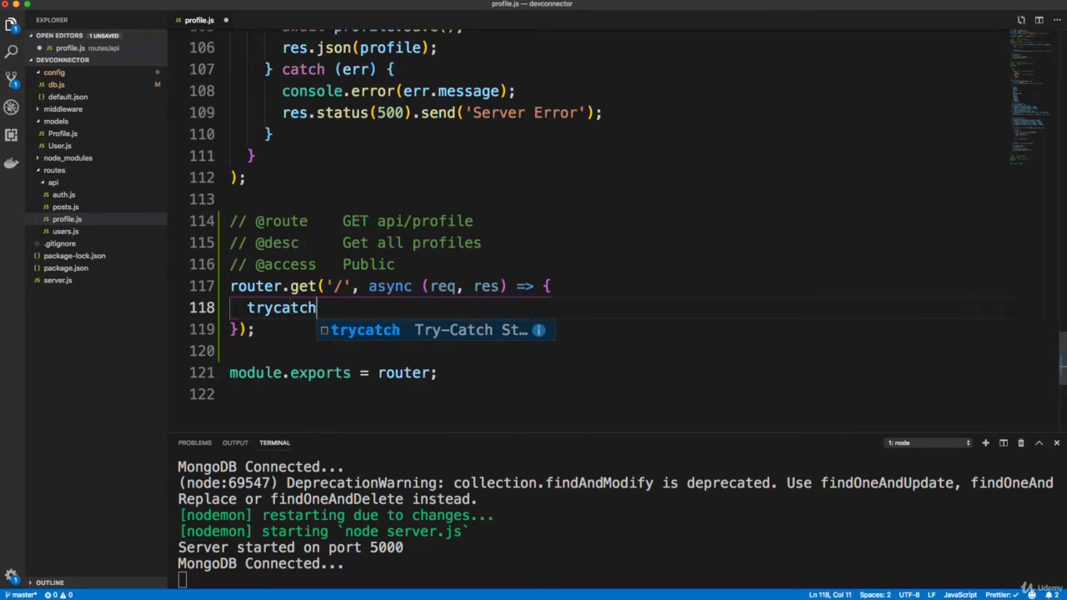
pyautogui.press('Tab')
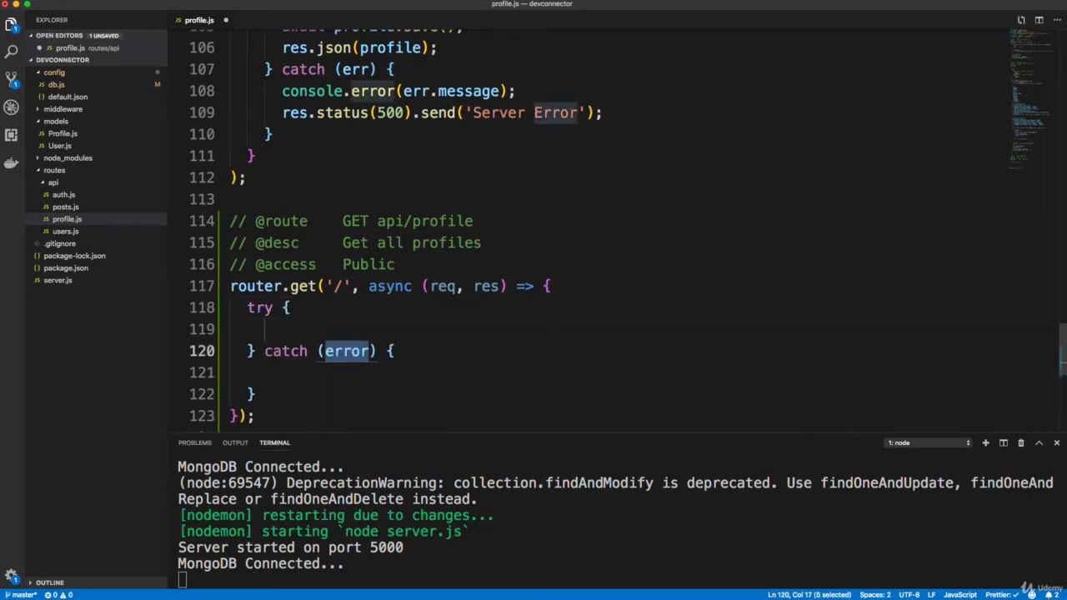
pyautogui.write('err')
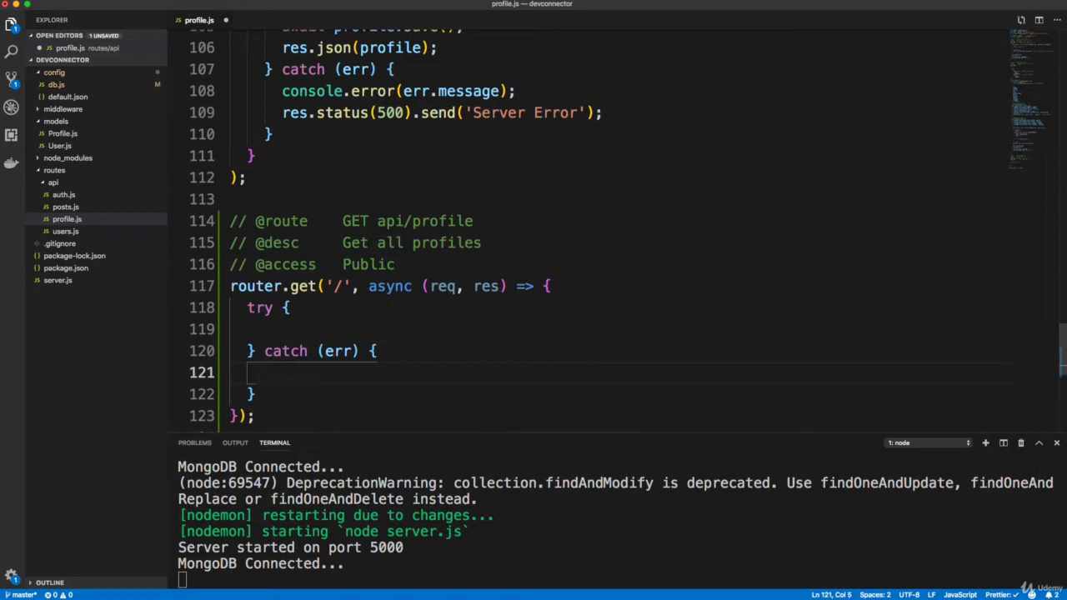
pyautogui.write('c')
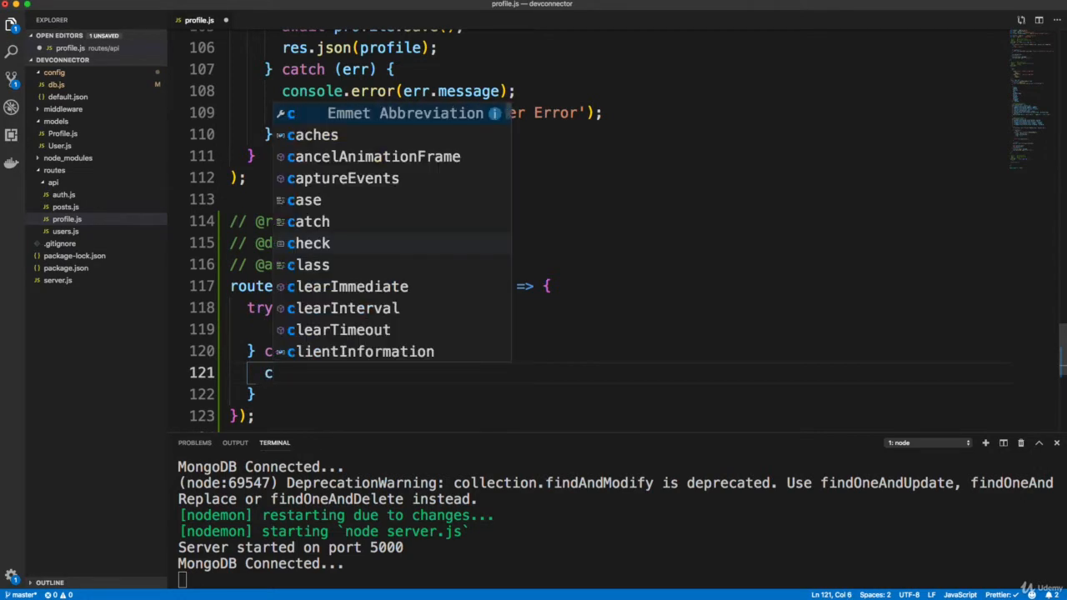
pyautogui.write('e.error(e);')
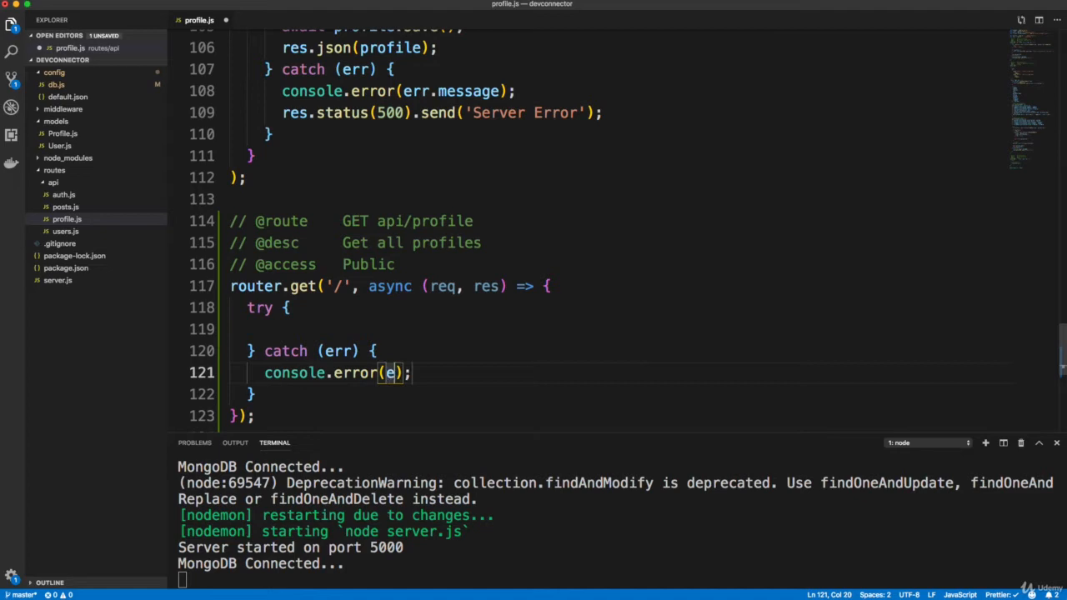
pyautogui.write('rr.message')
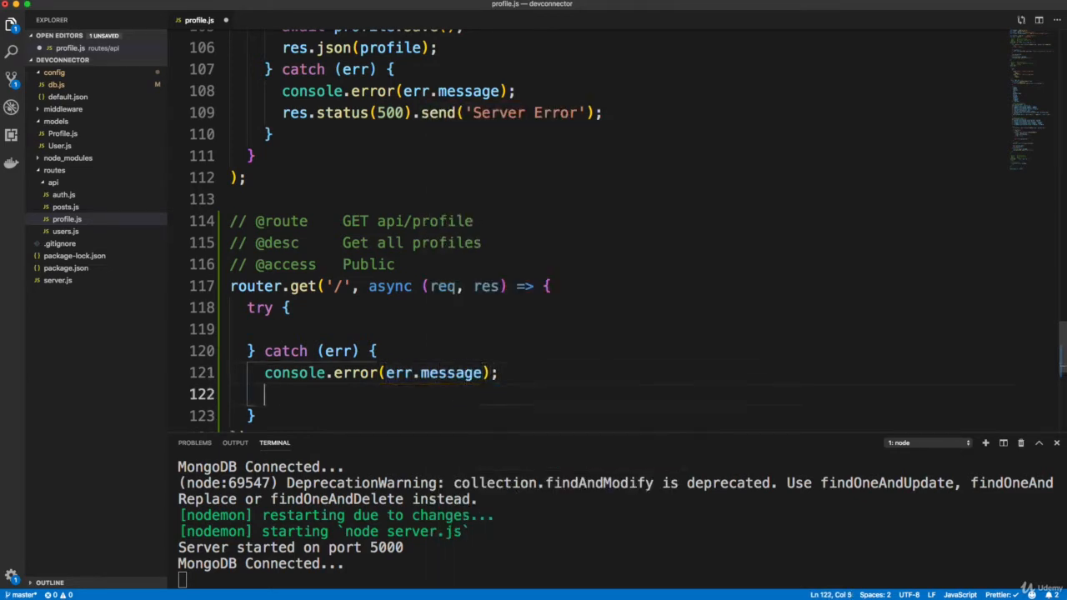
pyautogui.write("res.status(500).send('');")
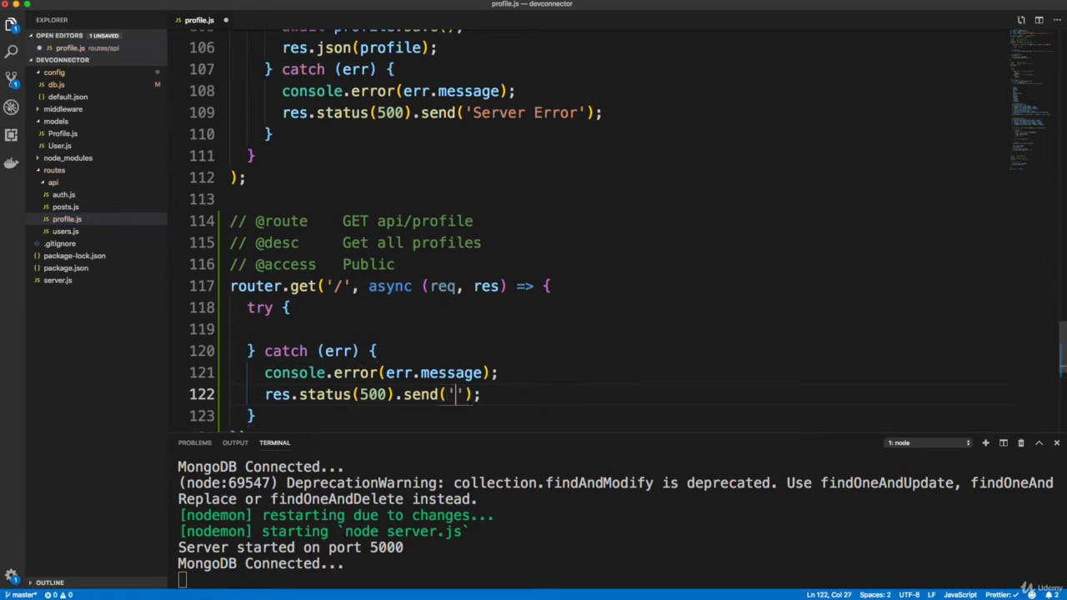
pyautogui.write('Server Error')
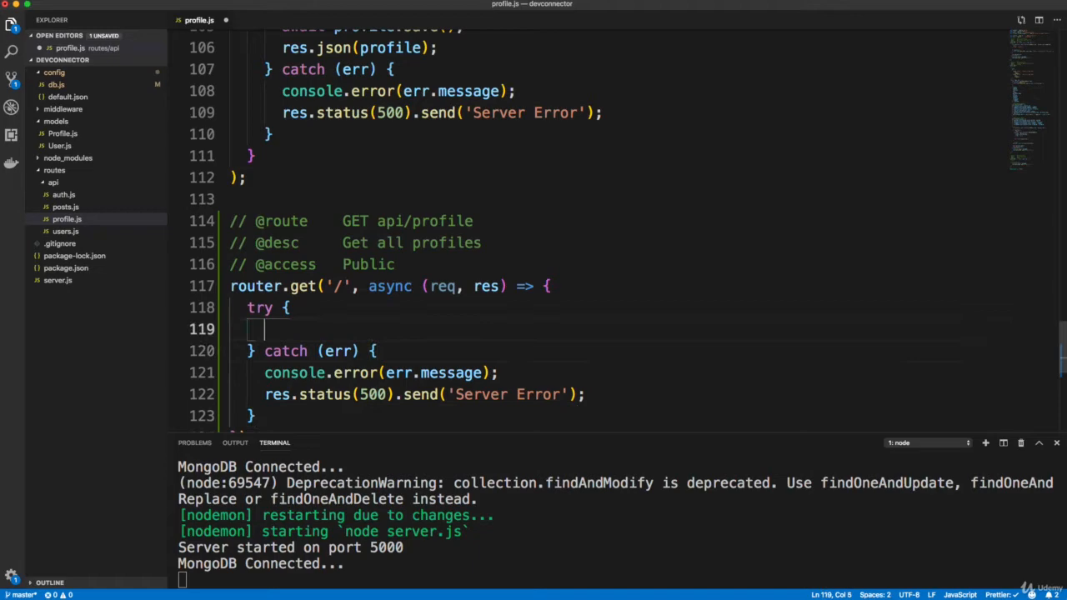
# - Fetch const profiles = await Profile.find().populate('user', ['name', 'avatar'])
pyautogui.write('const')
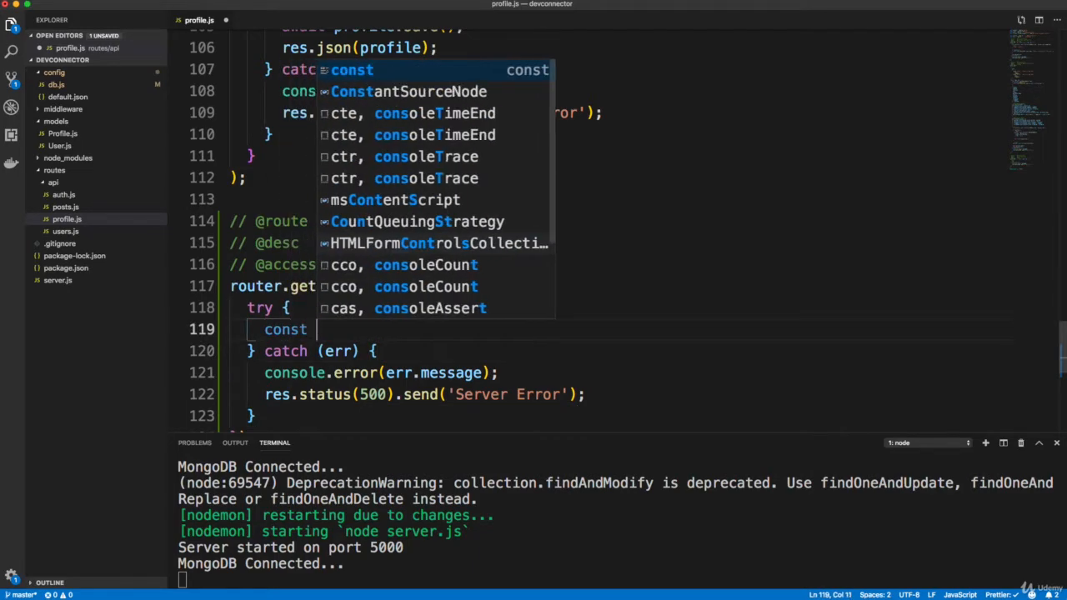
pyautogui.write('profiles =')
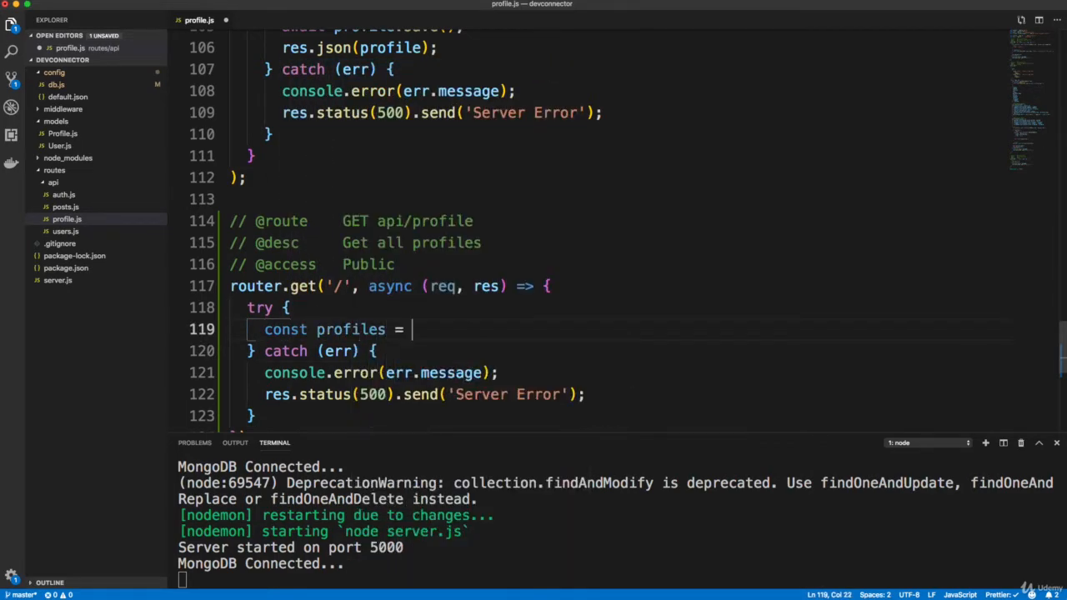
pyautogui.write('await')
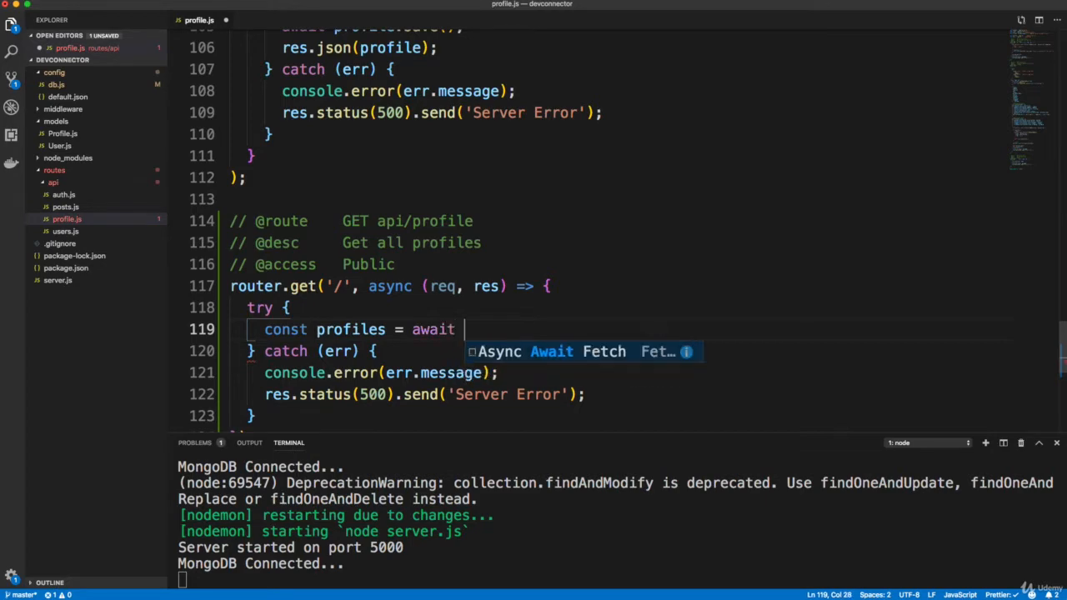
pyautogui.write('Profile')
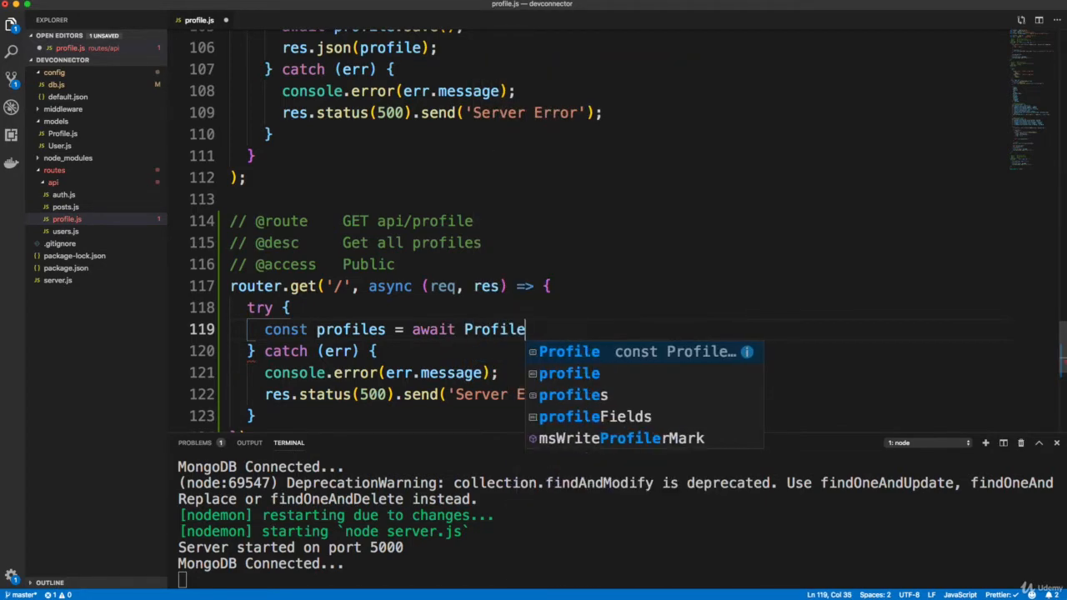
pyautogui.write('.find(')
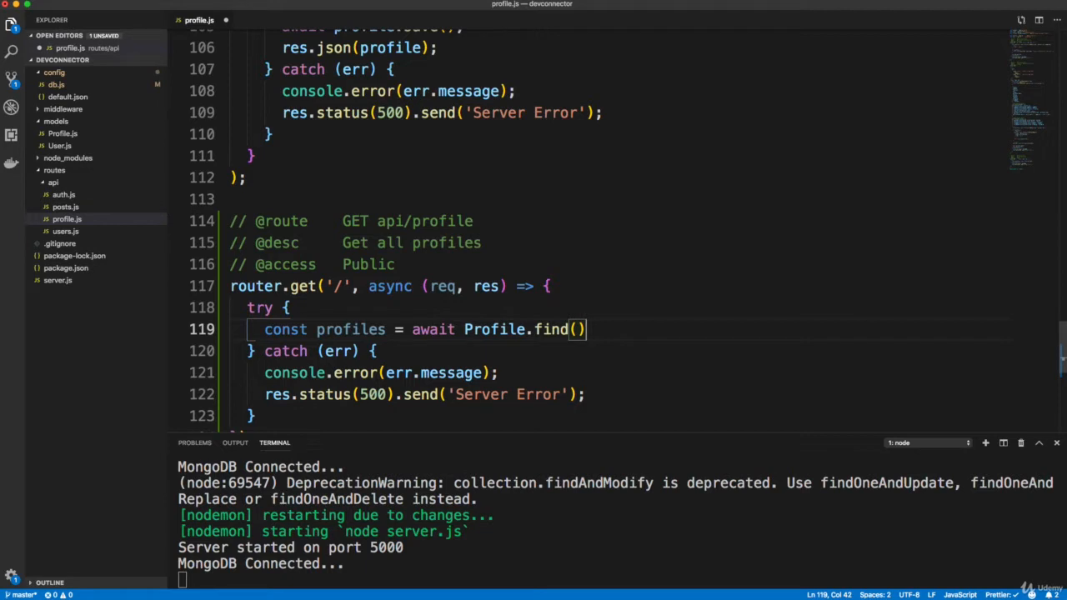
pyautogui.write('.popul')
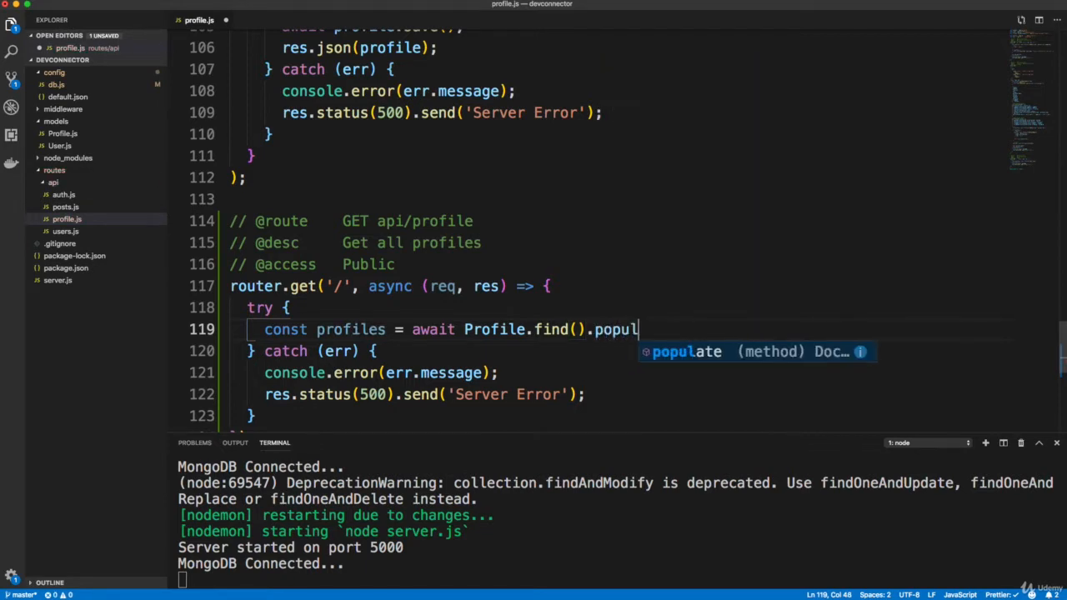
pyautogui.press('Tab')
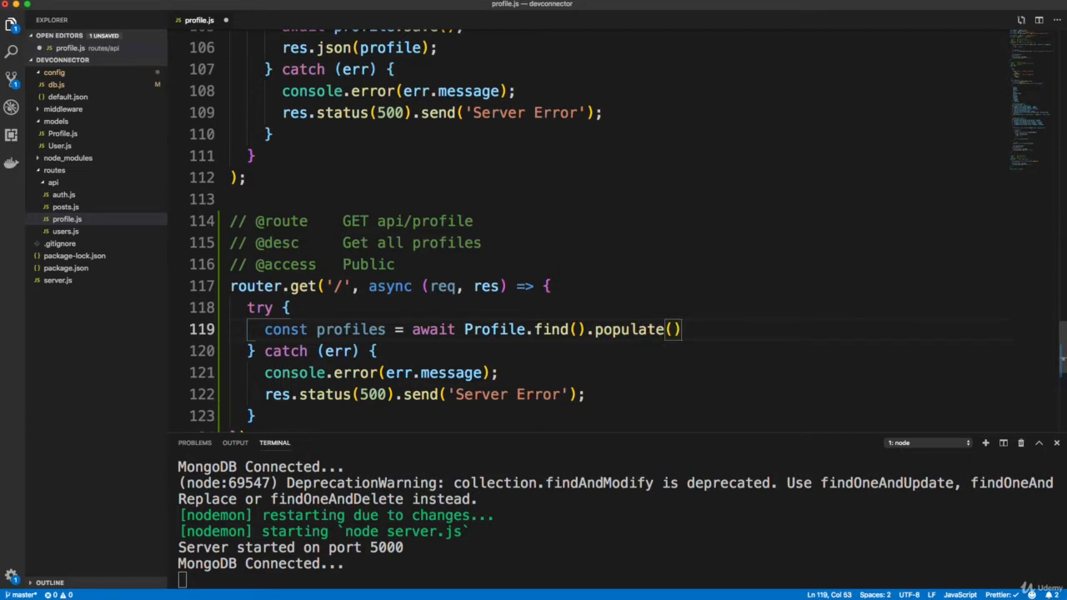
pyautogui.write("''")
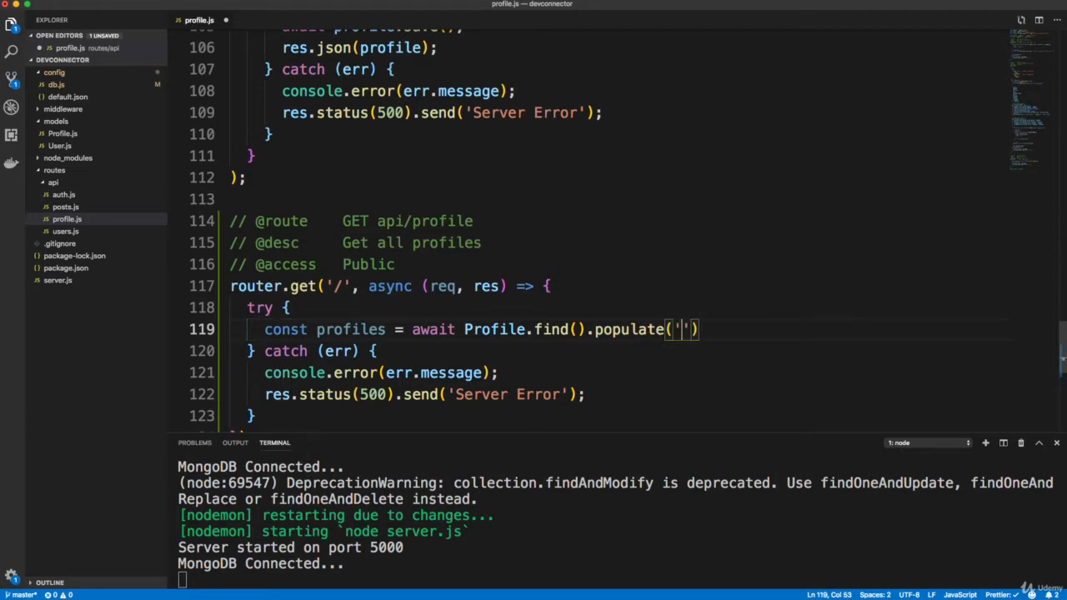
pyautogui.write('user')
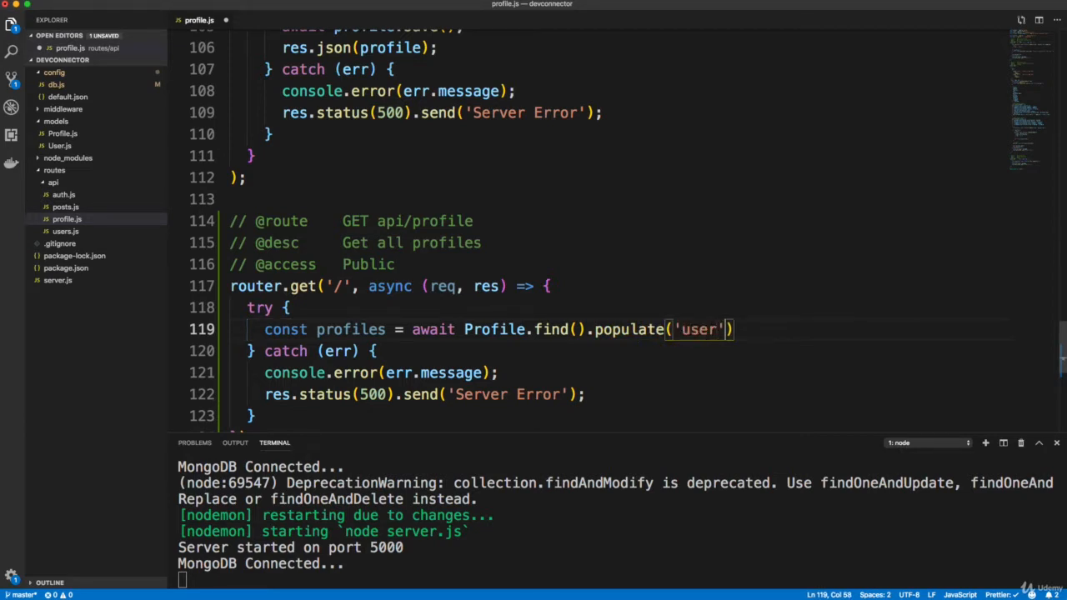
pyautogui.write(',')
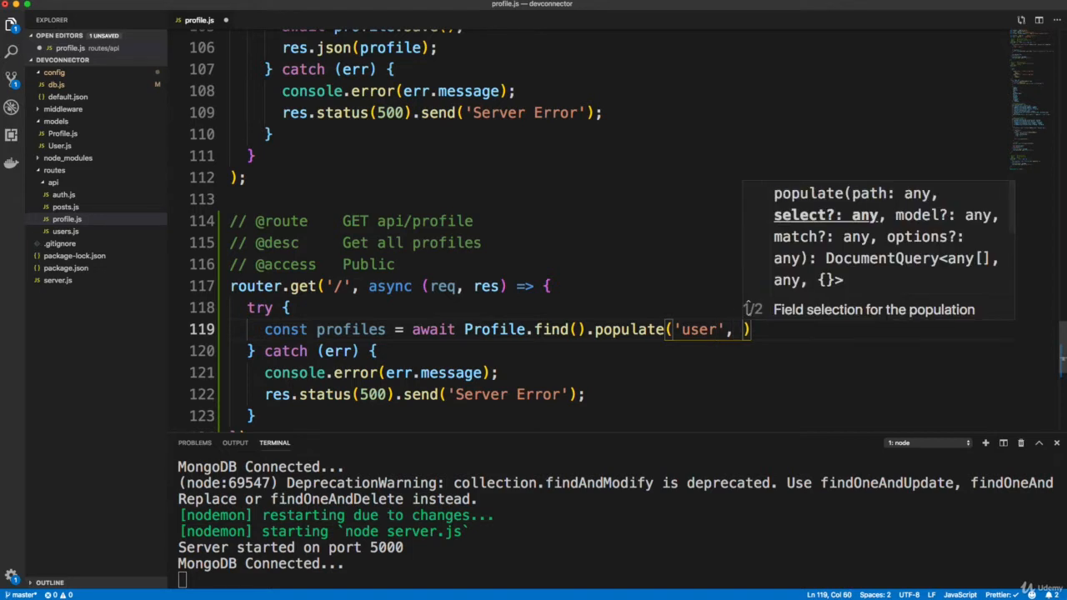
pyautogui.write("['']")
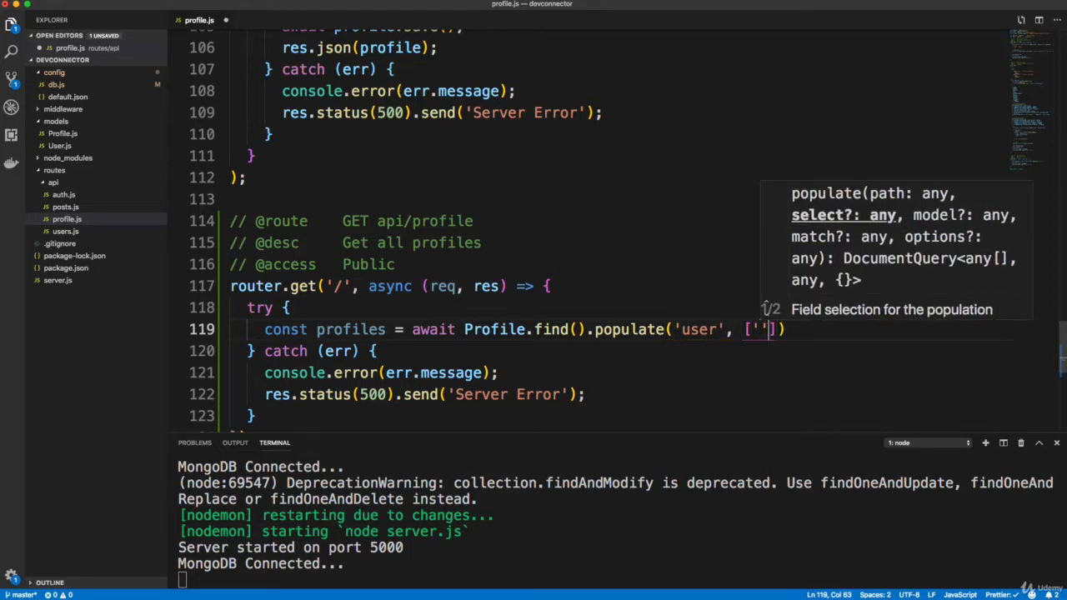
pyautogui.write('name')
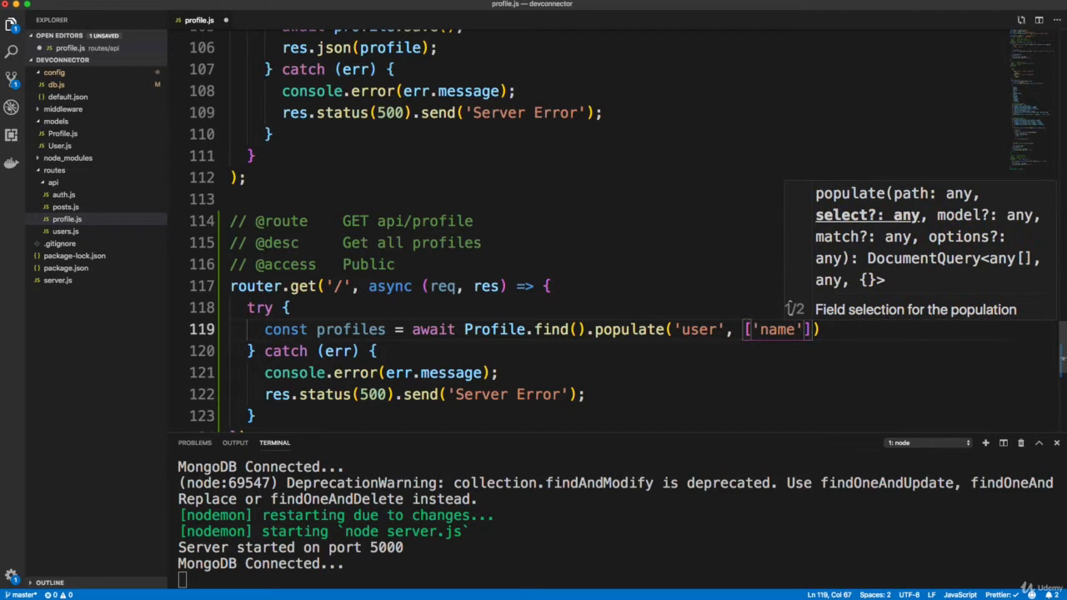
pyautogui.write(", 'avatar")
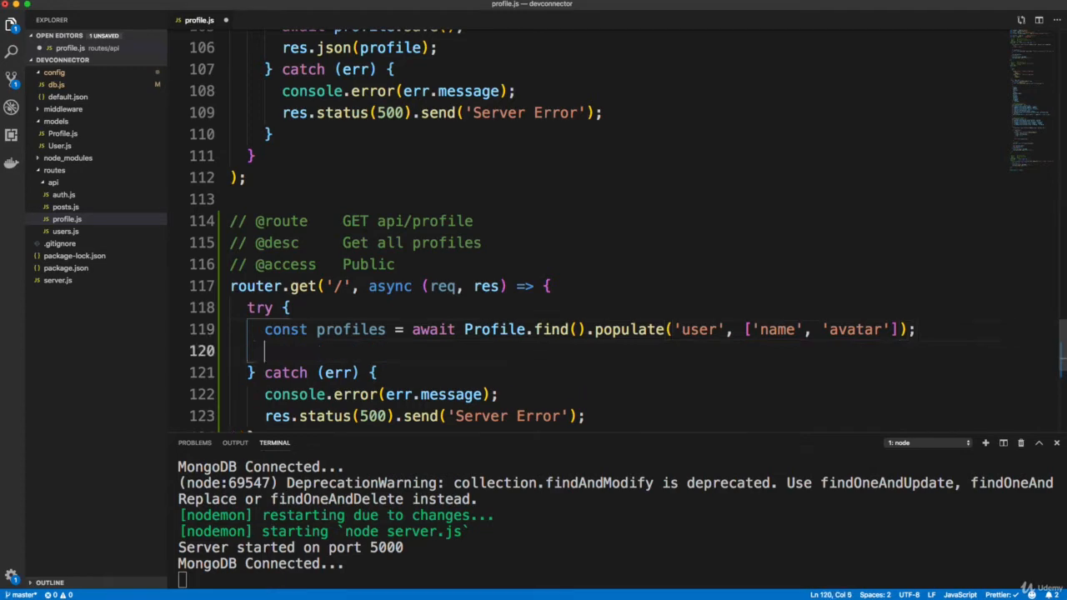
# - Return the fetched profiles with res.json(profiles)
pyautogui.write('res.json();')
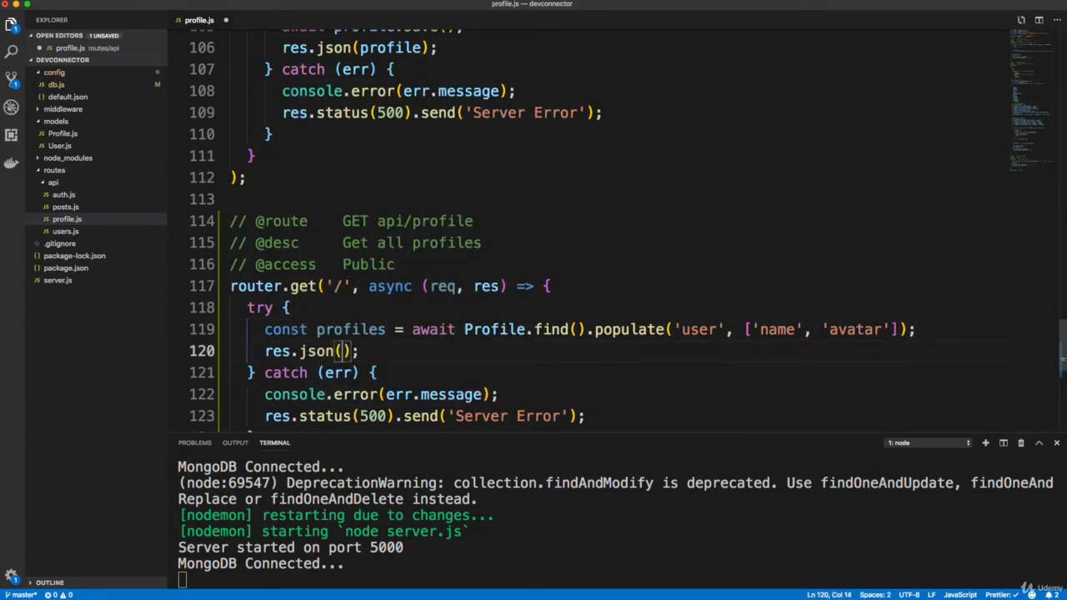
pyautogui.write('profiles')
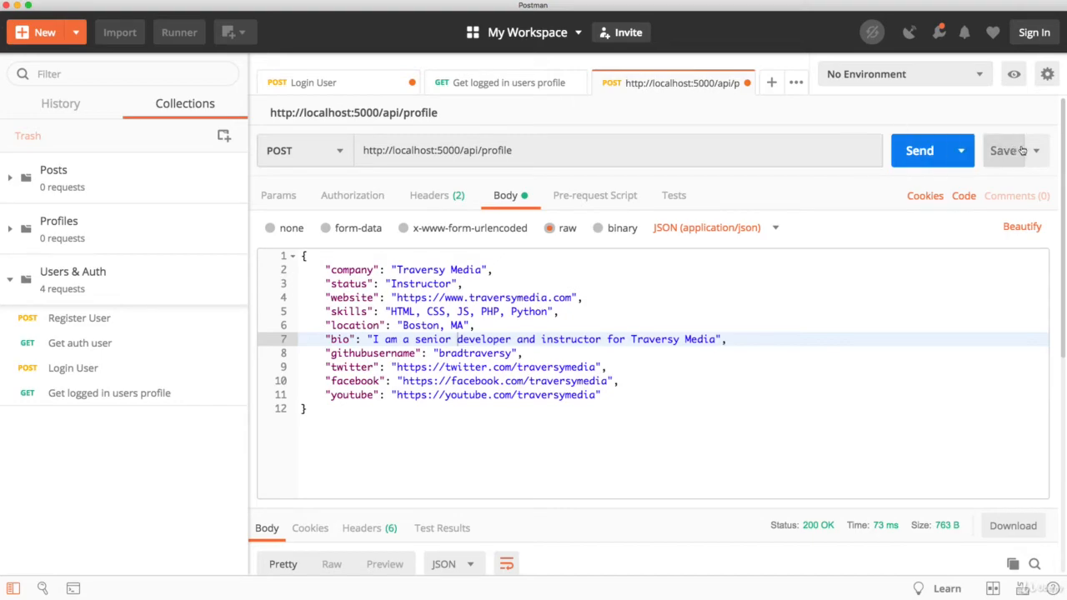
# - Save the POST api/profile request as 'Create and update profile' in the Profiles collection
pyautogui.click(1004, 150)
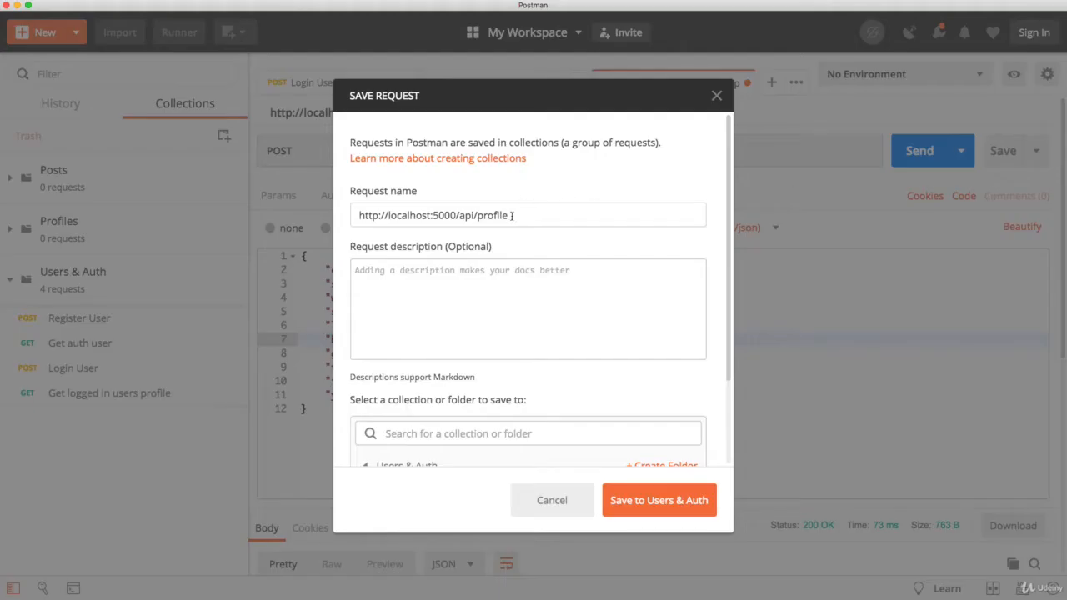
pyautogui.write('Create')
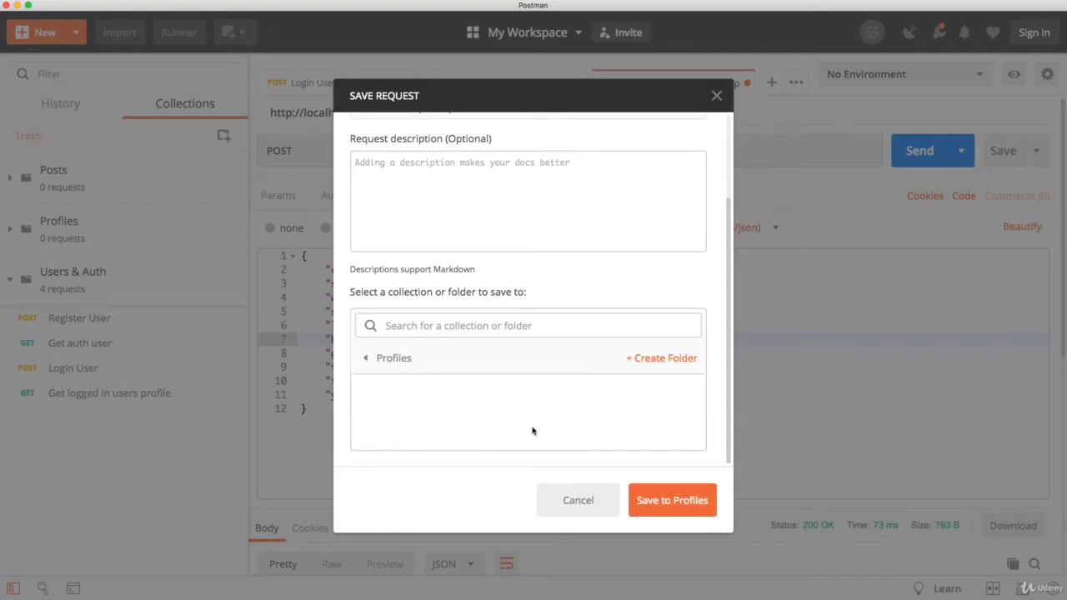
pyautogui.click(671, 500)
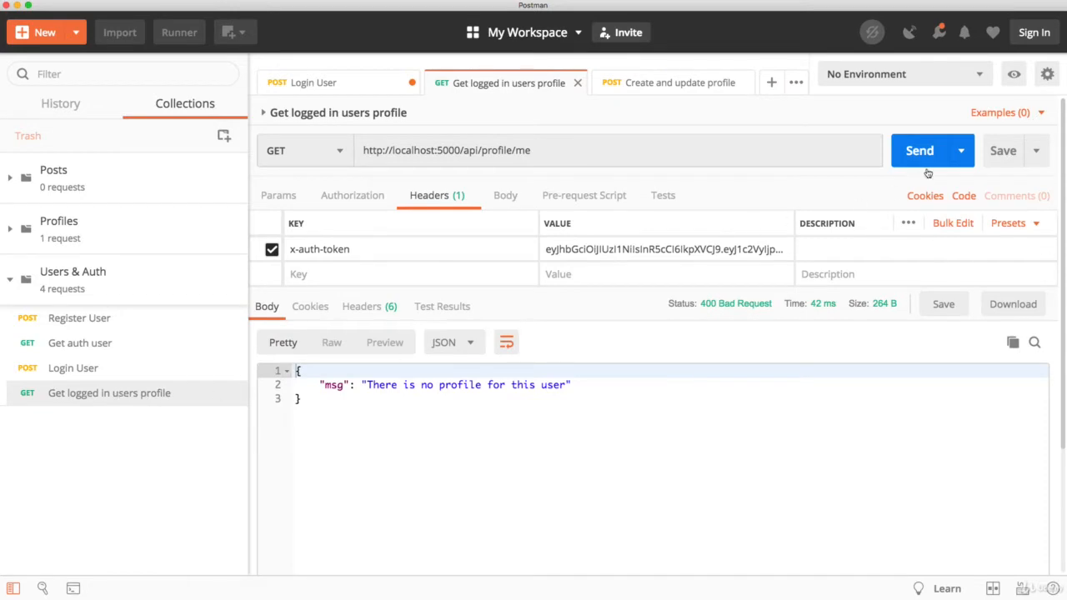
# - Save a copy of the 'me' request into Profiles and rename it 'Get logged in profile'
pyautogui.click(1037, 150)
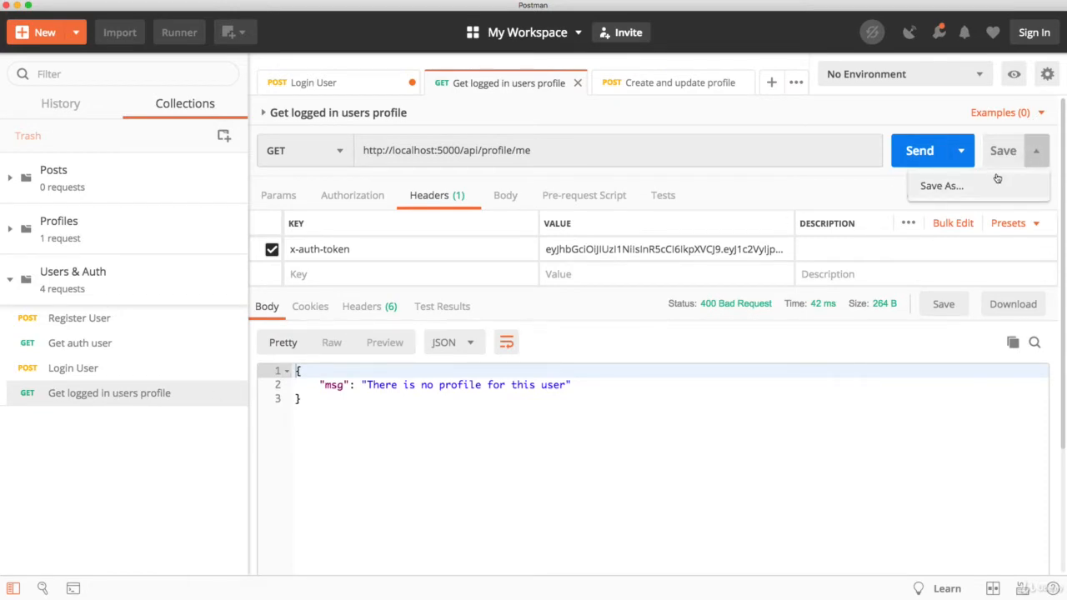
pyautogui.click(940, 185)
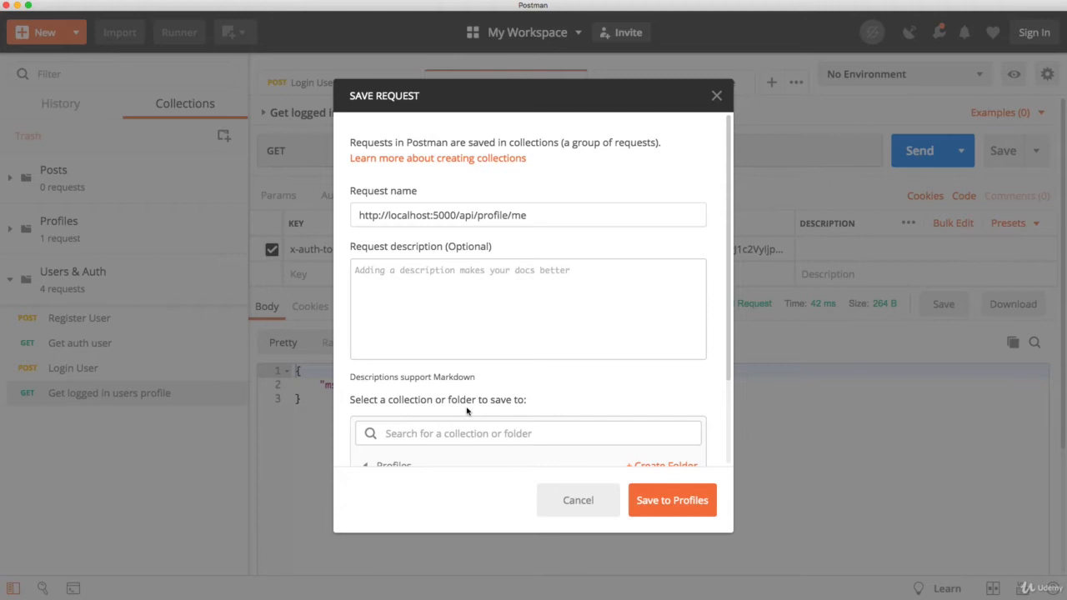
pyautogui.scroll(-3)
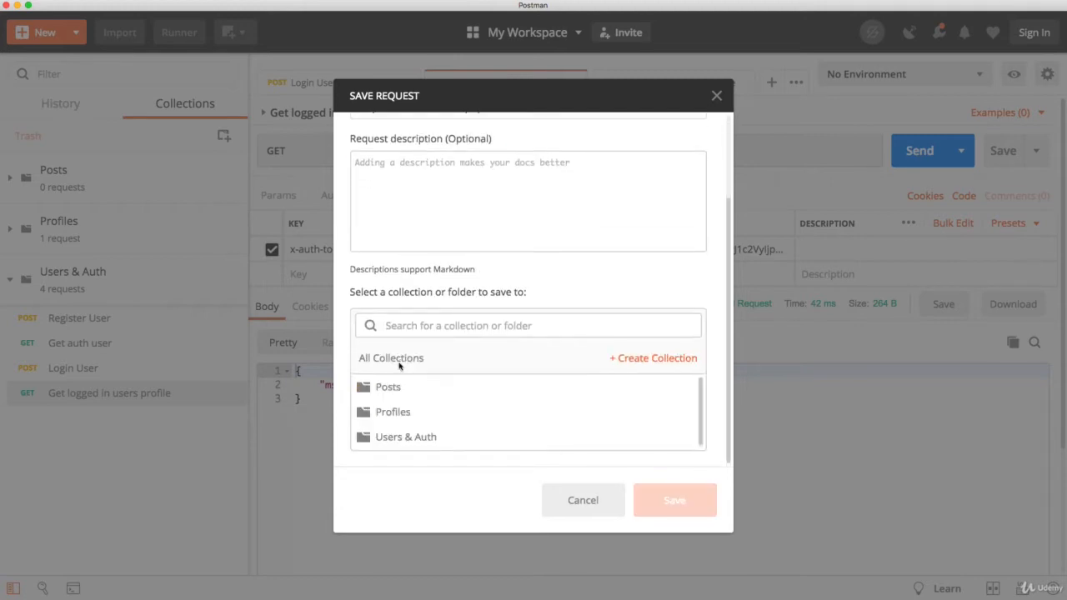
pyautogui.click(674, 500)
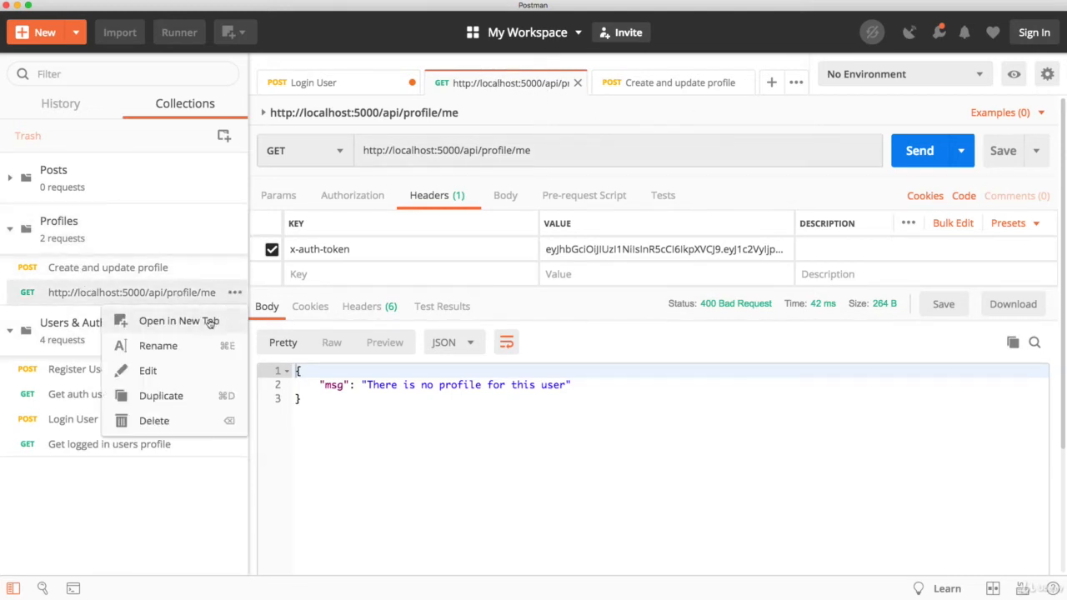
pyautogui.click(146, 371)
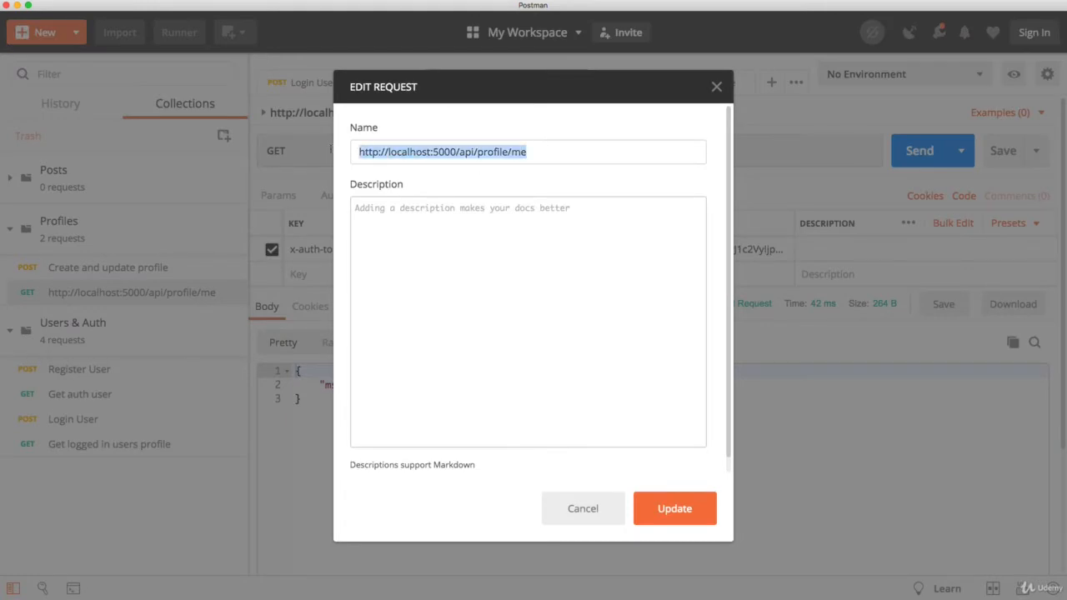
pyautogui.write('Get logg')
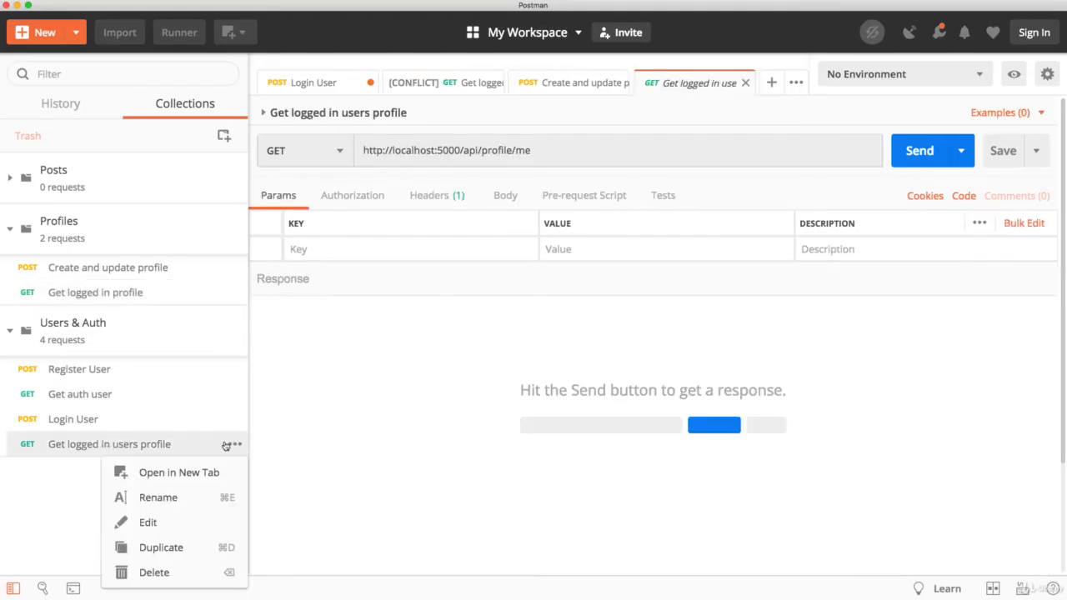
# - Delete the old Users & Auth copy and close the deleted and conflicting request tabs
pyautogui.click(154, 573)
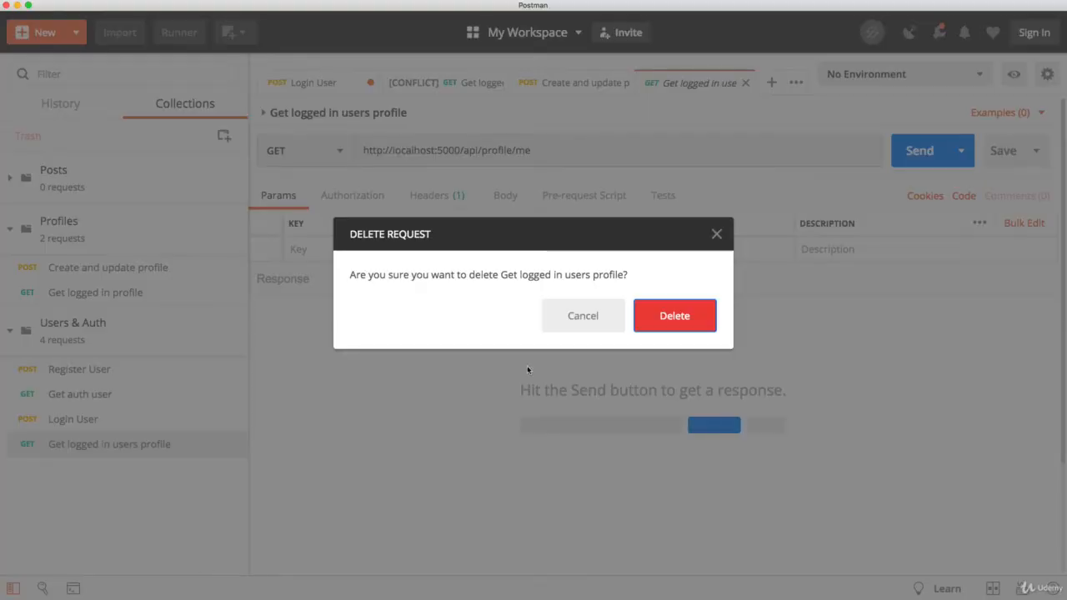
pyautogui.click(673, 315)
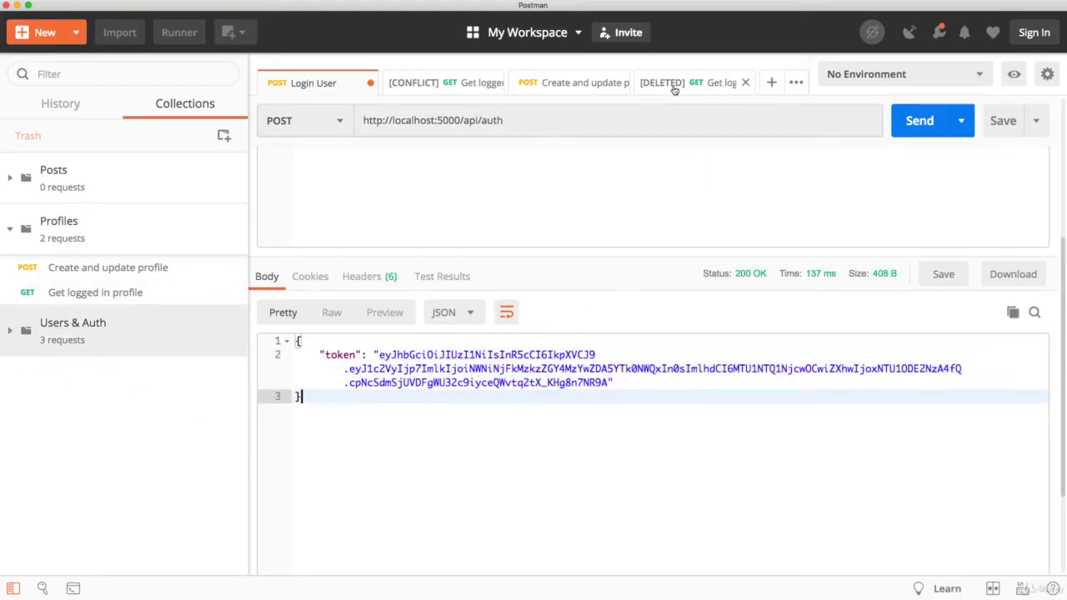
pyautogui.click(680, 84)
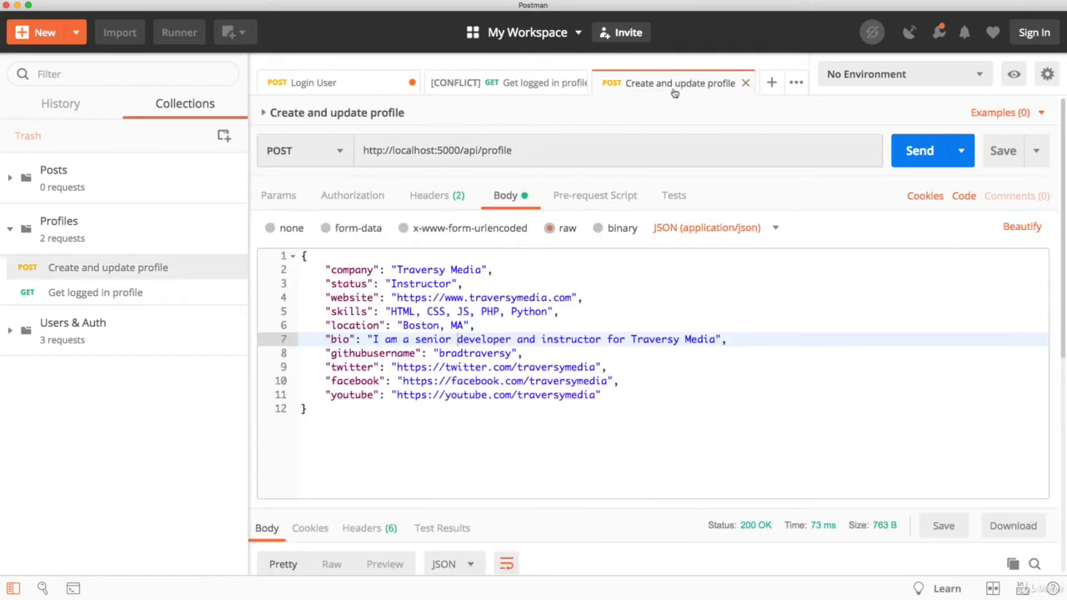
pyautogui.click(508, 83)
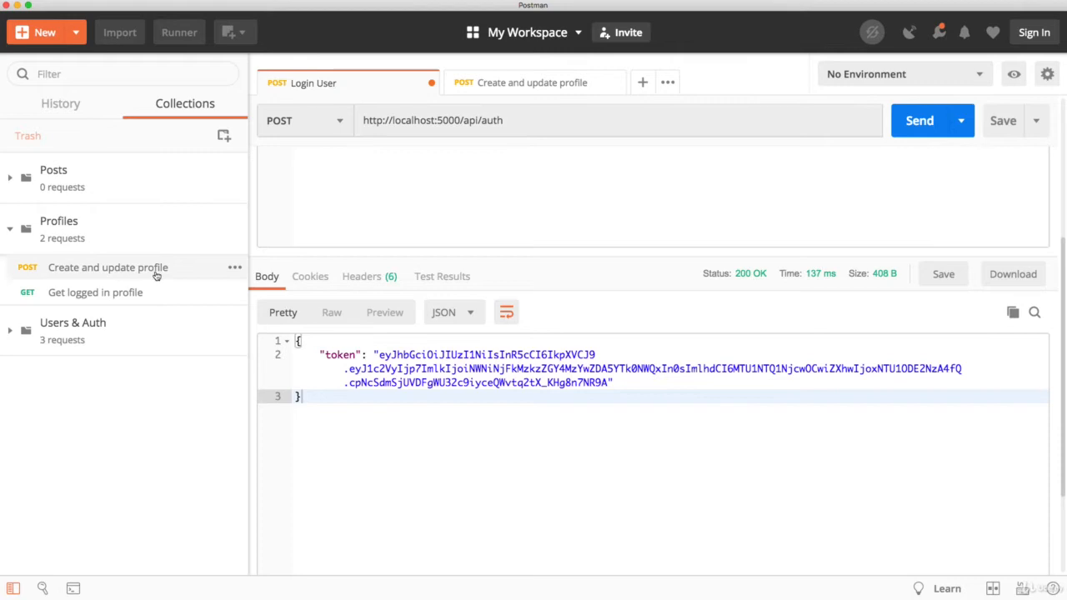
pyautogui.moveTo(183, 284)
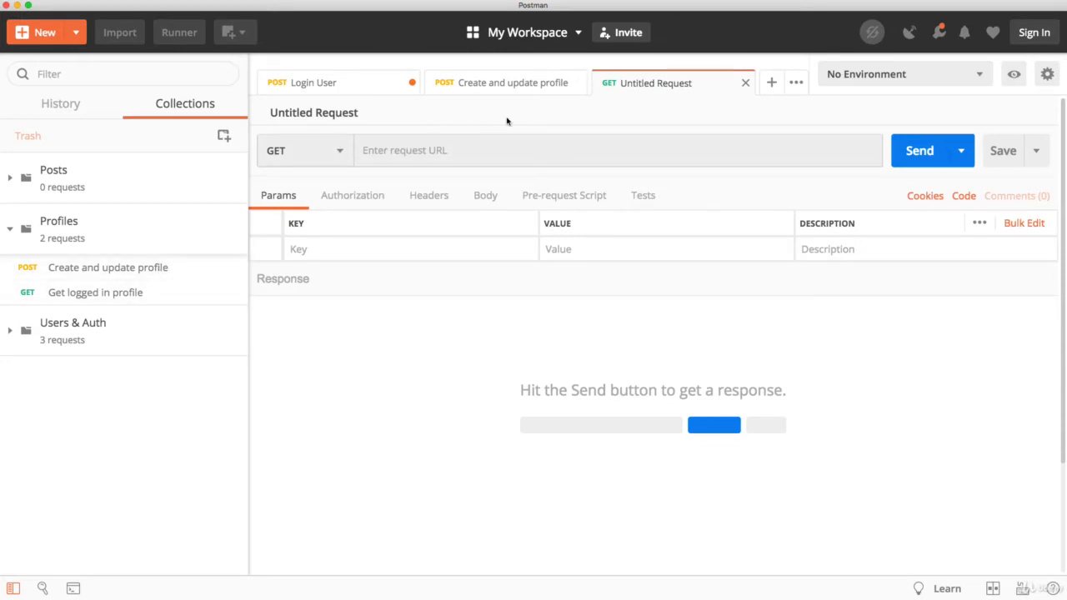
pyautogui.click(503, 83)
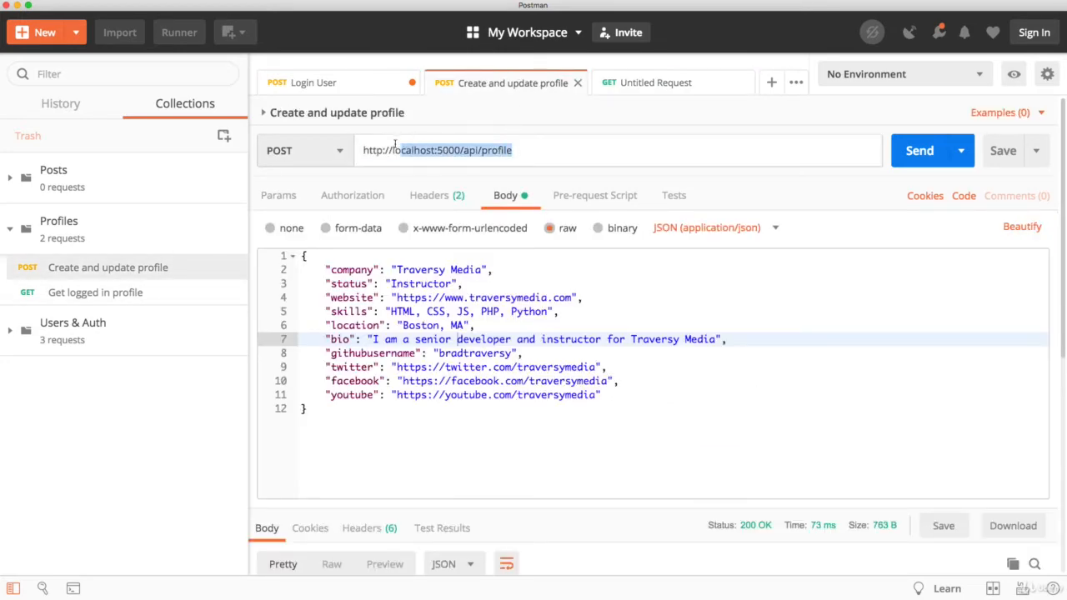
pyautogui.click(657, 84)
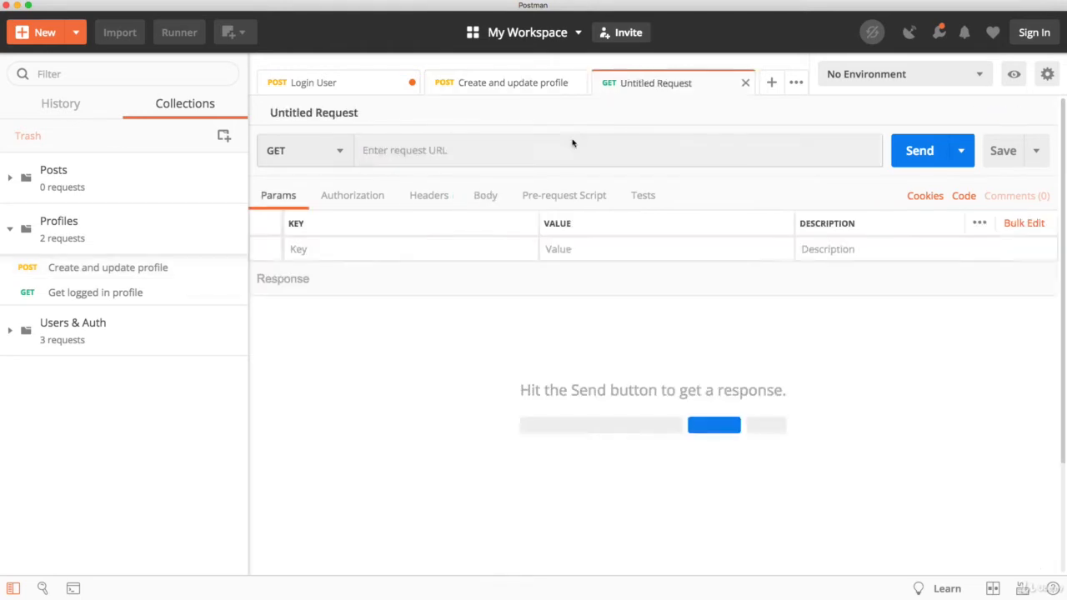
pyautogui.write('http://localhost:5000/api/profile')
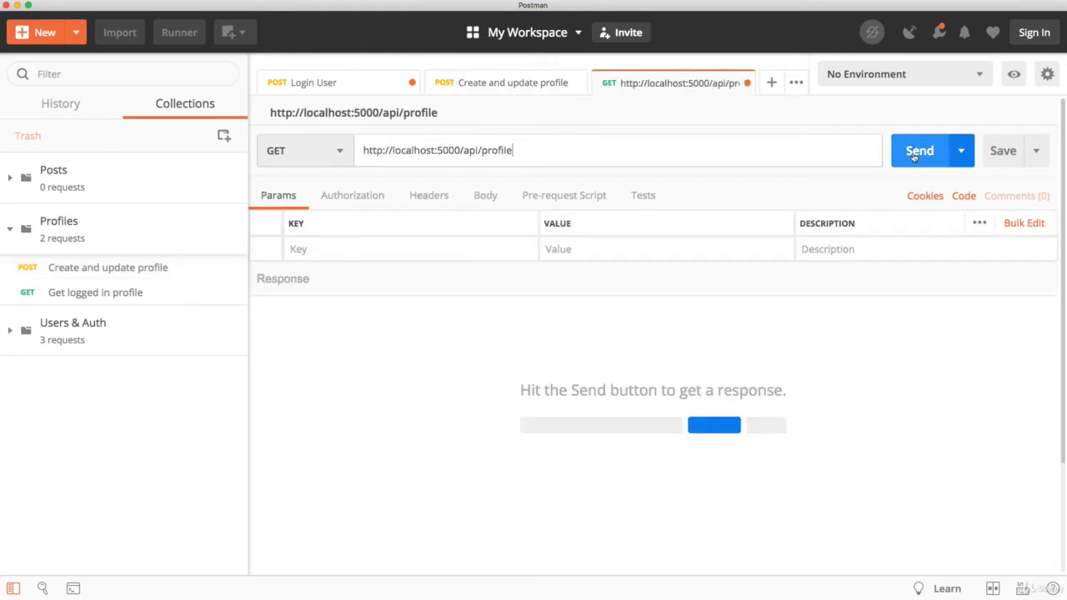
pyautogui.click(921, 150)
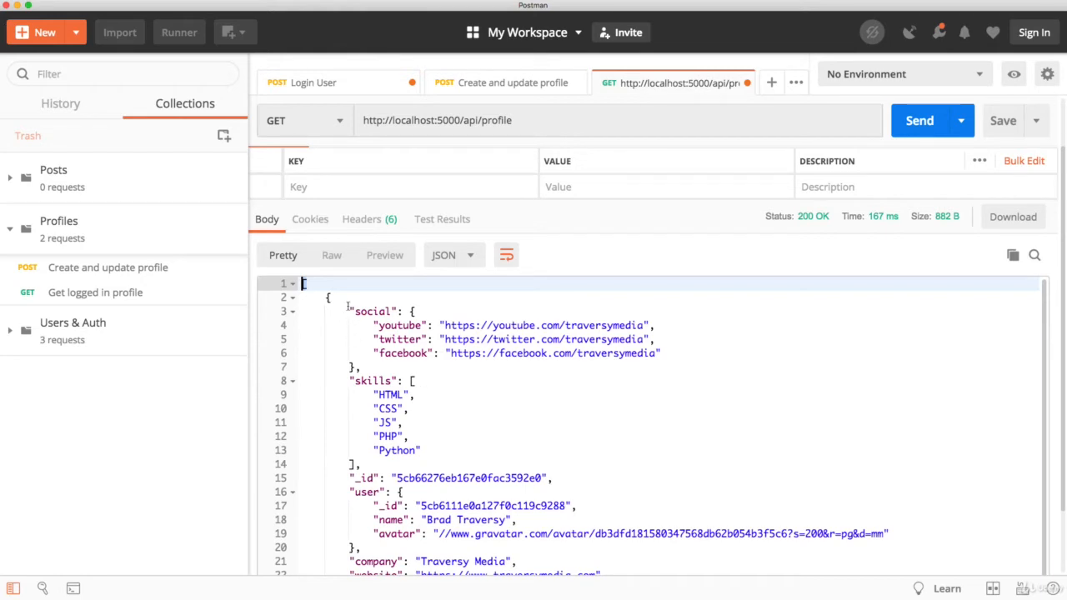
pyautogui.scroll(-3)
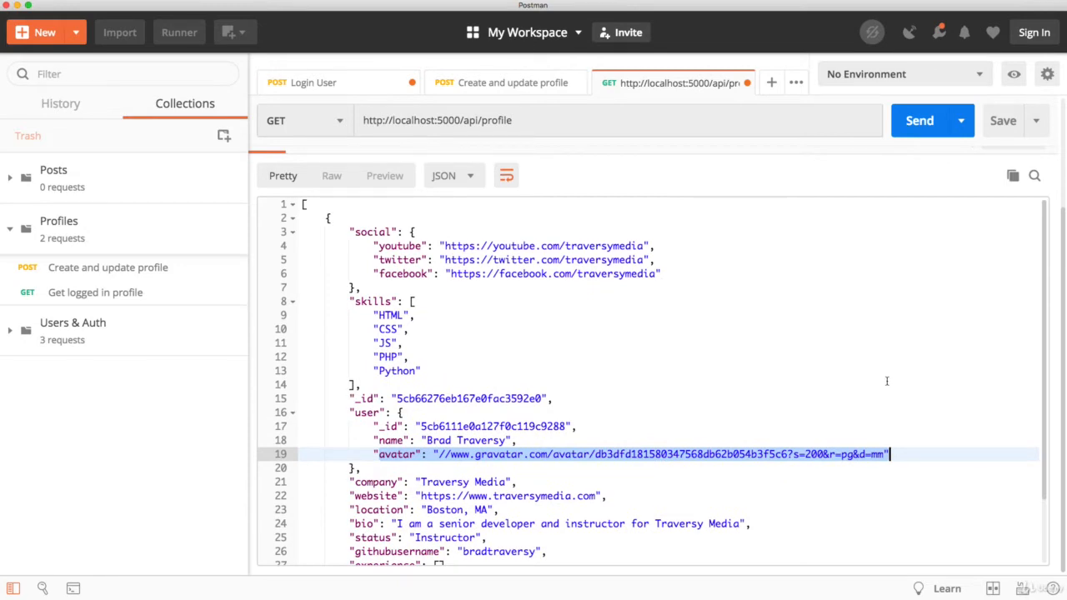
pyautogui.moveTo(460, 307)
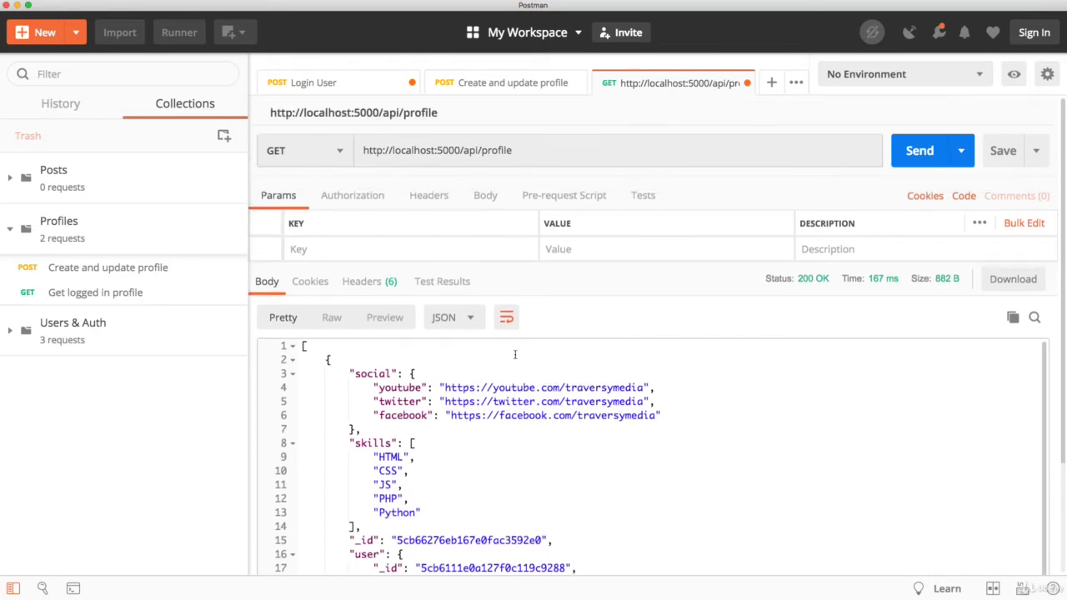
# - Re-send Login User, copy the fresh token, and switch to the Create and update profile request
pyautogui.click(313, 84)
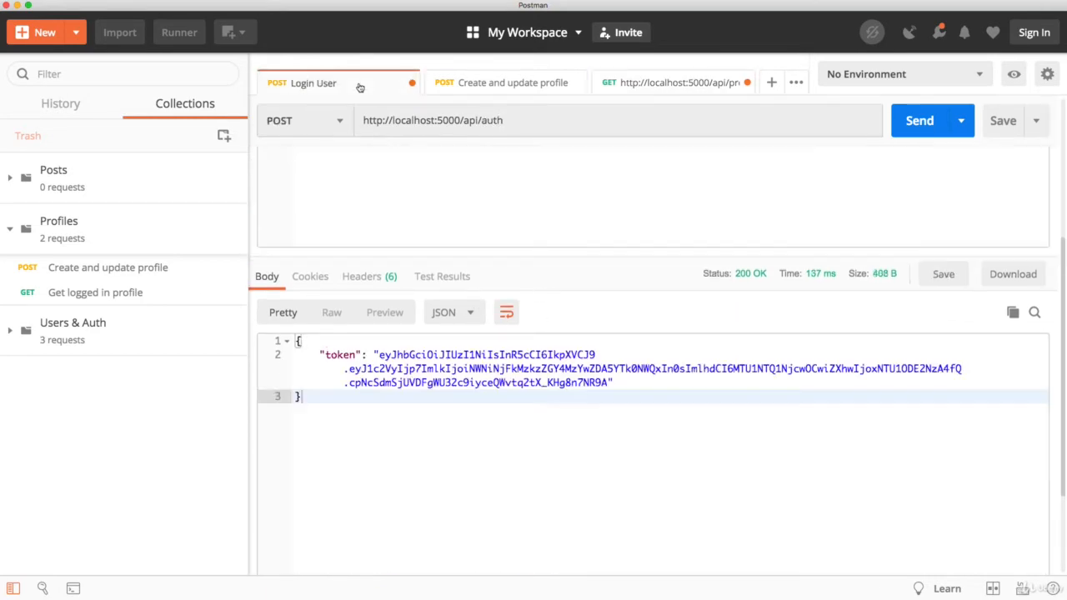
pyautogui.click(314, 83)
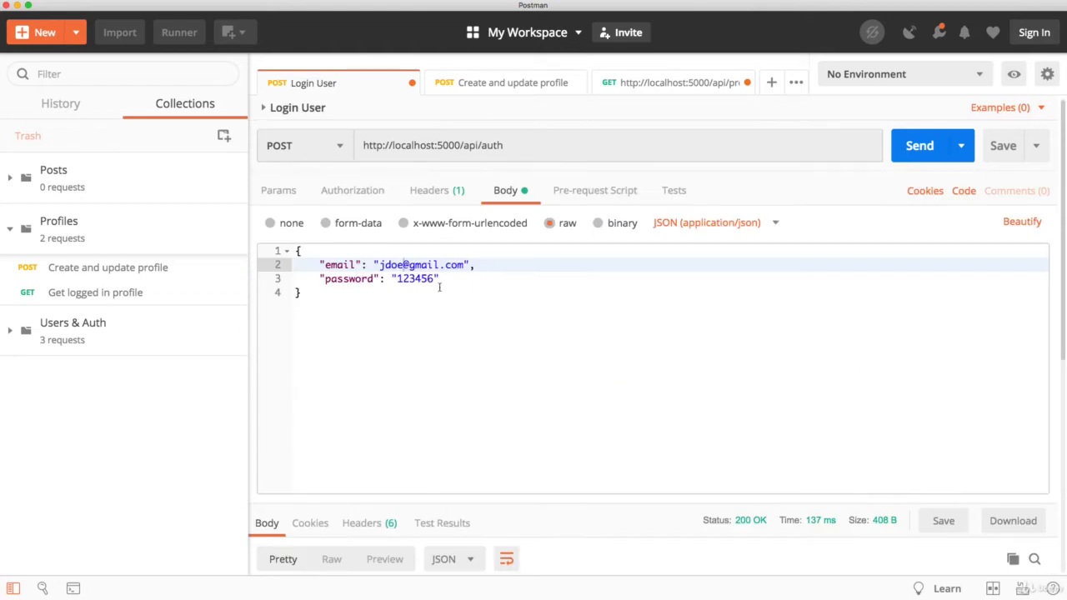
pyautogui.moveTo(871, 192)
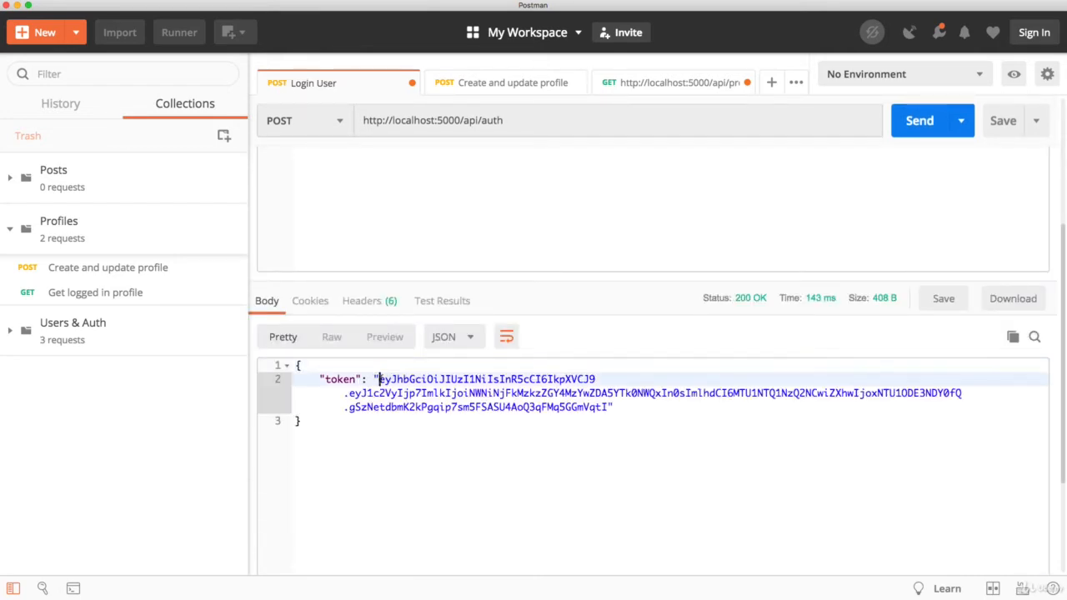
pyautogui.moveTo(381, 379); pyautogui.dragTo(608, 407)
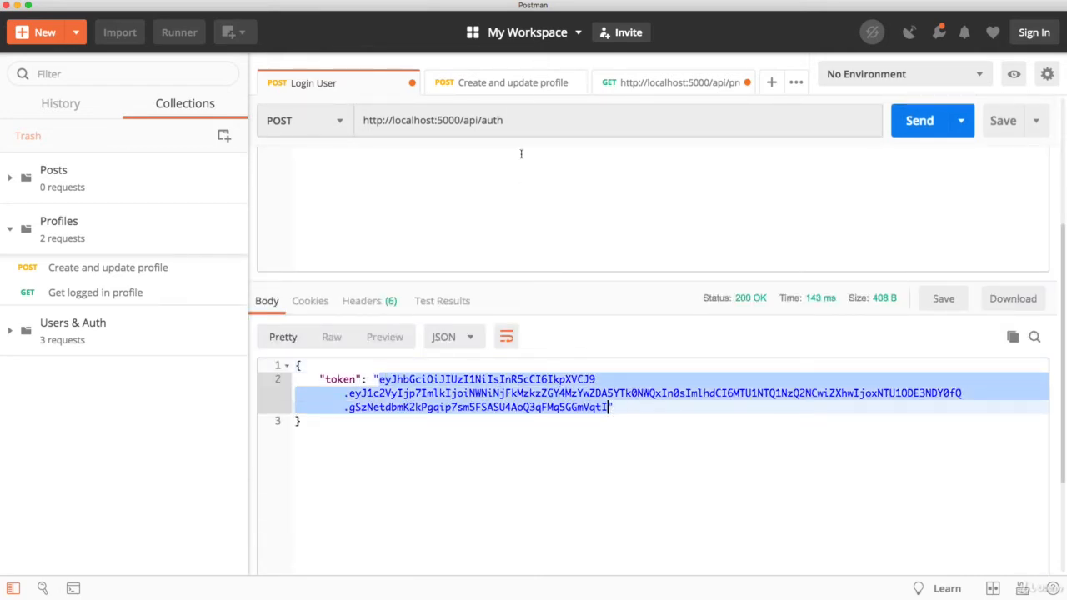
pyautogui.click(500, 83)
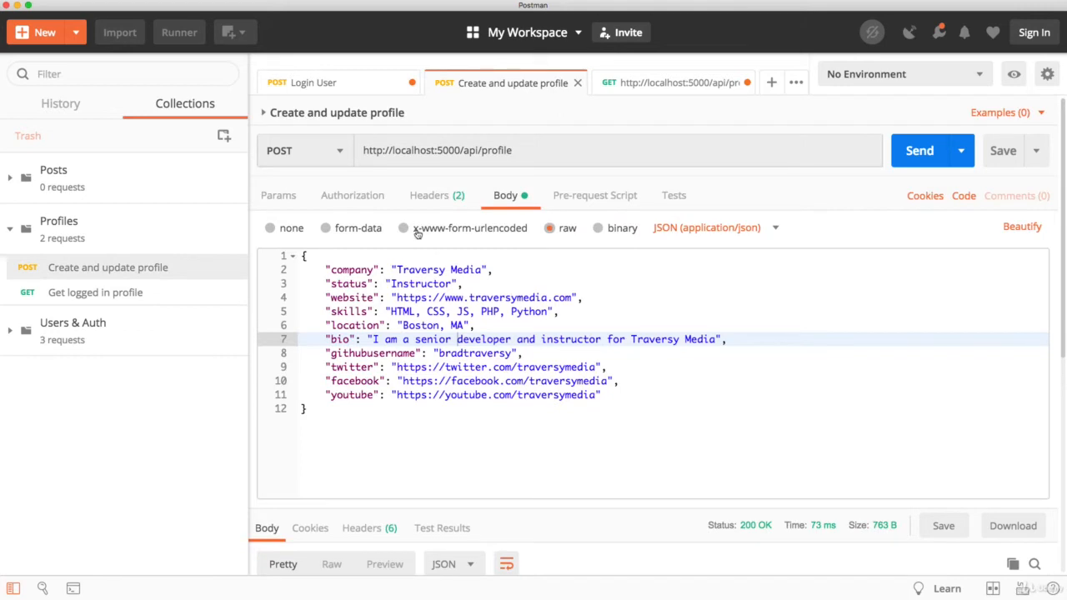
pyautogui.click(430, 195)
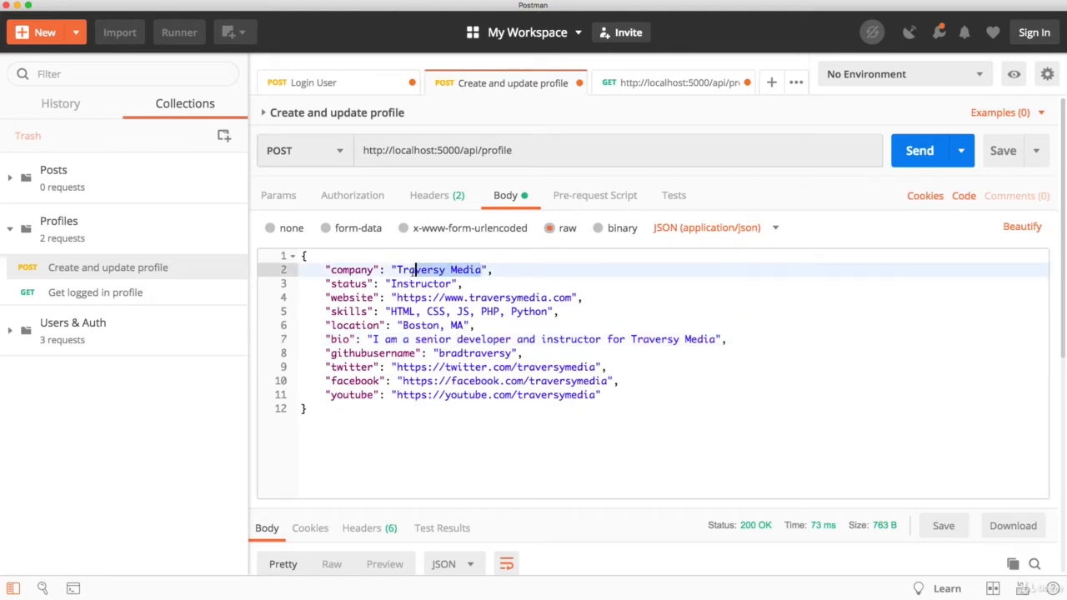
# - Set company to TechSoft INC, status to Junior Developer and website to techsoft.com
pyautogui.write('Tech')
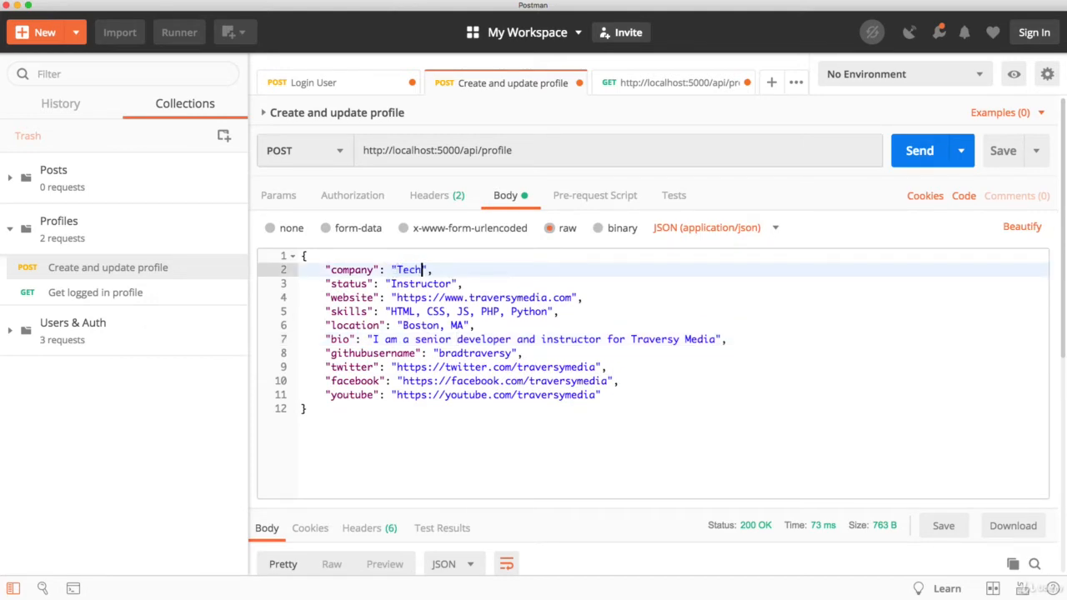
pyautogui.write('Soft')
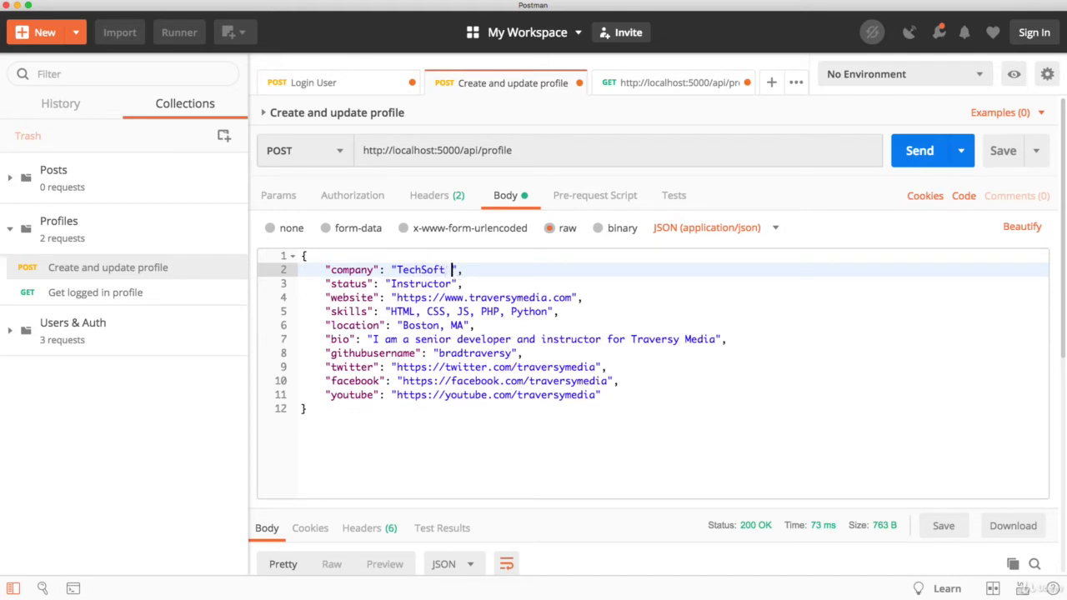
pyautogui.write('INC')
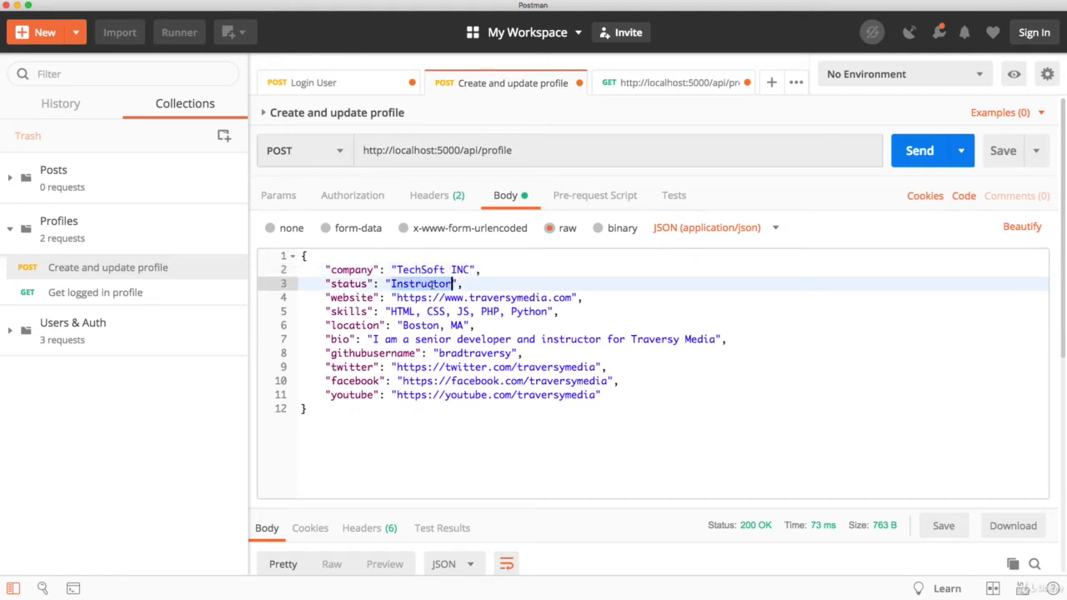
pyautogui.write('Junior Develope')
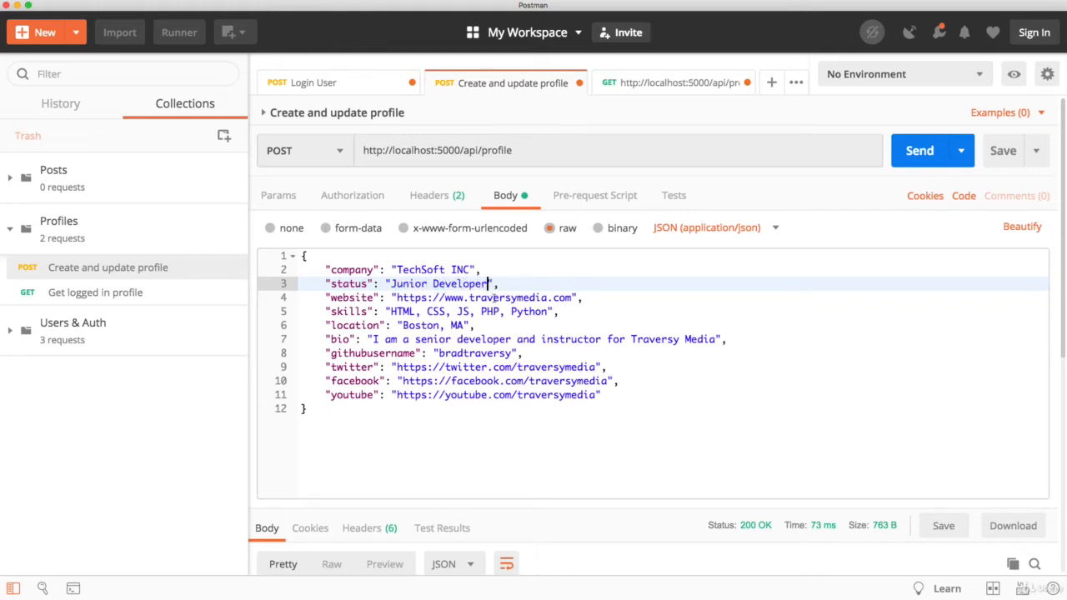
pyautogui.click(507, 296)
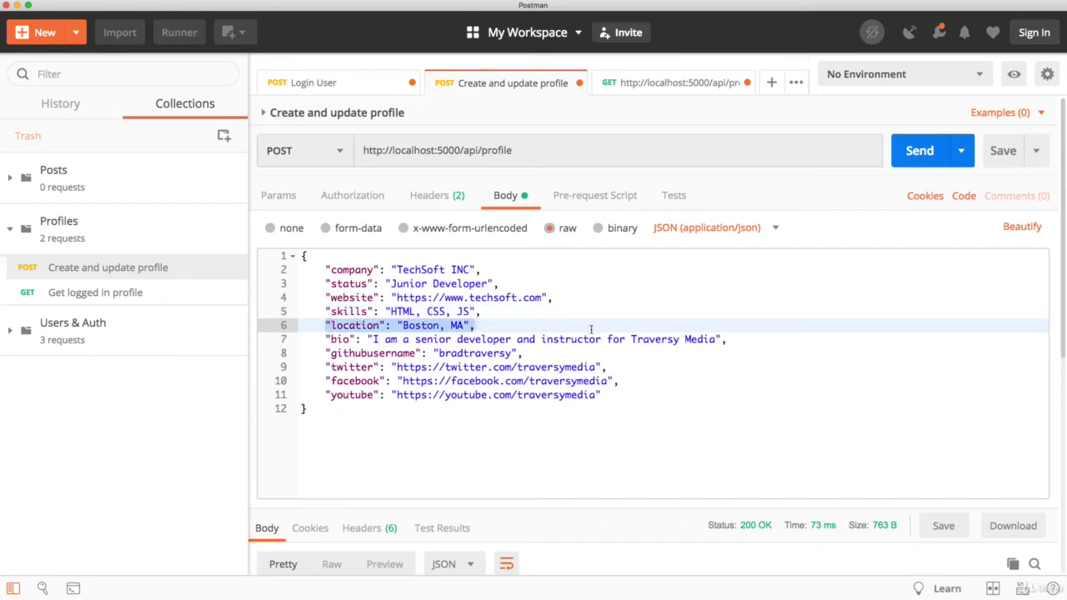
# - Delete the location through youtube fields from the body and send the request
pyautogui.moveTo(591, 326); pyautogui.dragTo(742, 352)
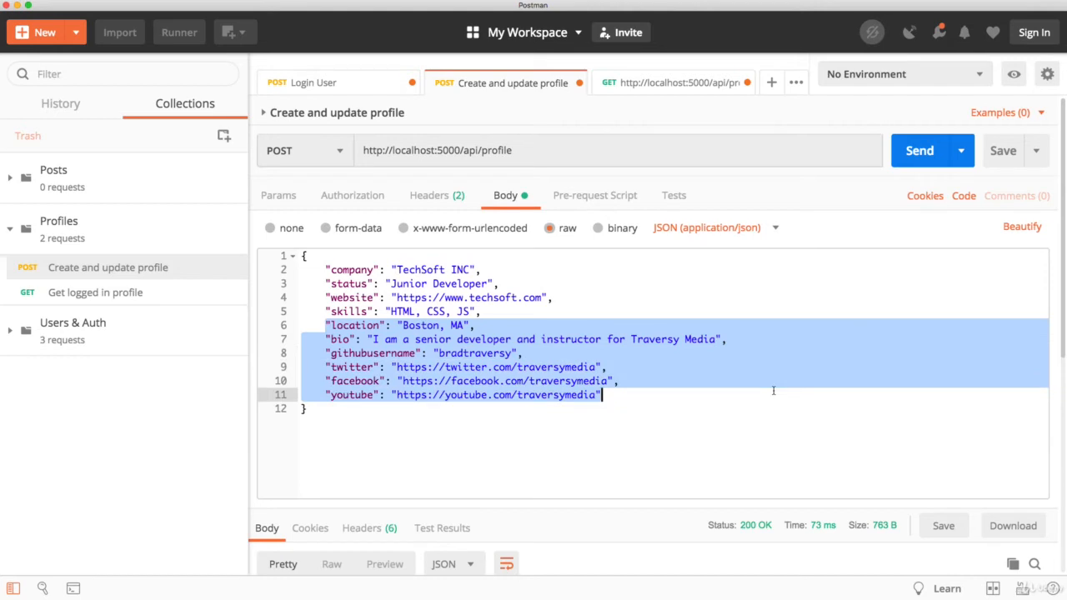
pyautogui.press('Delete')
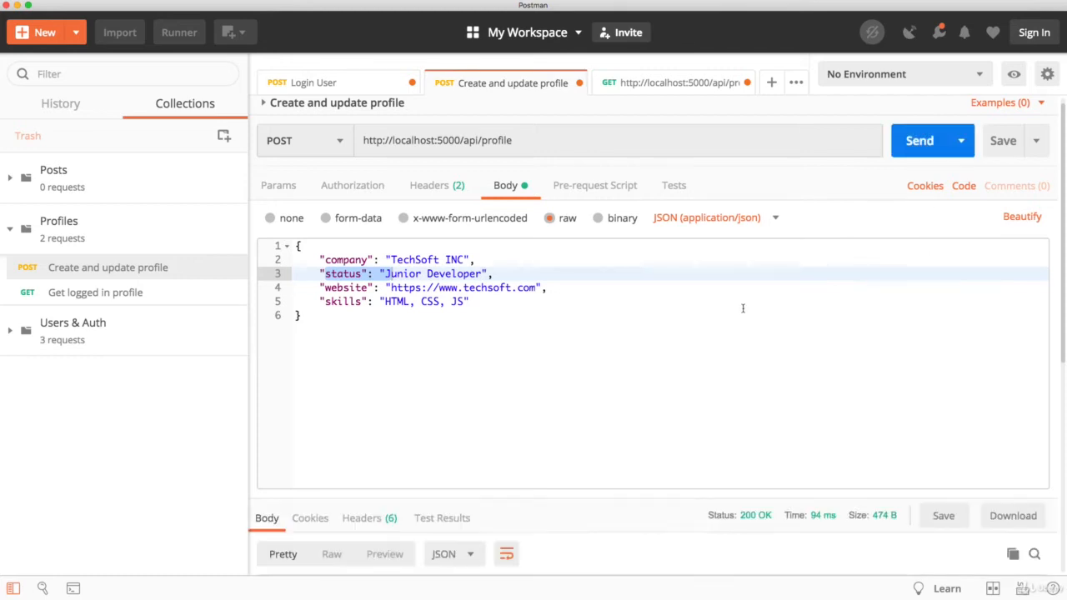
# - Resend GET api/profile and confirm the response now lists two profiles including TechSoft INC
pyautogui.click(920, 140)
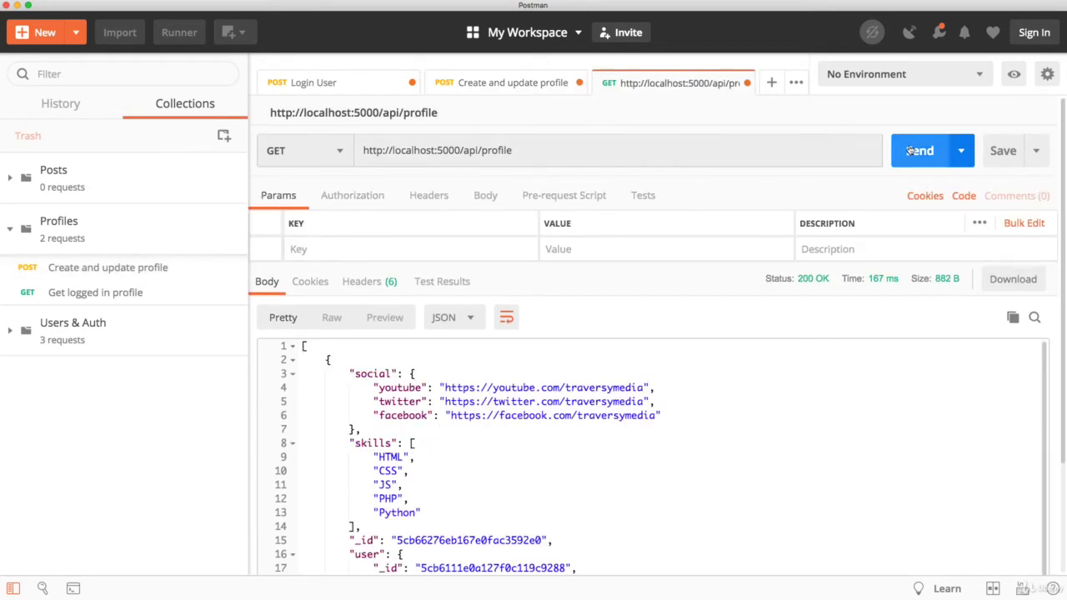
pyautogui.click(920, 150)
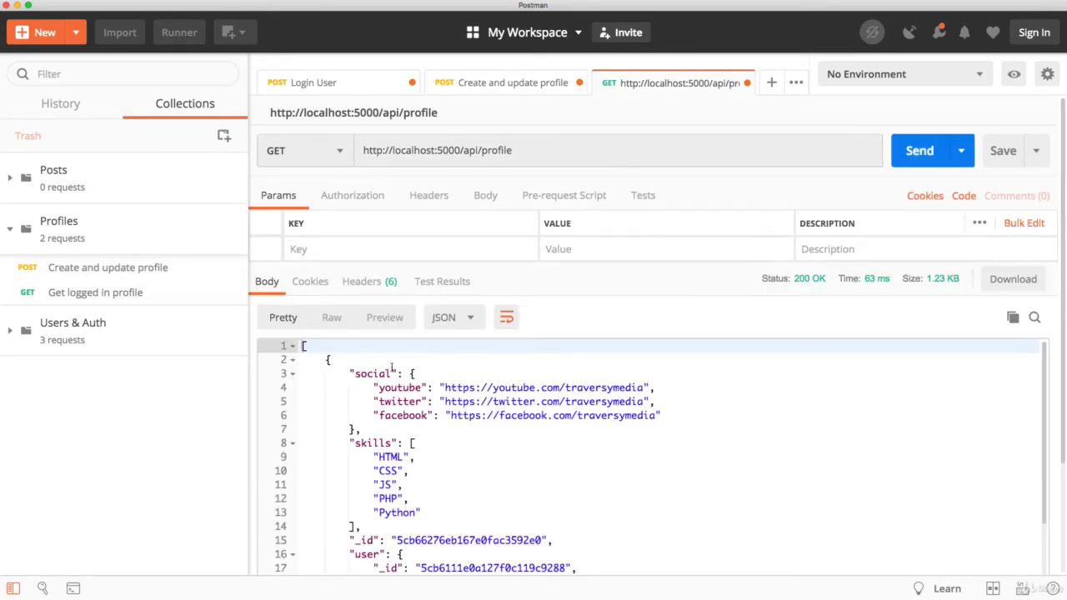
pyautogui.scroll(-3)
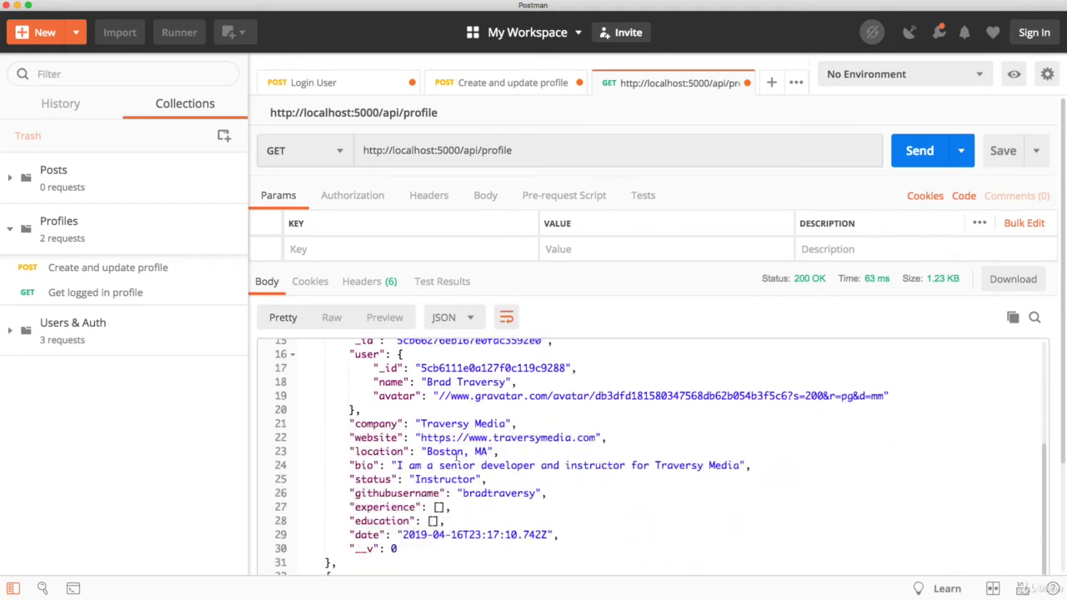
pyautogui.scroll(-3)
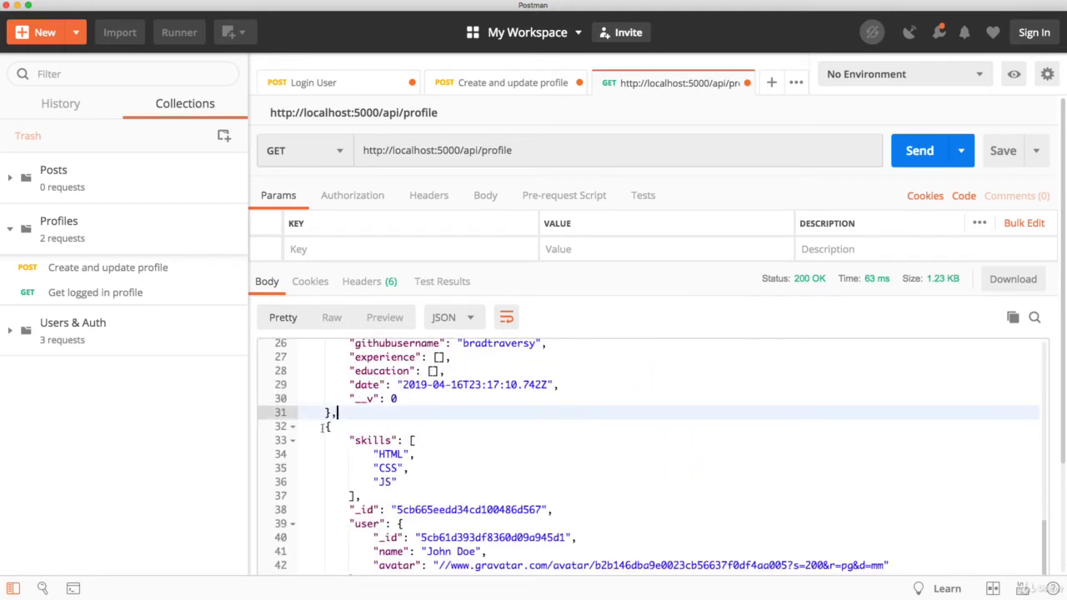
pyautogui.moveTo(327, 427); pyautogui.dragTo(417, 524)
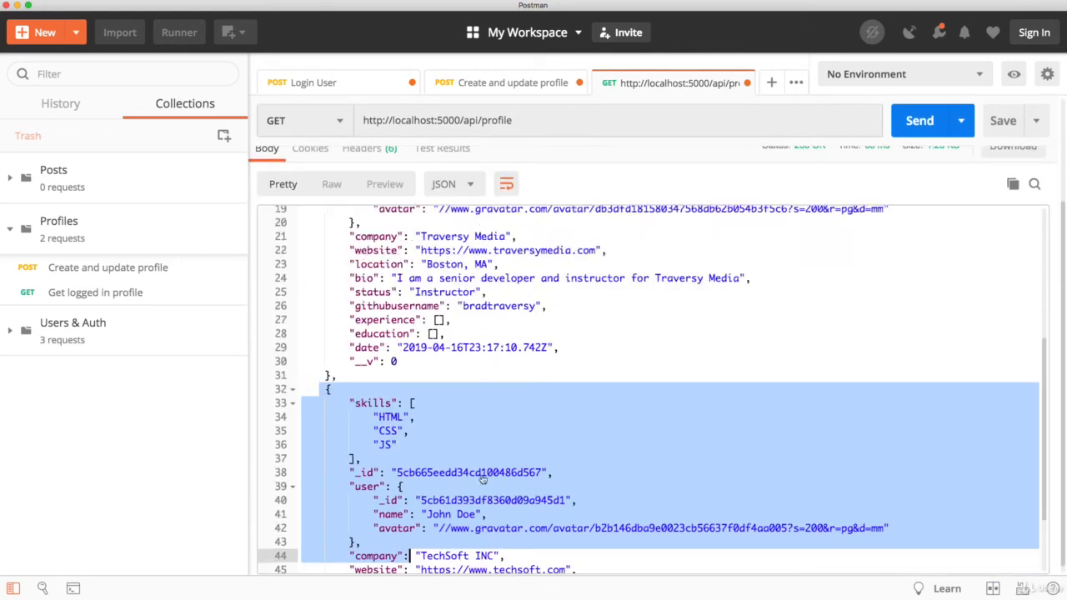
pyautogui.click(921, 120)
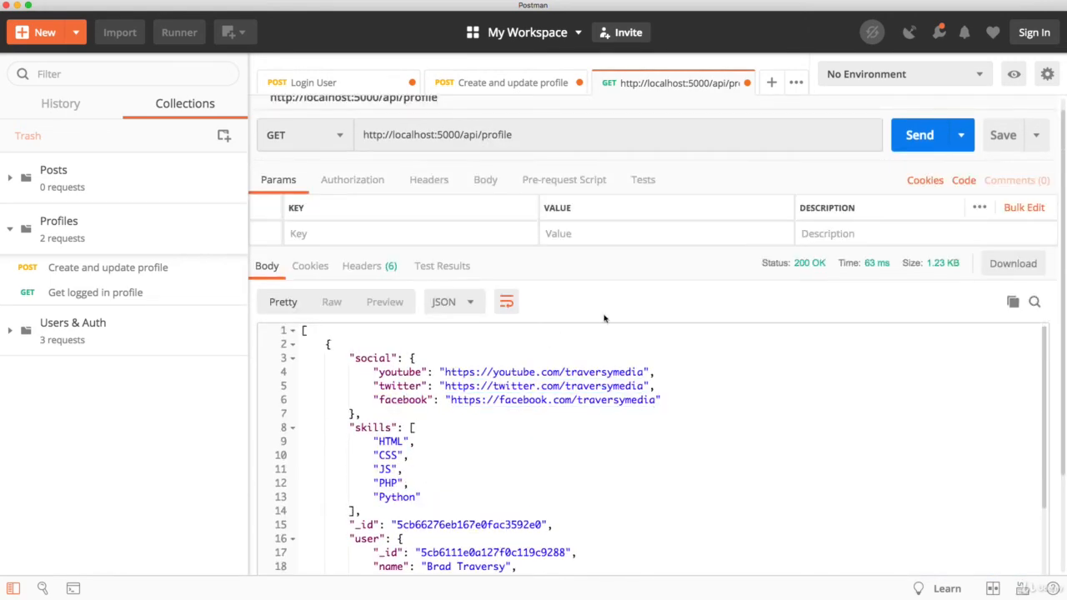
pyautogui.click(1037, 134)
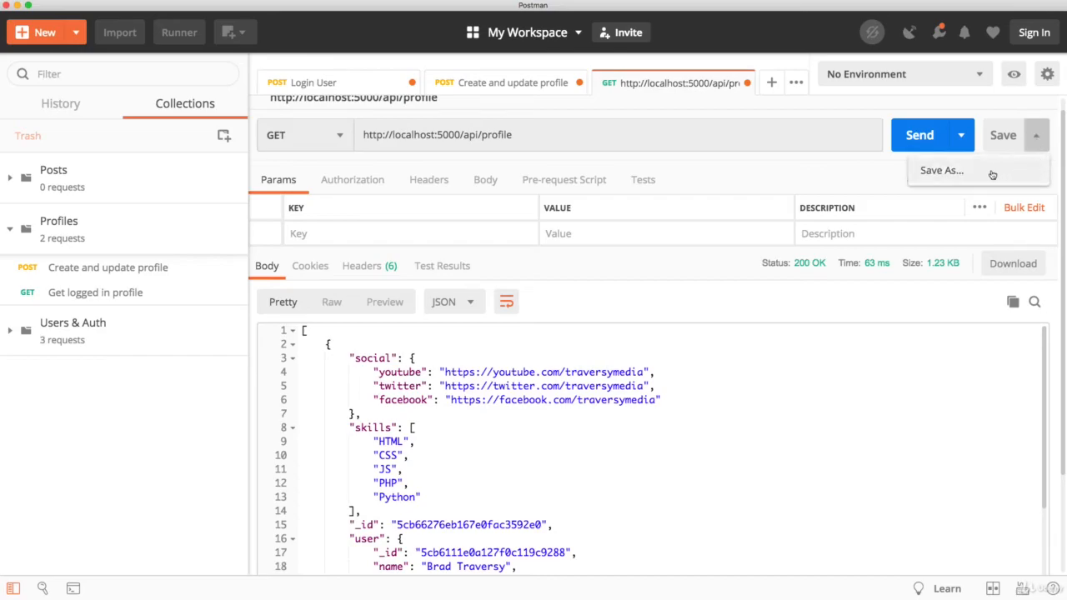
# - Save the GET api/profile request as 'Get all profiles' into the Profiles collection
pyautogui.click(940, 170)
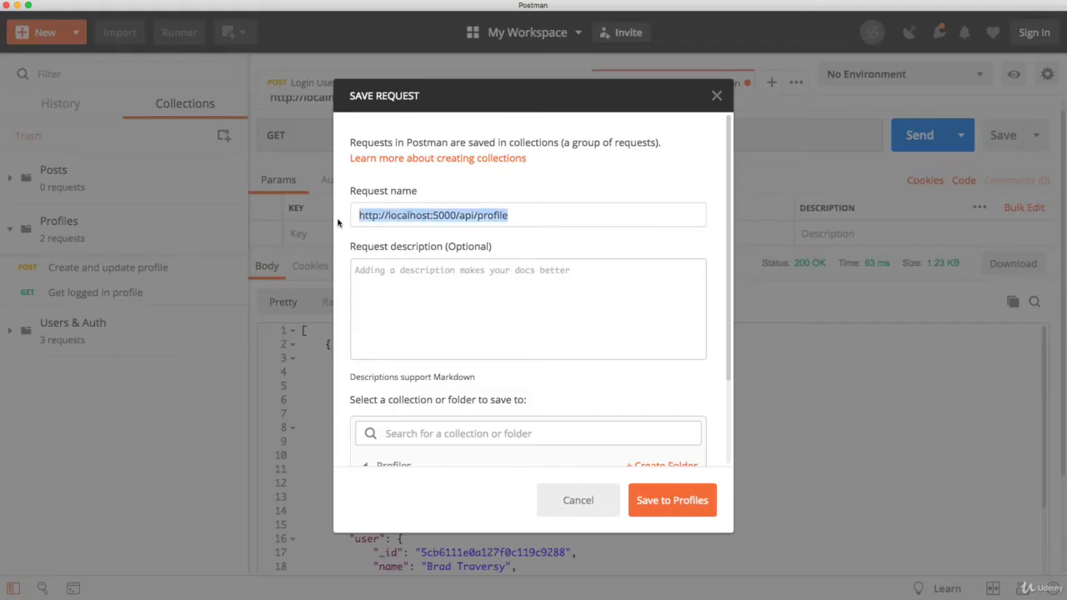
pyautogui.write('Get all profiles')
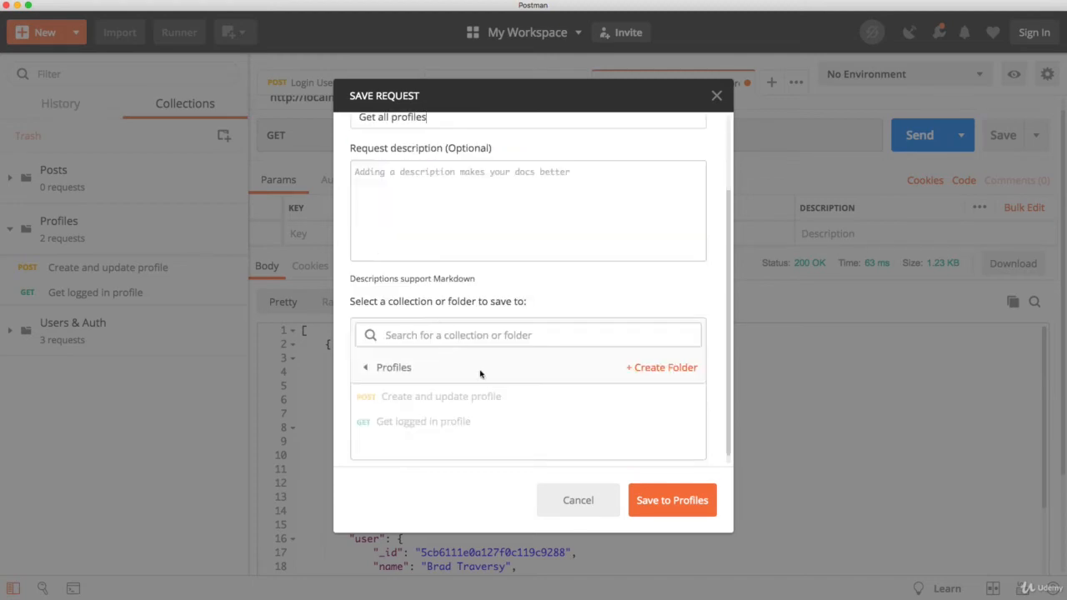
pyautogui.click(672, 500)
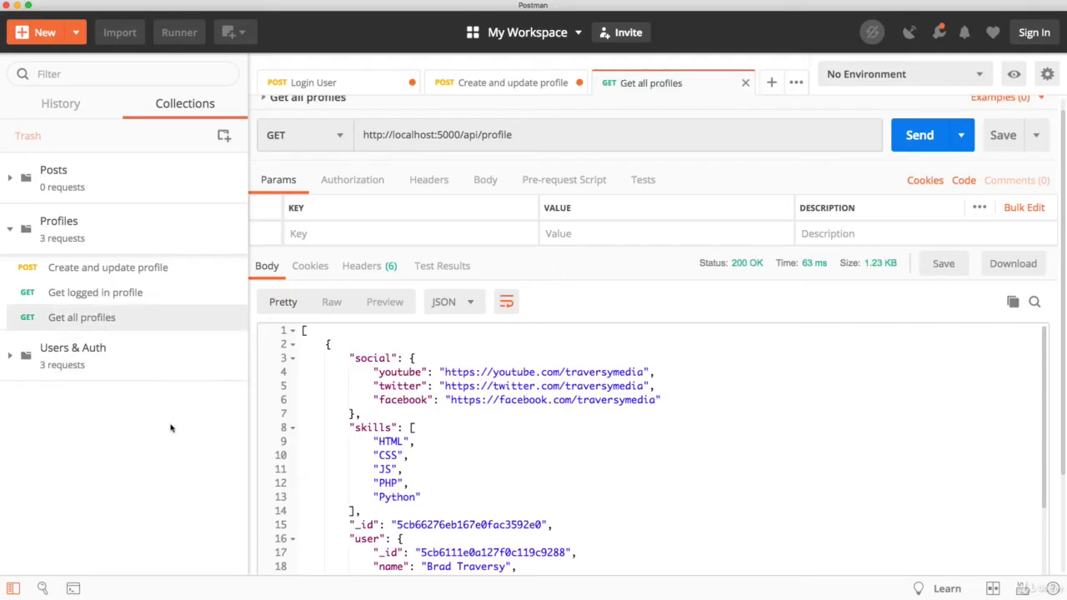
pyautogui.moveTo(640, 280)
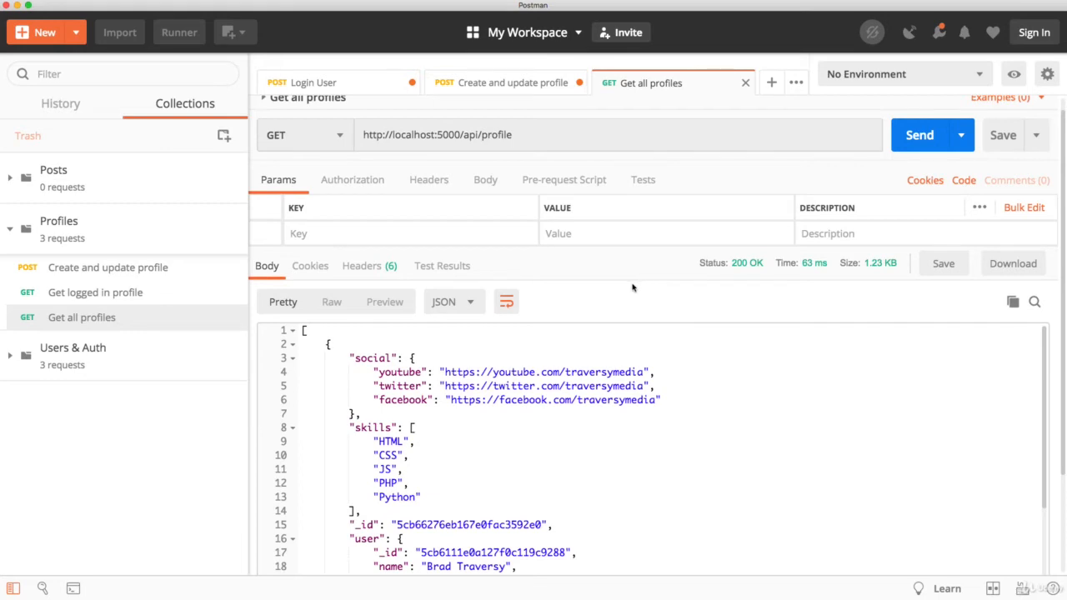
pyautogui.scroll(-3)
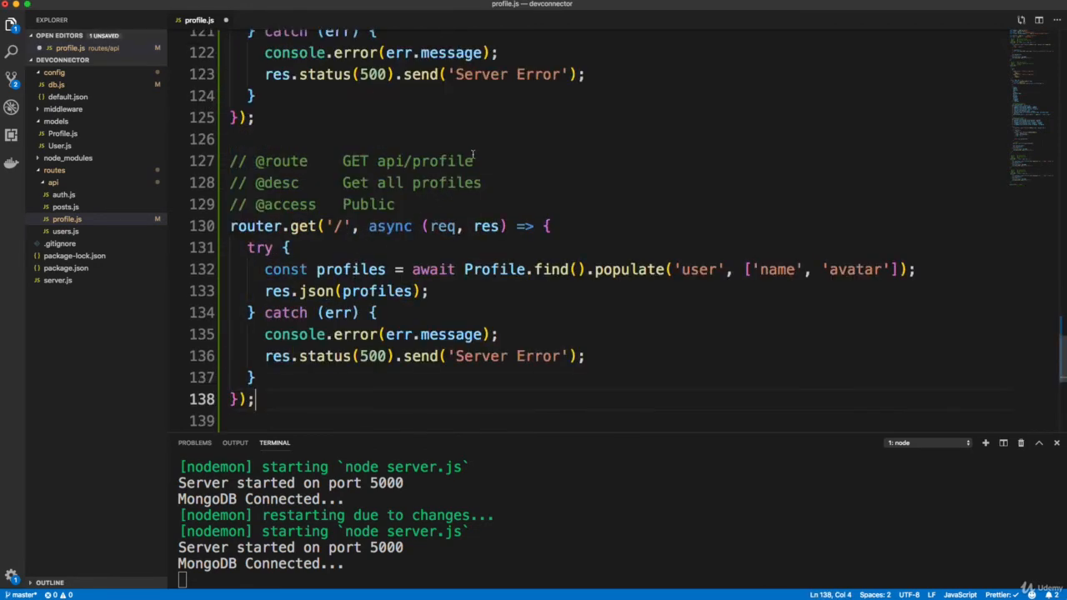
# - Document the route as GET api/profile/user/:user_id, 'Get profile by user ID'
pyautogui.click(473, 160)
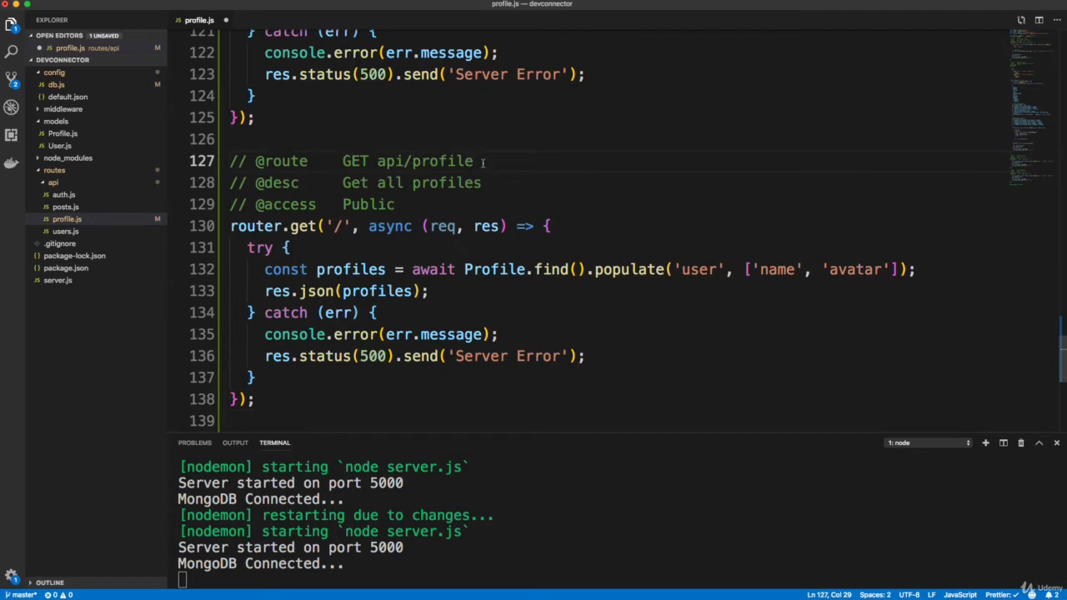
pyautogui.write('/user')
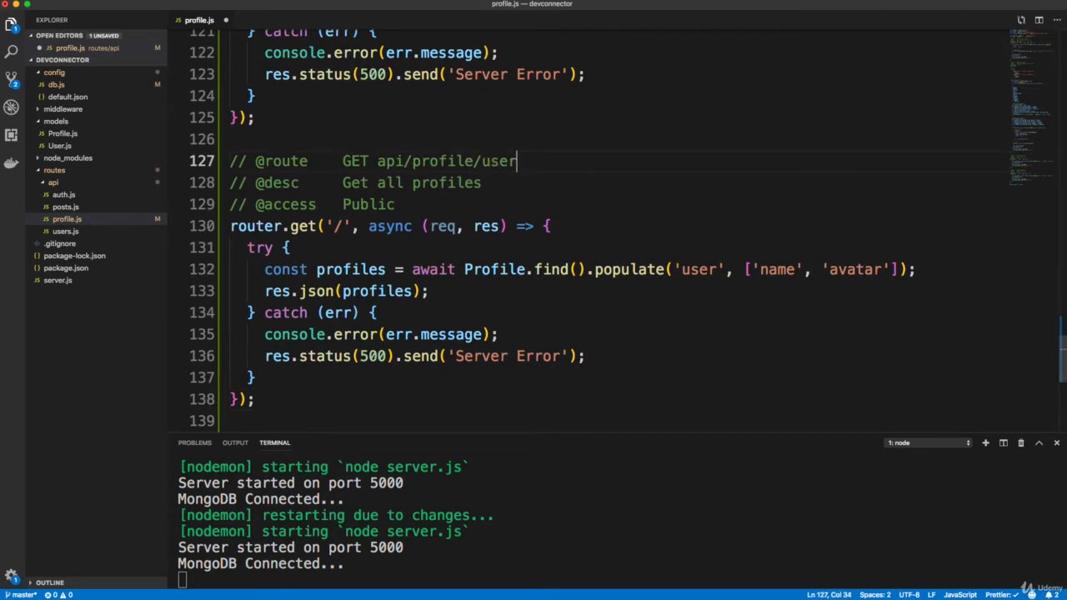
pyautogui.write('/us')
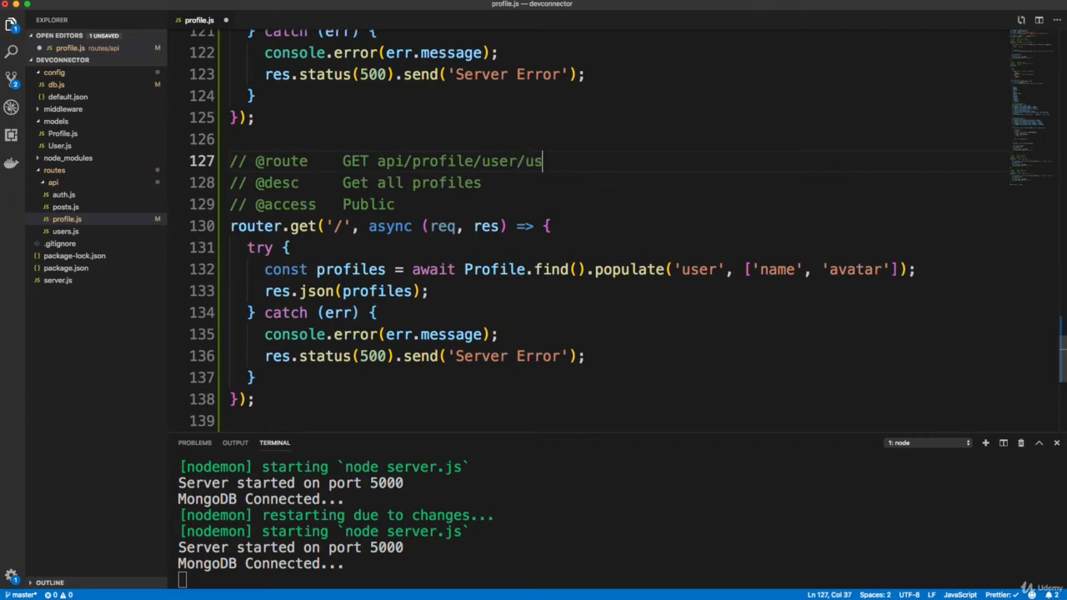
pyautogui.write('er_id')
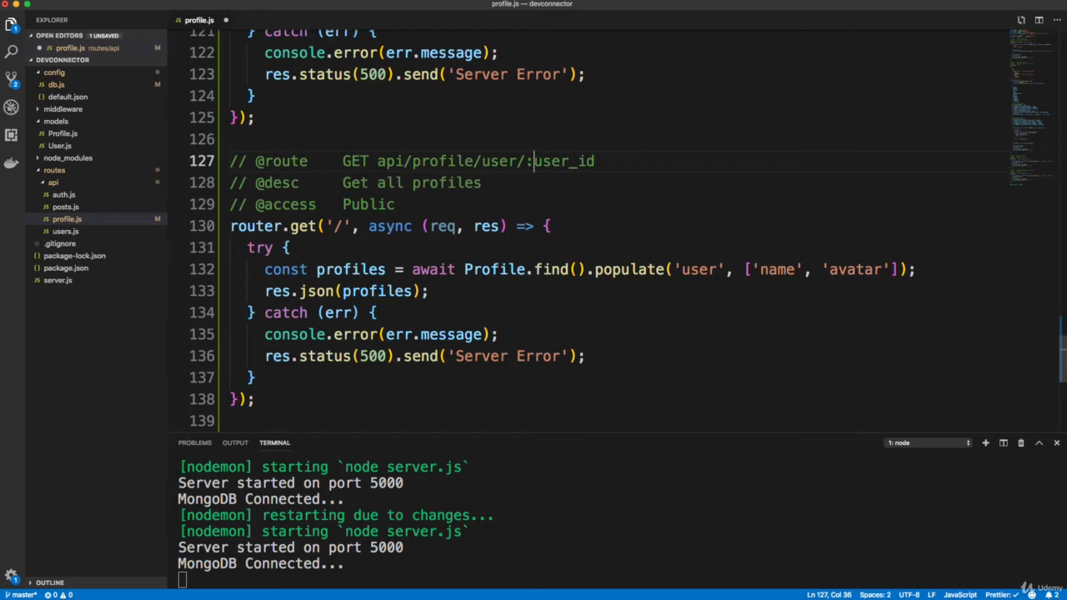
pyautogui.doubleClick(448, 182)
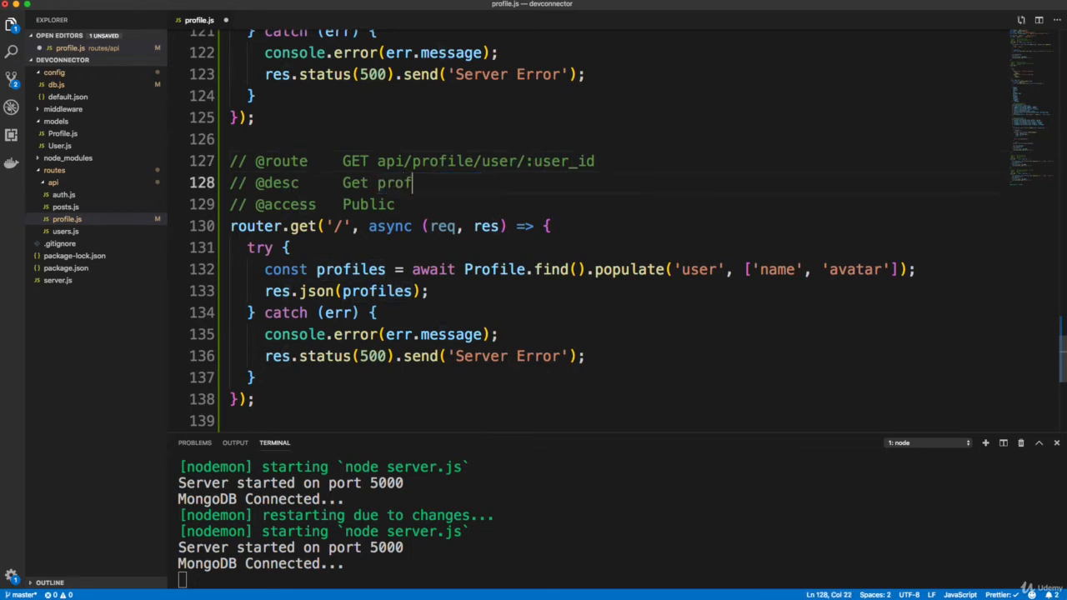
pyautogui.write('ile by ID')
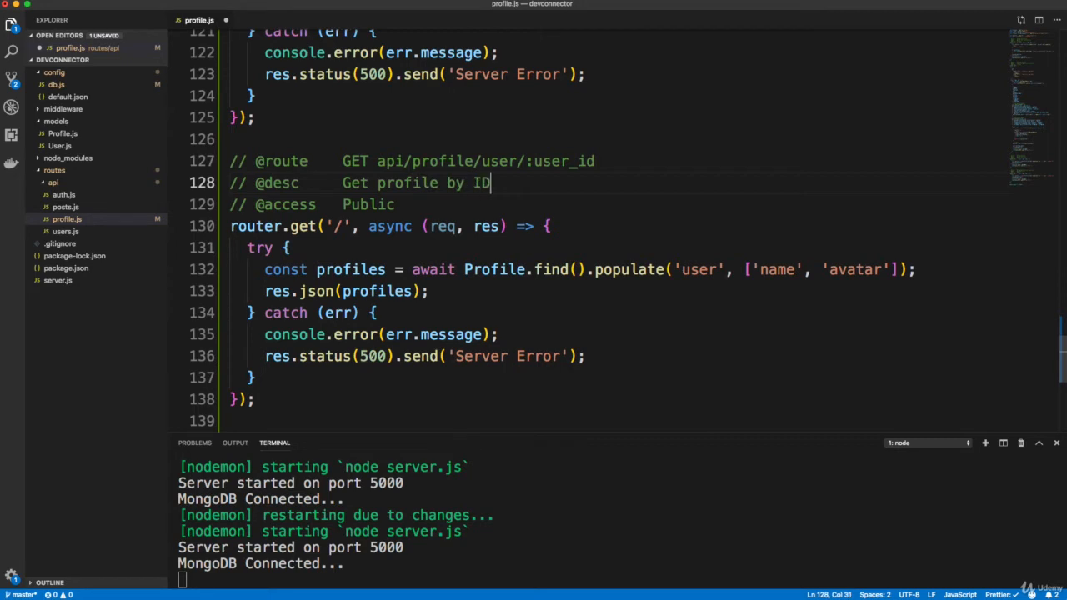
pyautogui.write('user I')
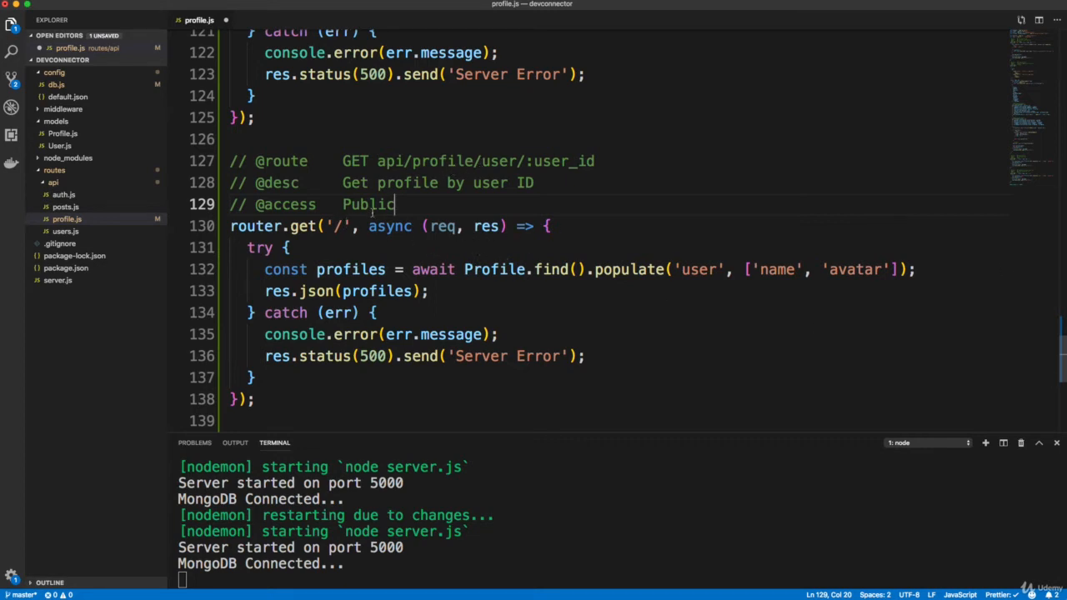
# - Set the router.get path to '/user/:user_id'
pyautogui.write('/user')
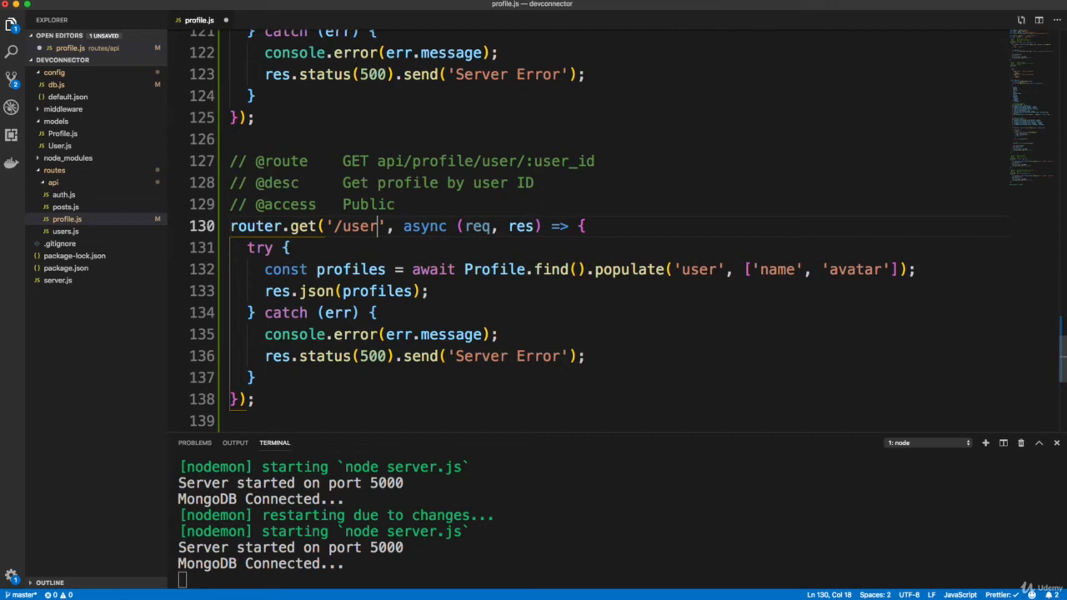
pyautogui.write('/:us')
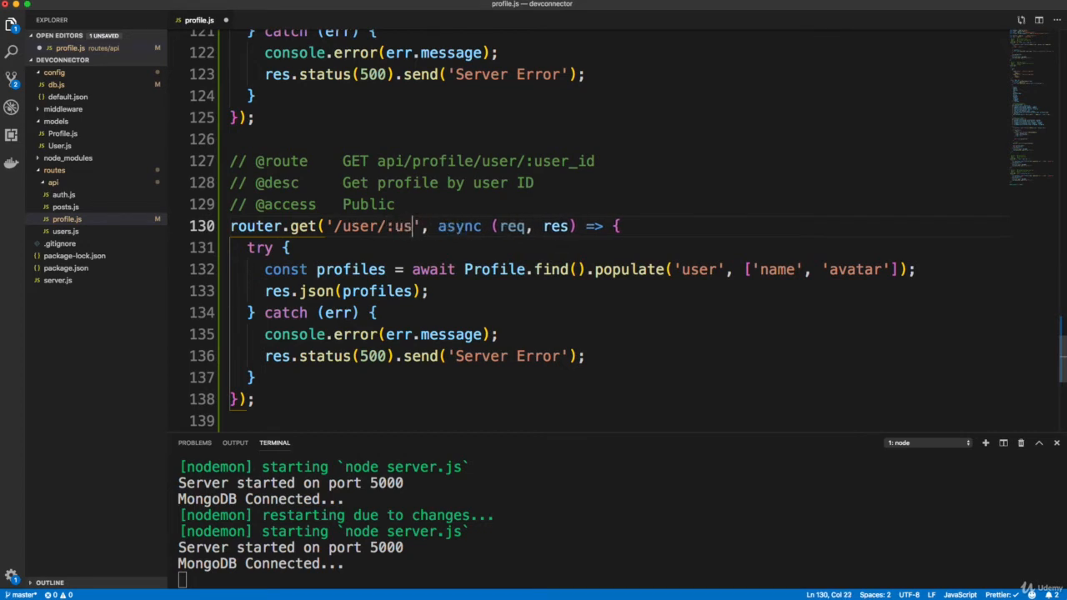
pyautogui.write("er_id'")
pyautogui.click(574, 270)
pyautogui.write('One')
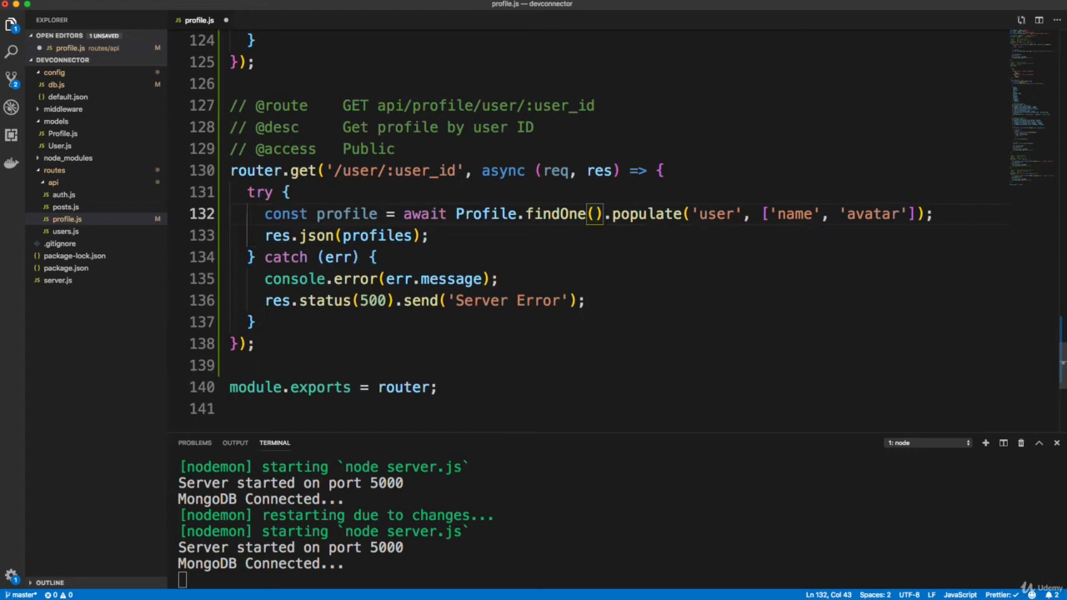
# - Look up the profile with findOne({ user: req.params.user_id })
pyautogui.write('{ }')
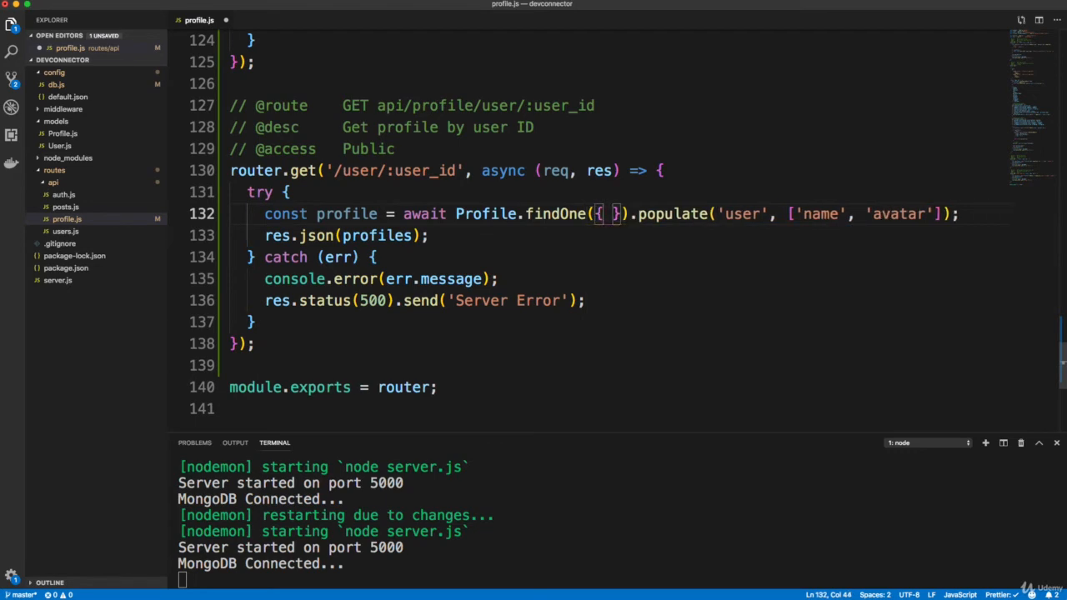
pyautogui.write('user:')
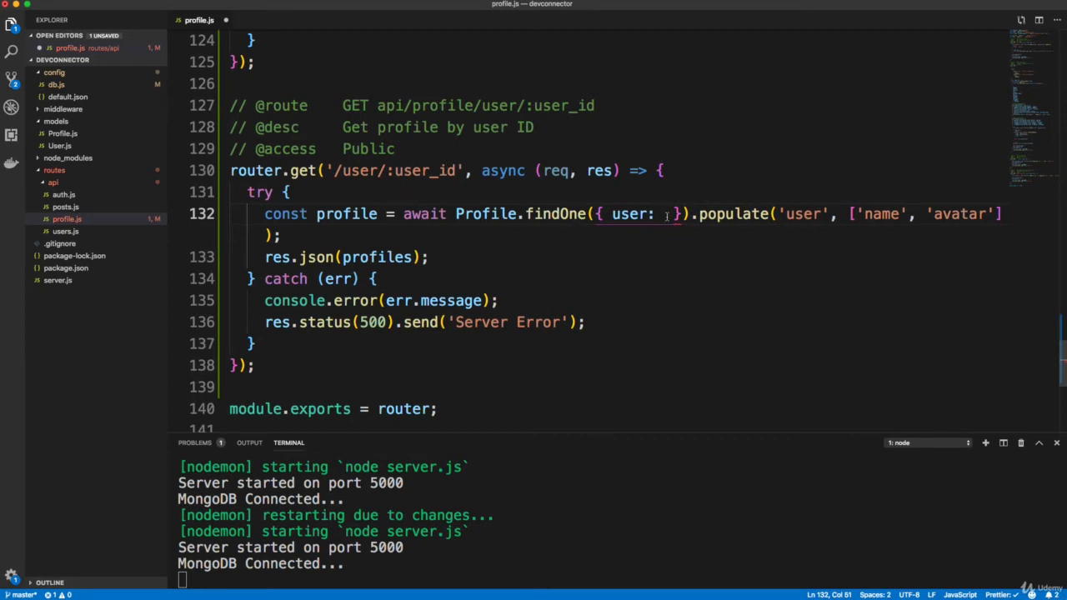
pyautogui.write('req.params')
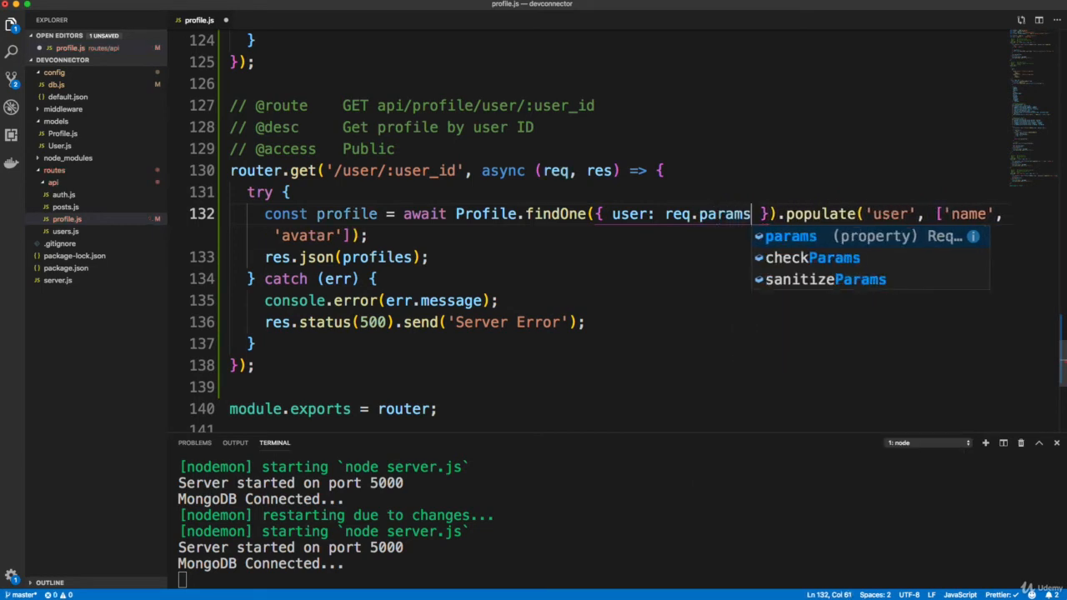
pyautogui.write('.user_')
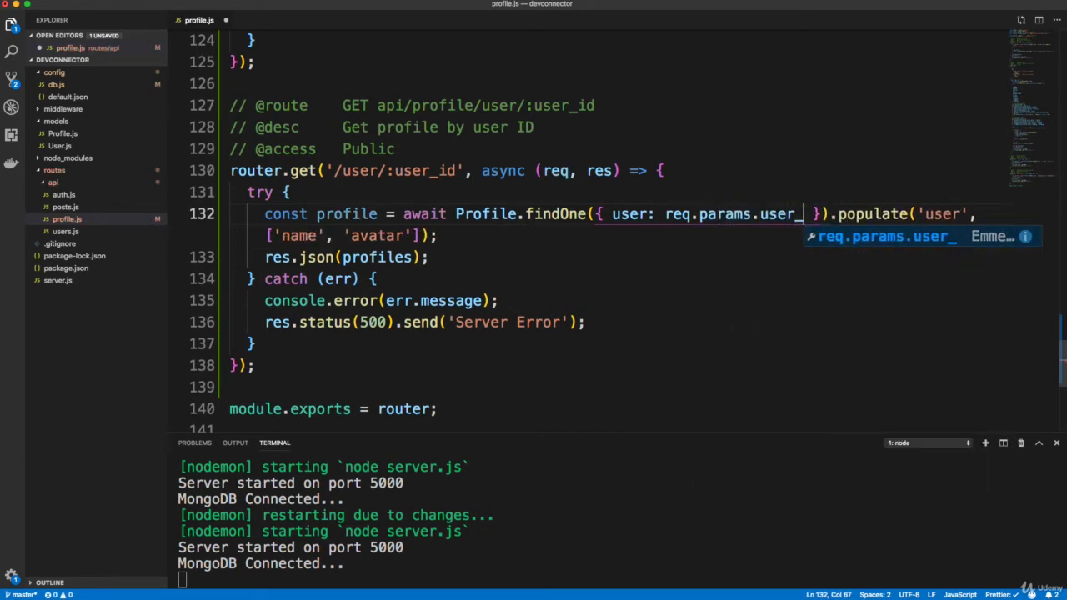
pyautogui.write('id')
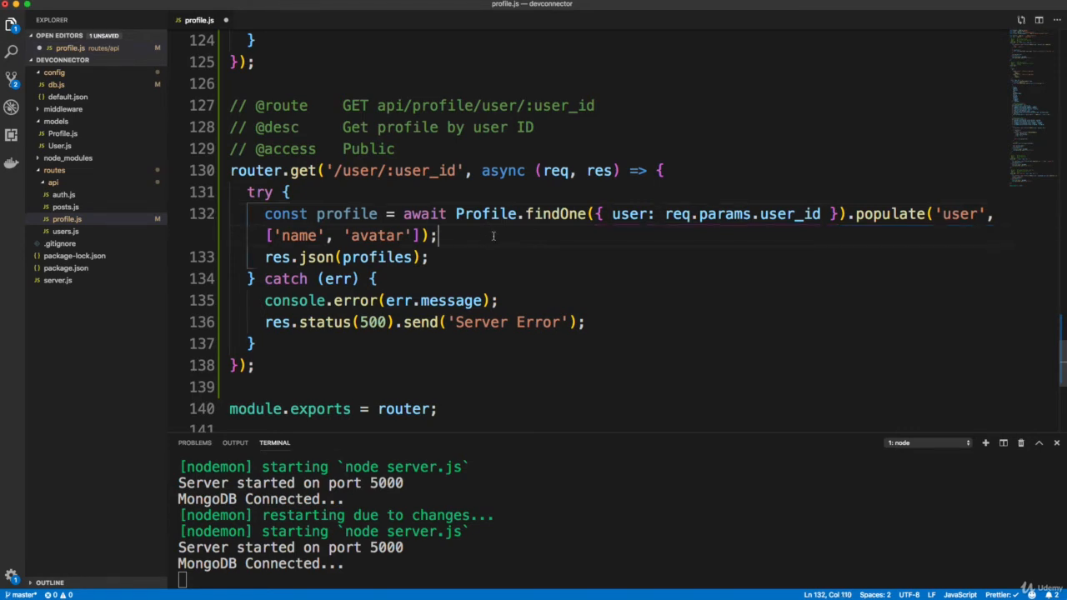
# - Return 400 'There is no profile for this user' when no profile is found, else the profile
pyautogui.press('enter')
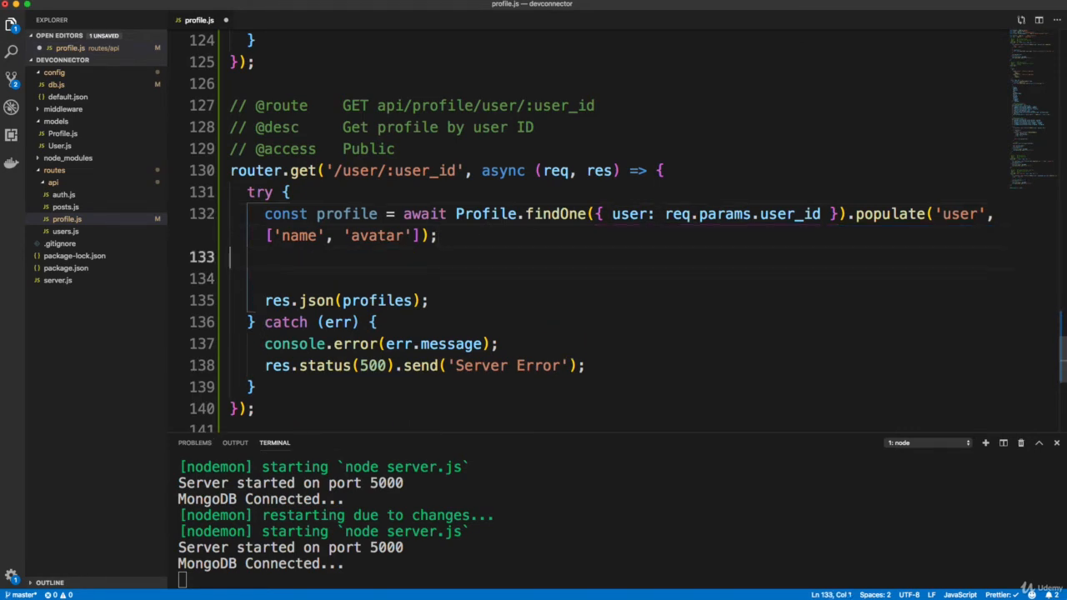
pyautogui.write('if')
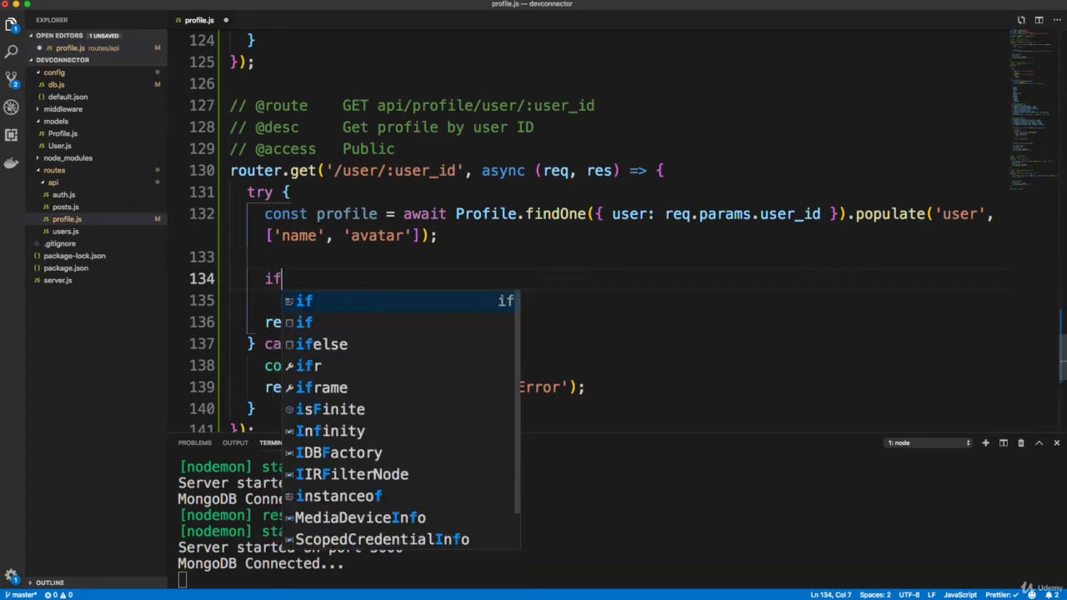
pyautogui.write('(!)')
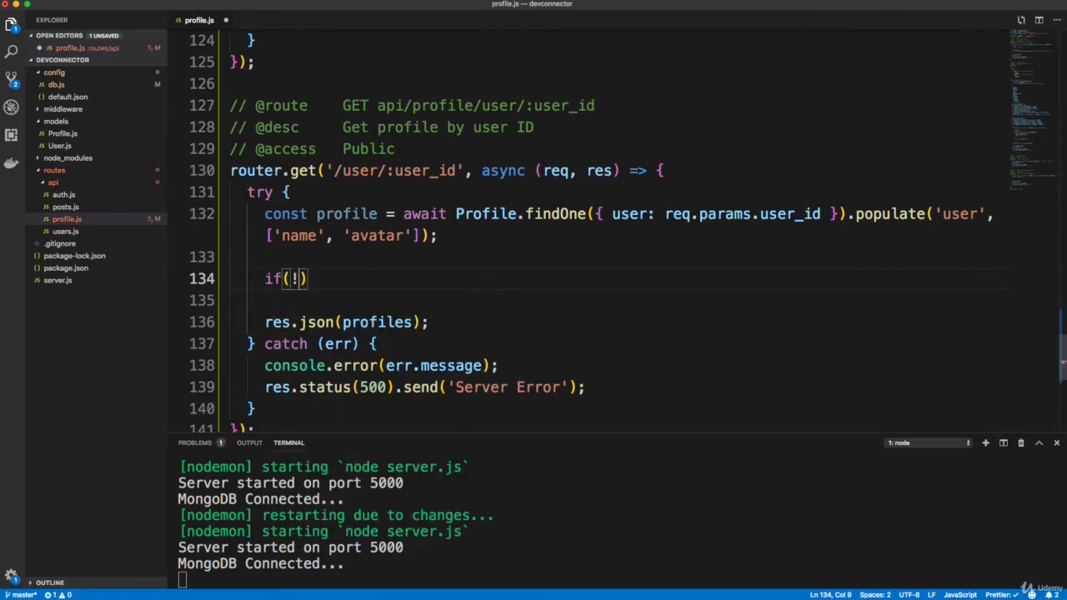
pyautogui.write('profile')
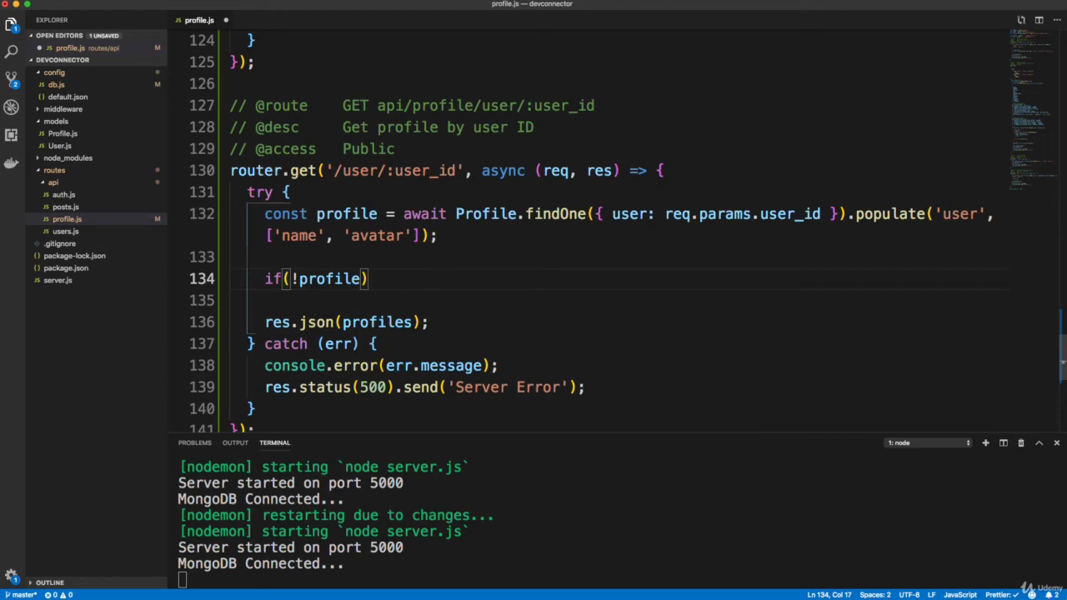
pyautogui.write('return')
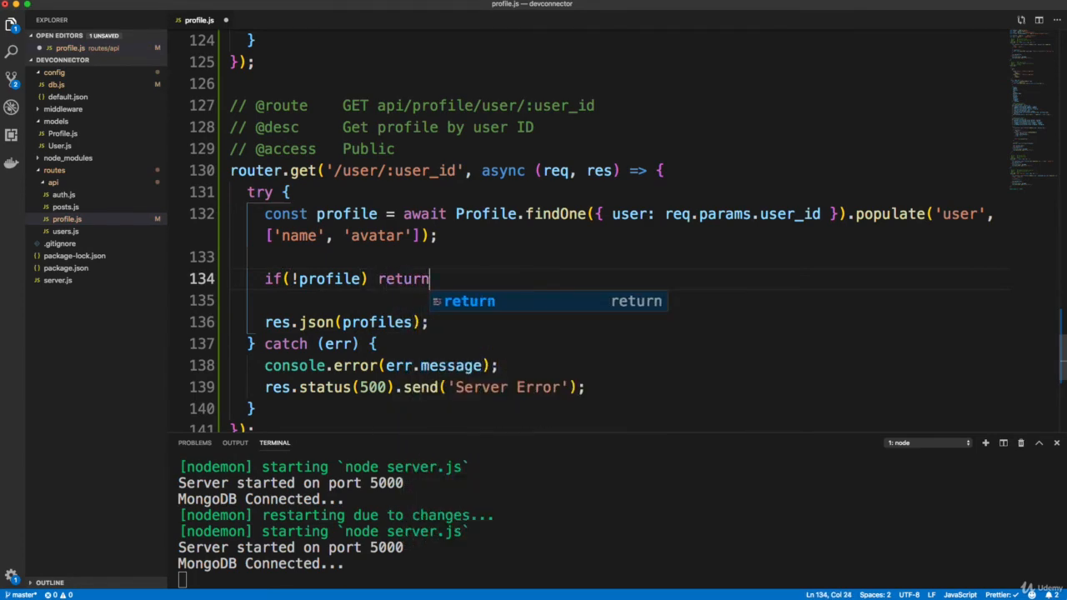
pyautogui.write('res.')
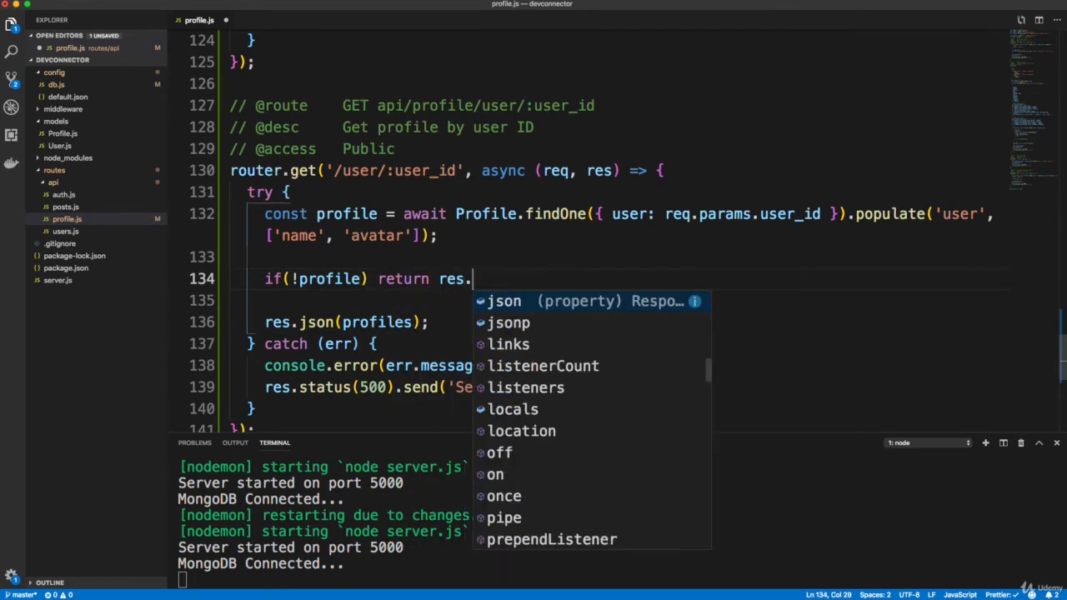
pyautogui.write('status')
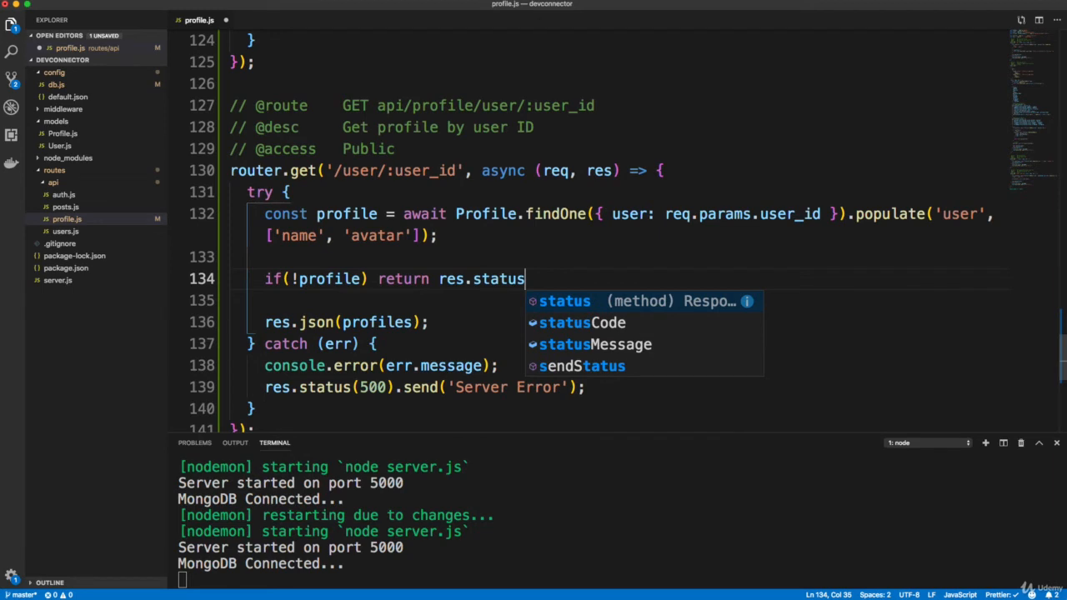
pyautogui.write('(400)')
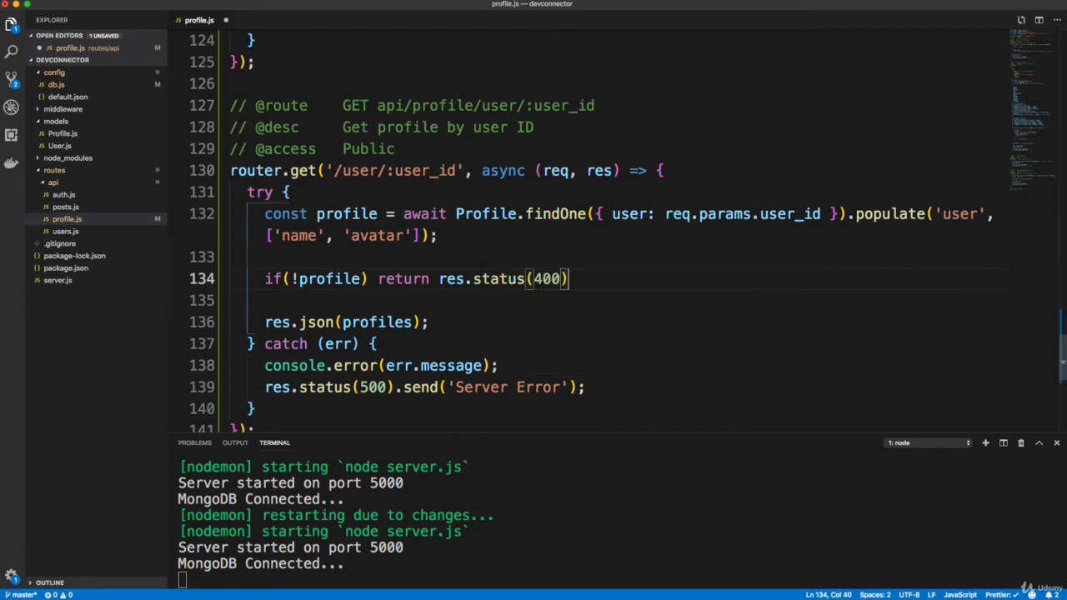
pyautogui.write('.json()')
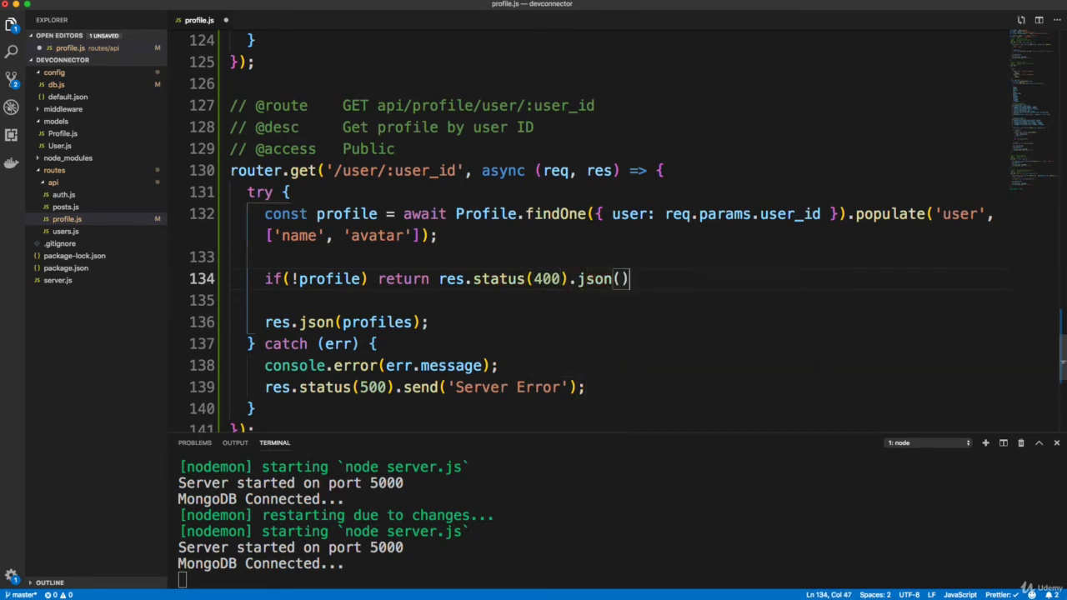
pyautogui.write('{}')
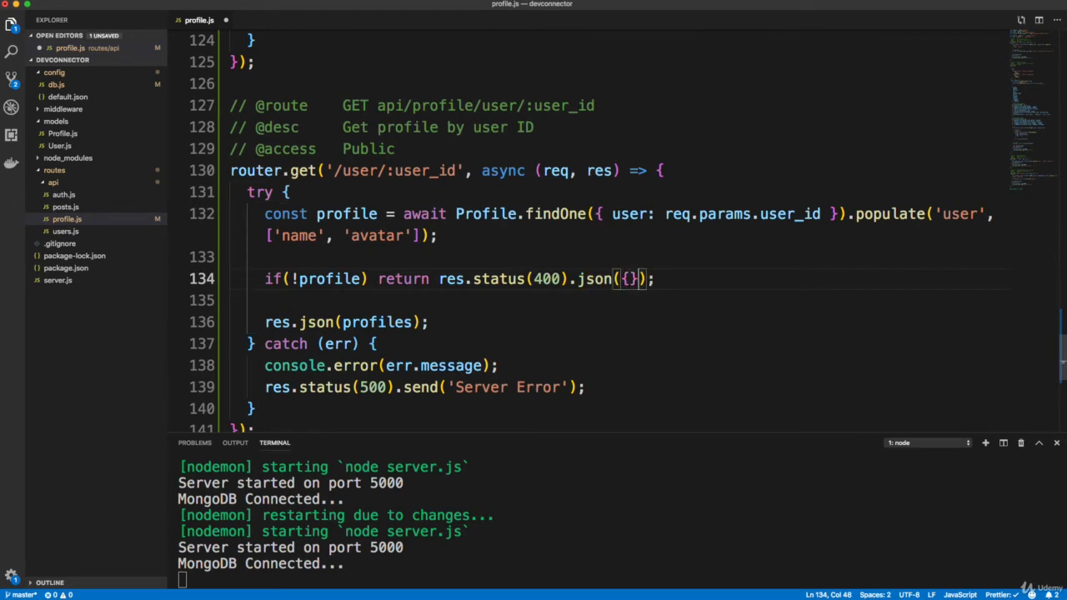
pyautogui.write('msg')
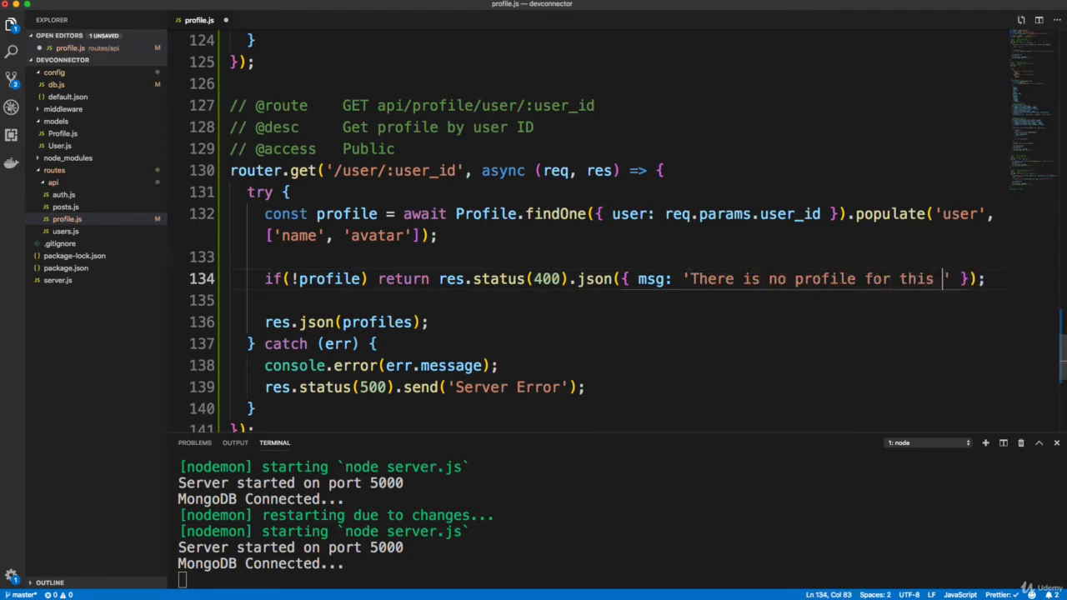
pyautogui.write('user')
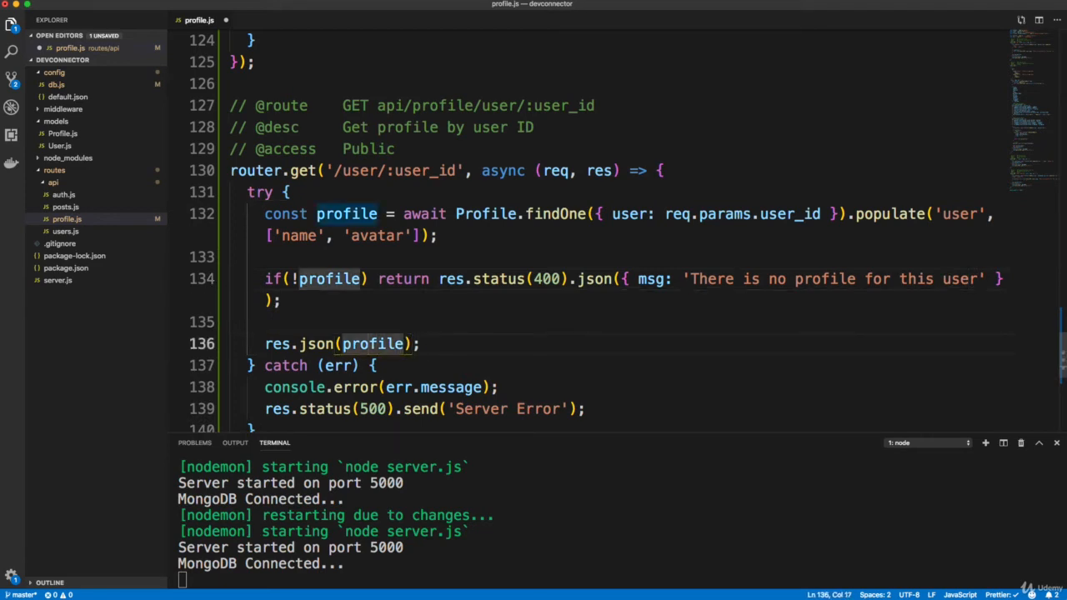
pyautogui.click(287, 193)
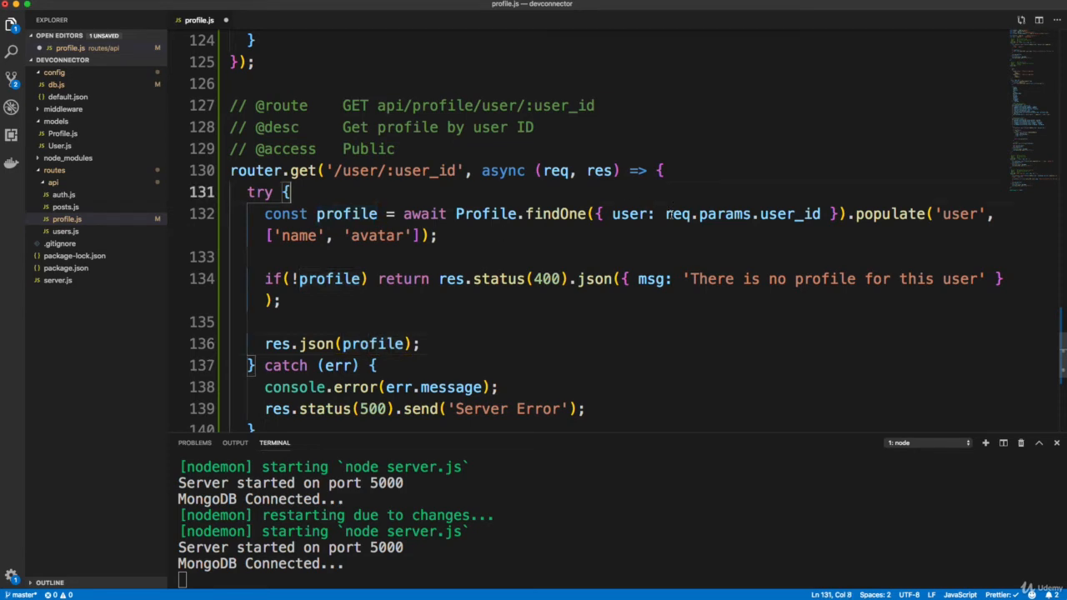
pyautogui.scroll(-3)
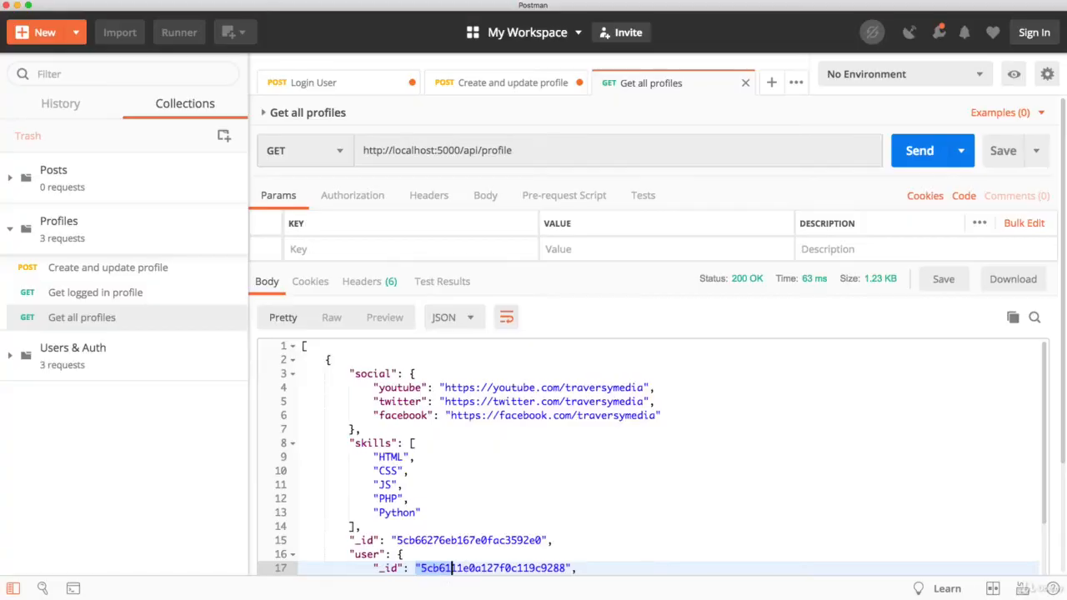
# - Request localhost:5000/api/profile/user/<user id> in a new tab using an ID from the response
pyautogui.scroll(-3)
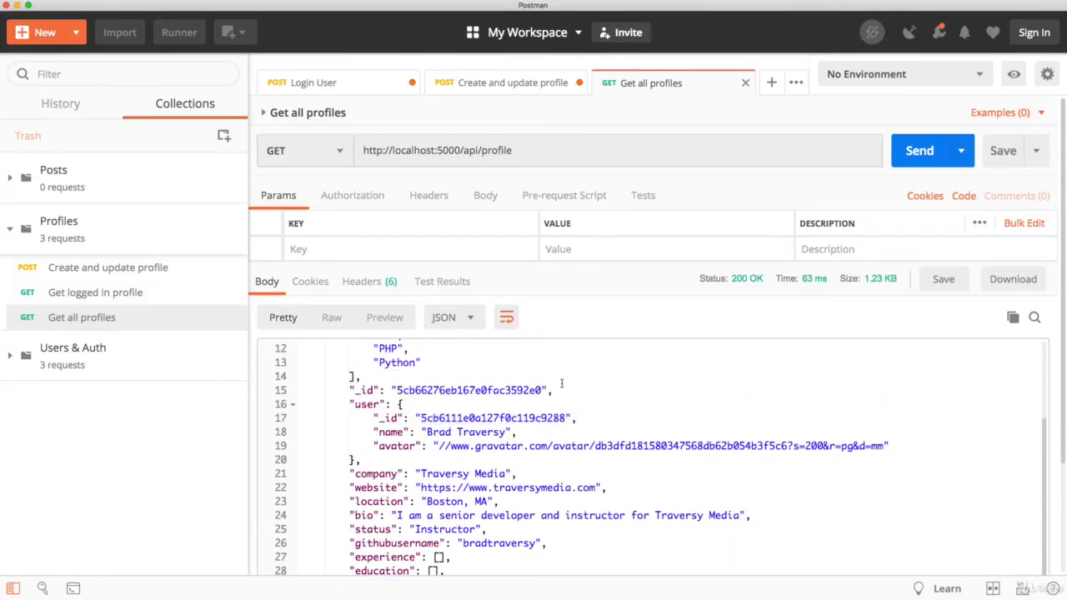
pyautogui.doubleClick(491, 417)
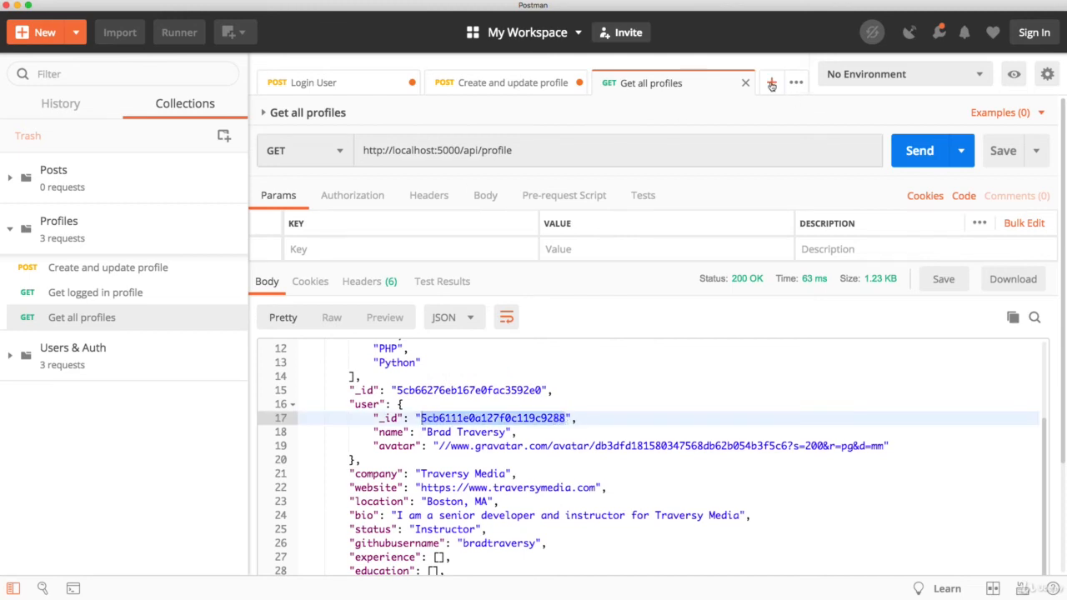
pyautogui.click(771, 84)
pyautogui.write('http://')
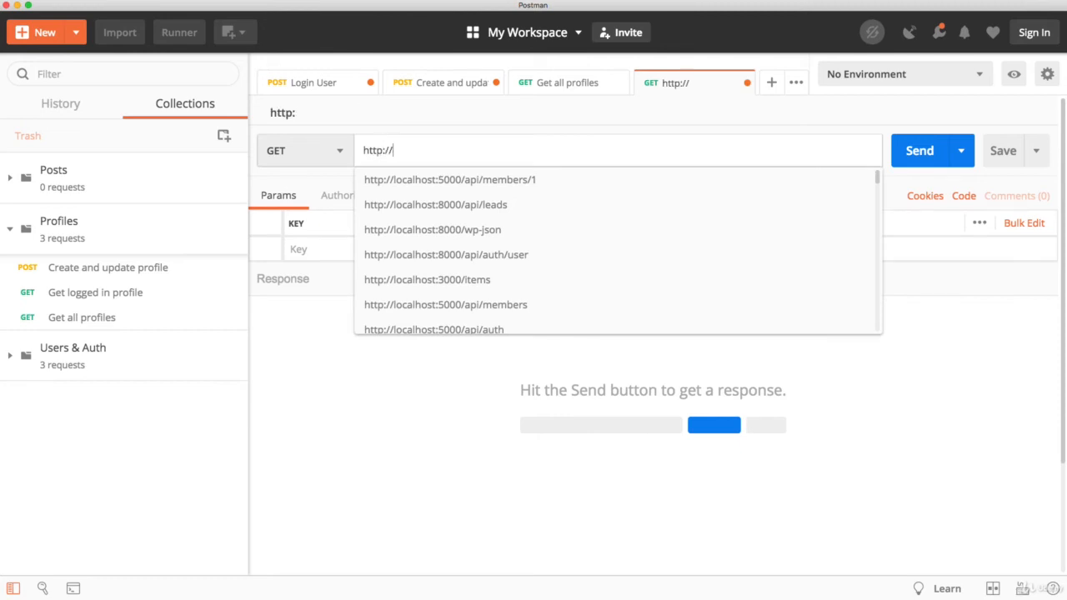
pyautogui.write('localhost:5000/api')
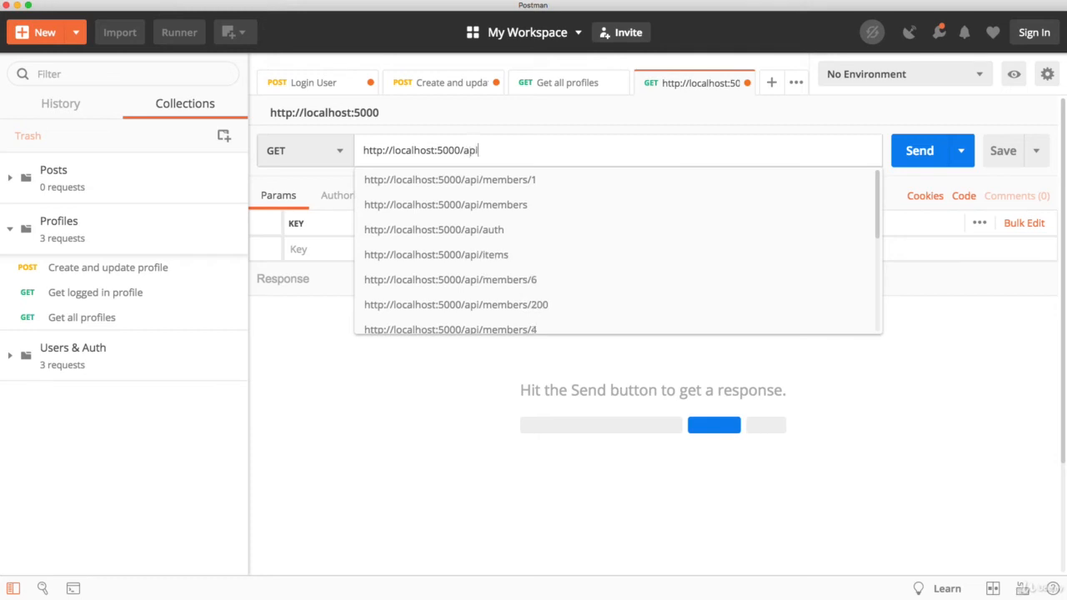
pyautogui.write('profil')
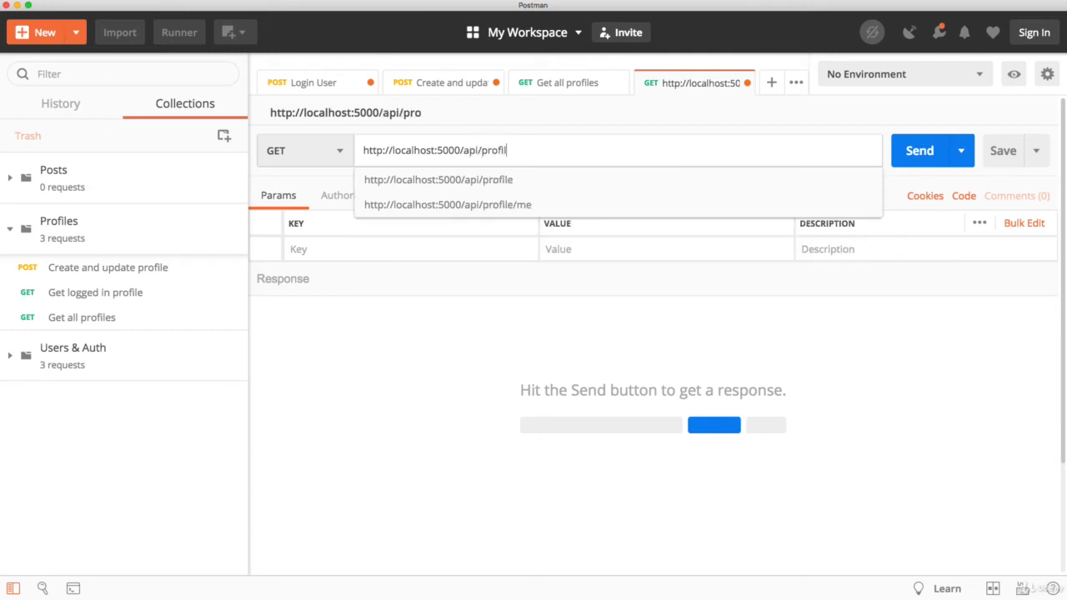
pyautogui.write('e/user/')
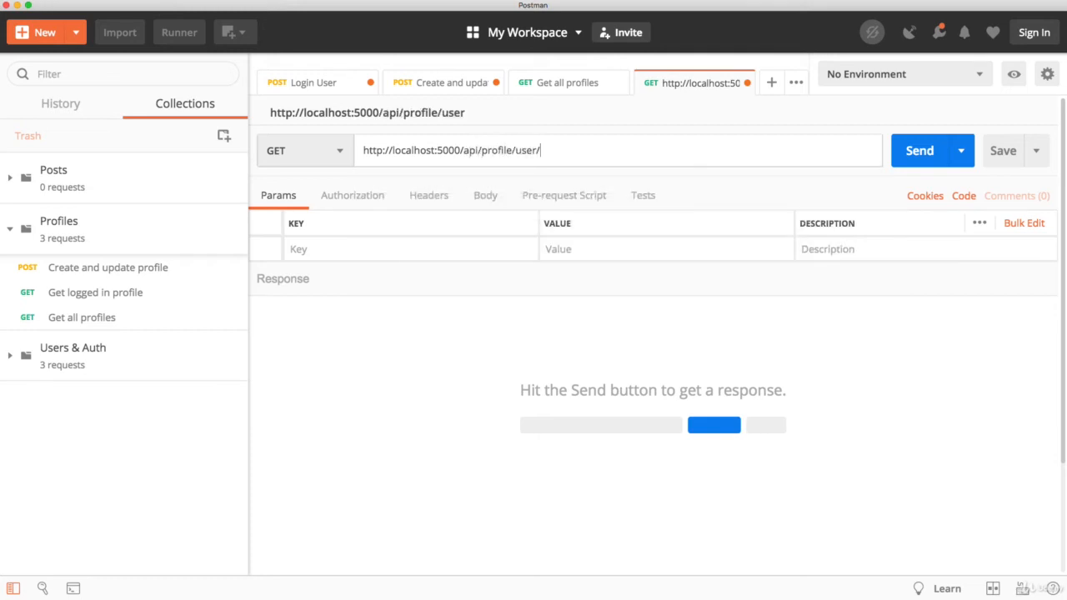
pyautogui.click(921, 150)
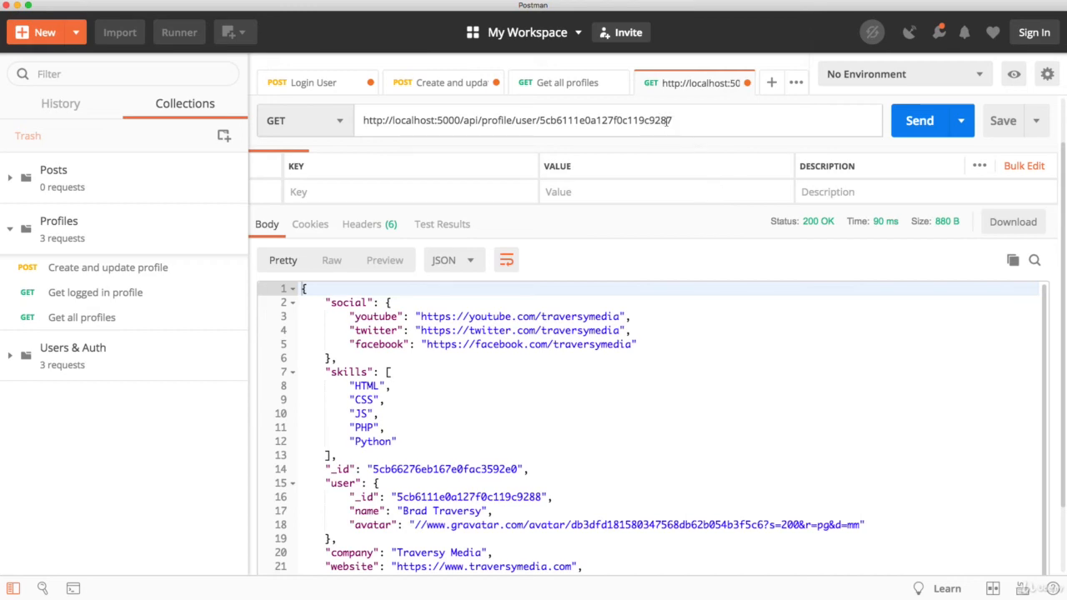
pyautogui.click(921, 120)
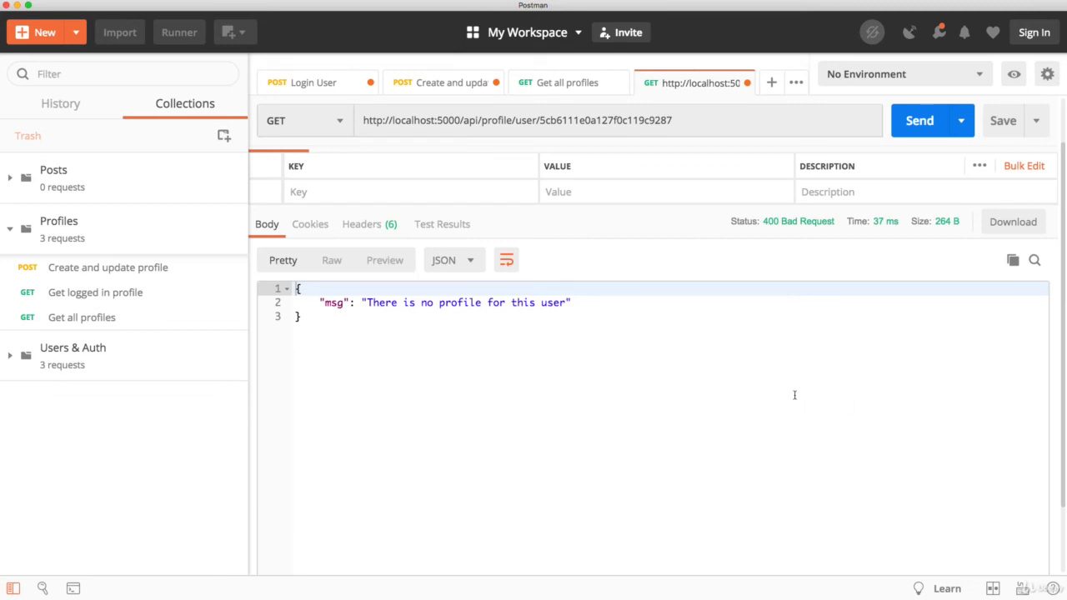
# - Resend with a malformed user ID, getting 500 'Server Error'
pyautogui.doubleClick(656, 120)
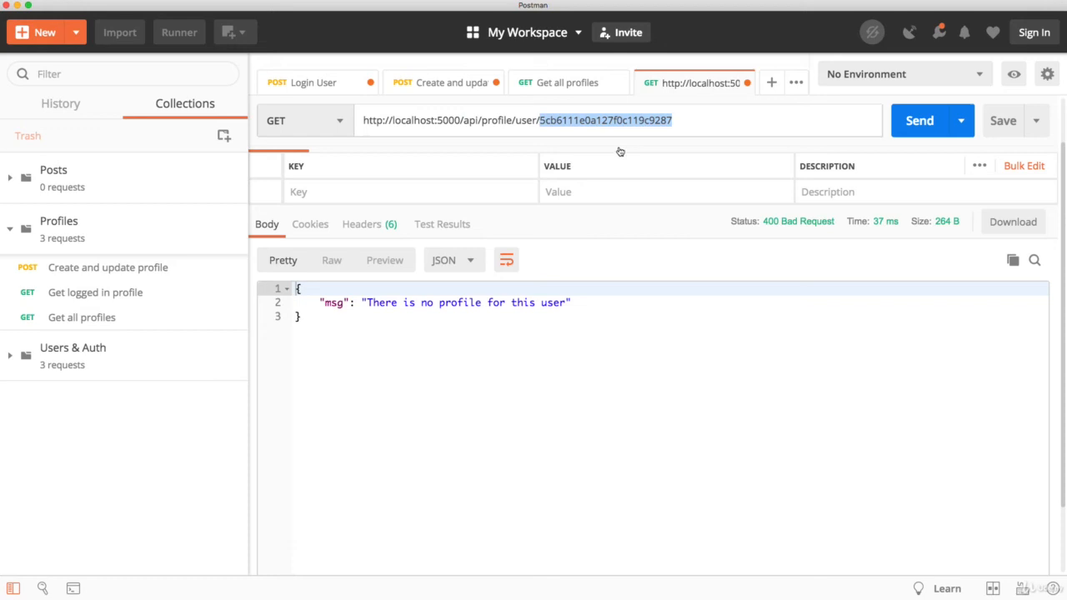
pyautogui.click(675, 120)
pyautogui.write('54546')
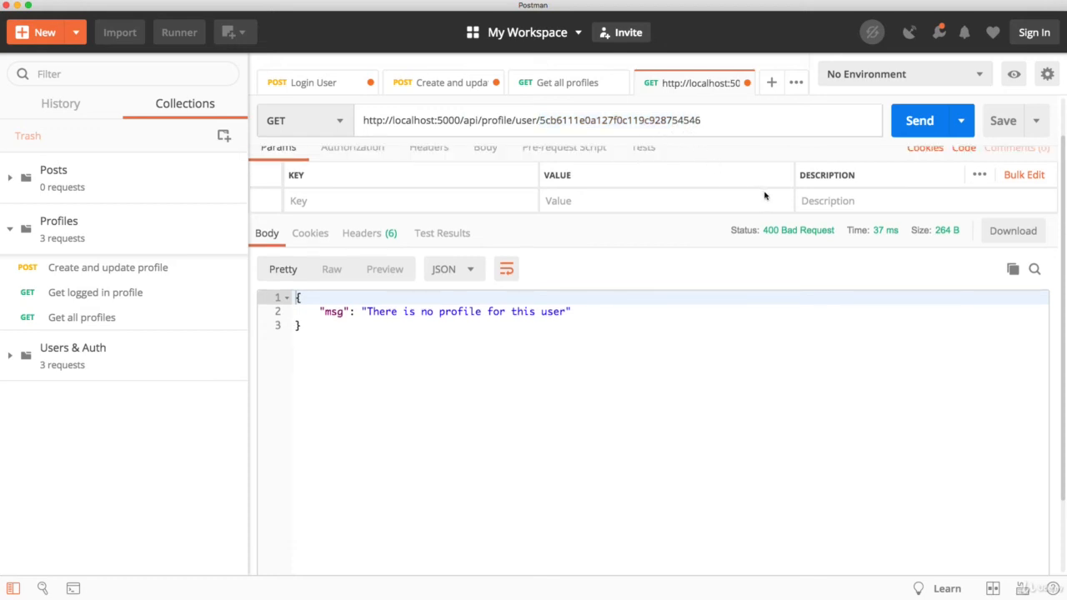
pyautogui.click(920, 120)
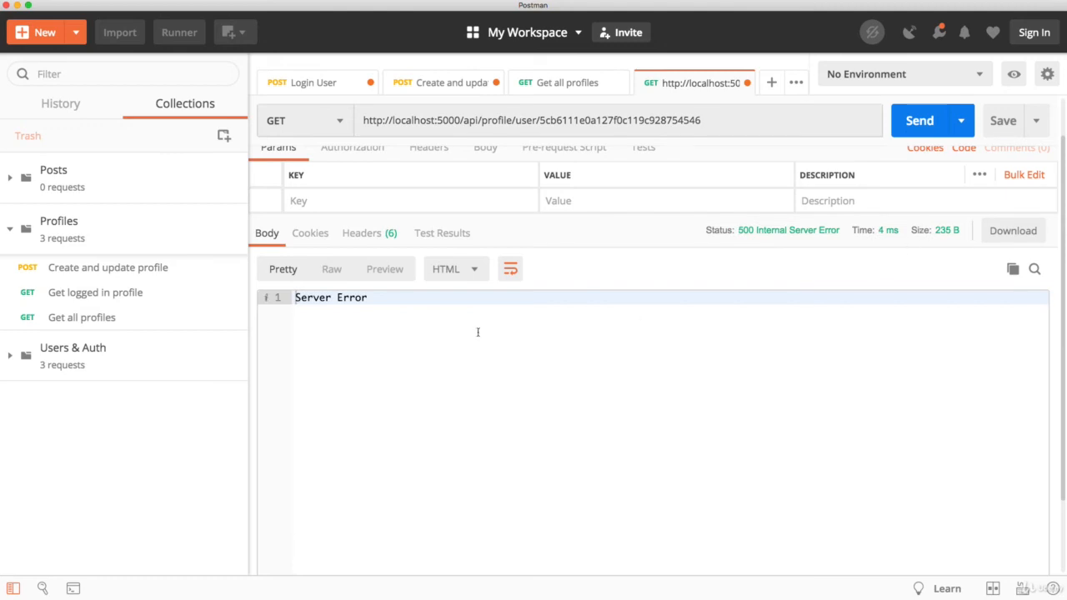
pyautogui.moveTo(427, 532)
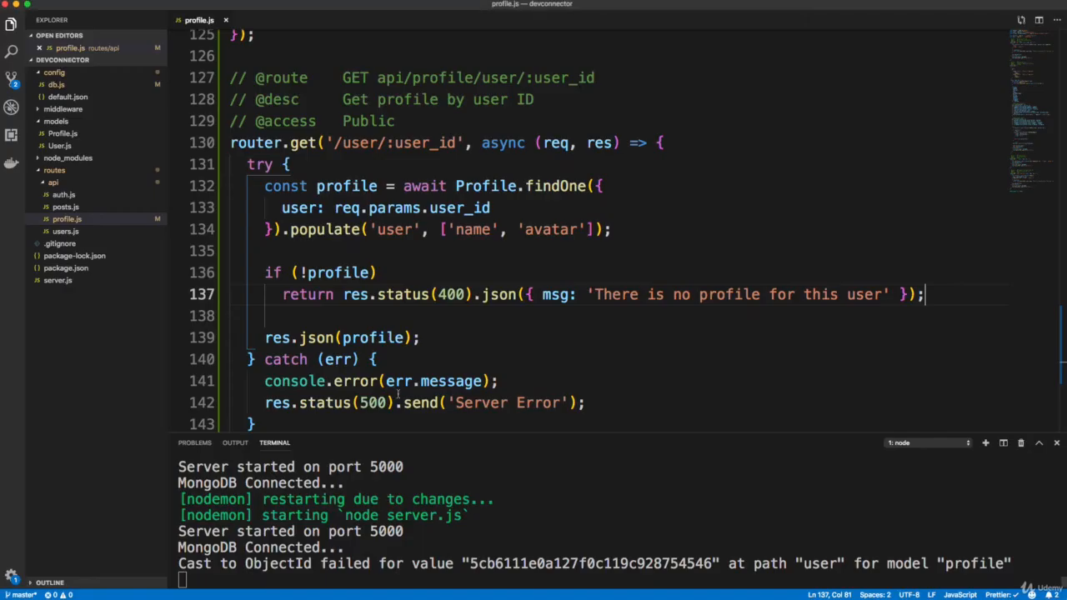
# - Add an if (err.kind == 'ObjectId') check in the catch block
pyautogui.scroll(-3)
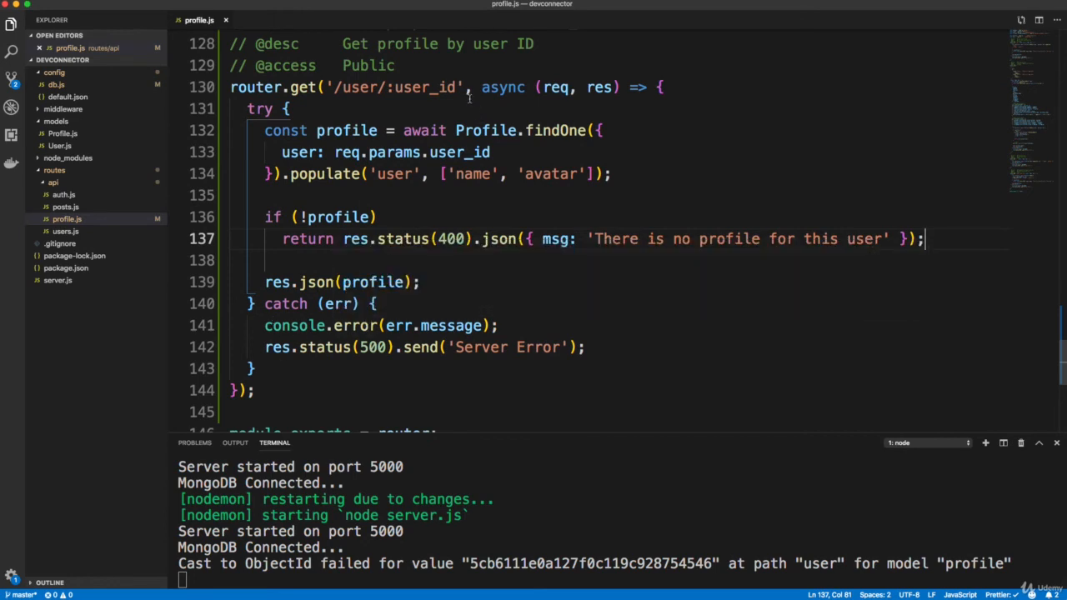
pyautogui.doubleClick(424, 87)
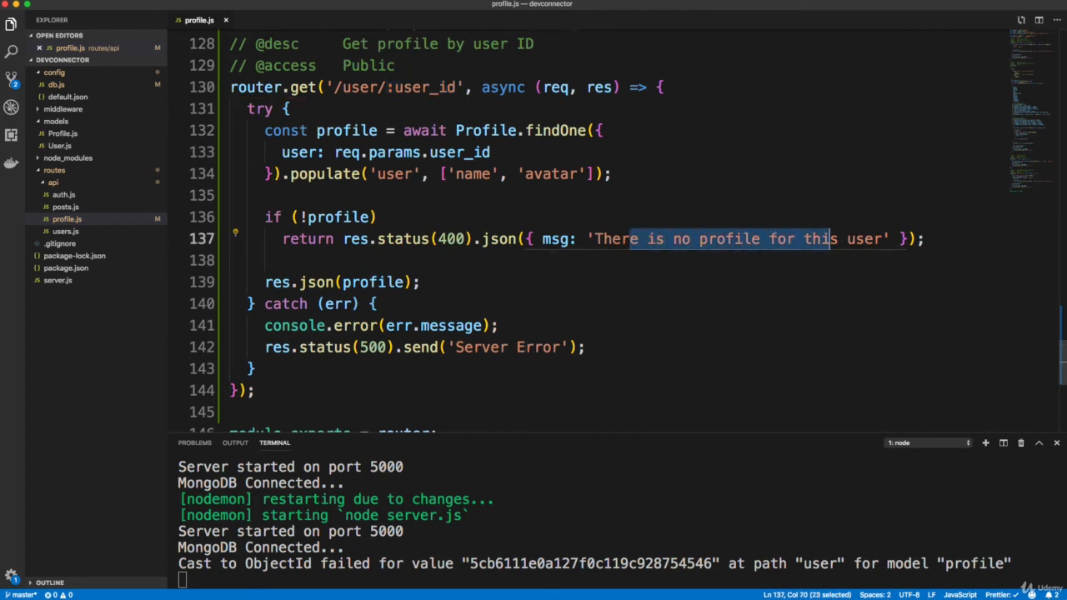
pyautogui.scroll(-3)
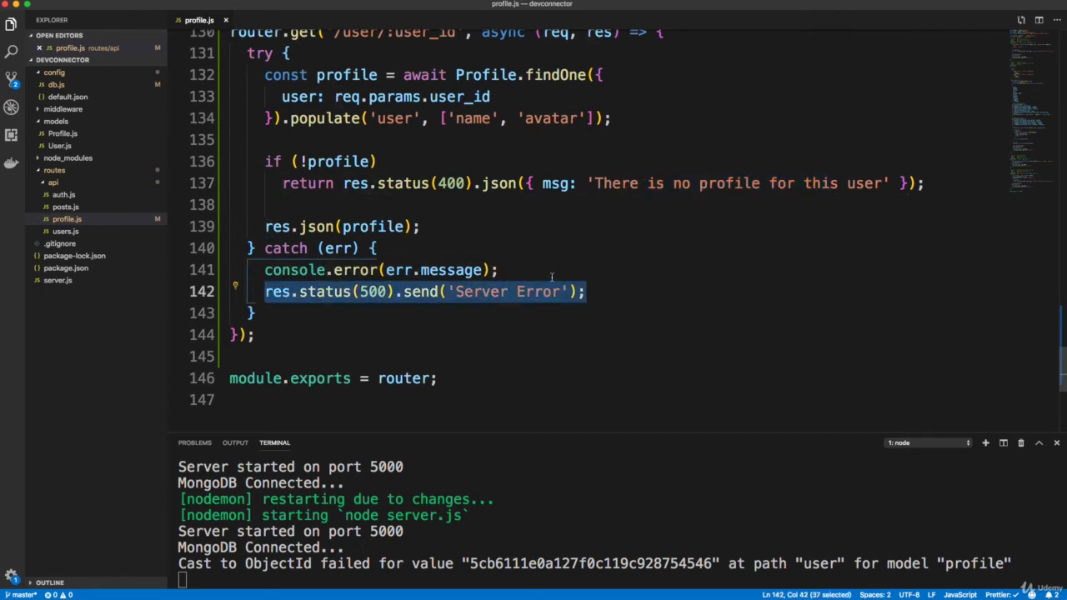
pyautogui.press('Enter')
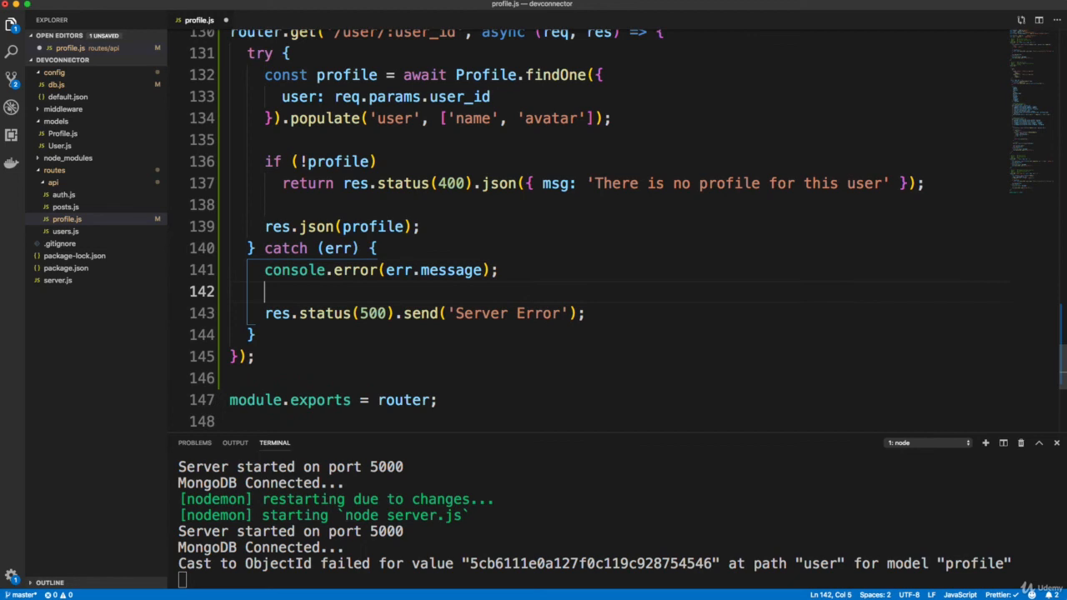
pyautogui.write('if() {}')
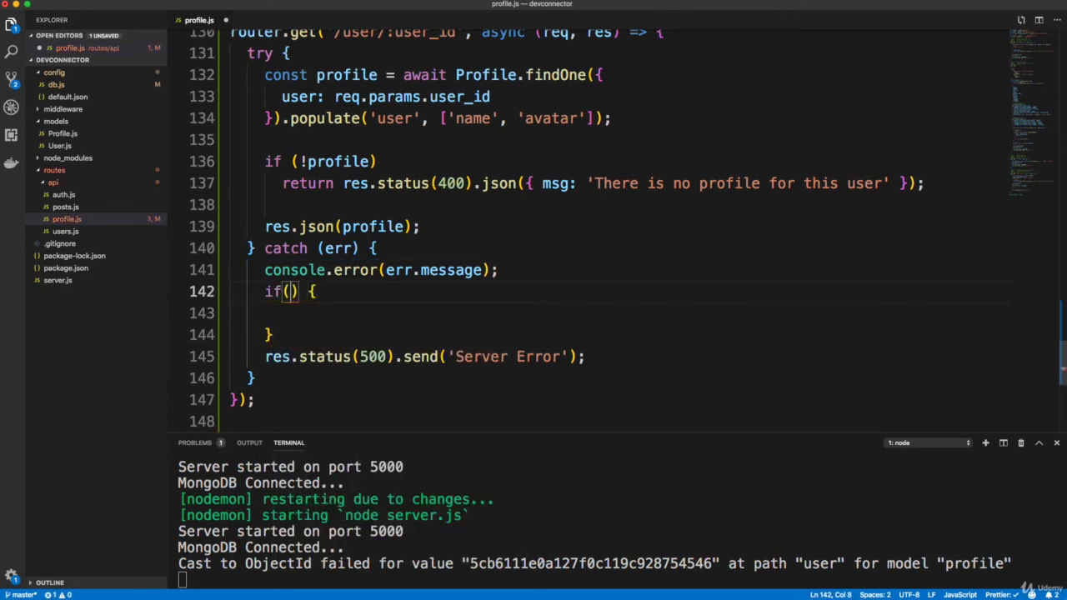
pyautogui.write('err')
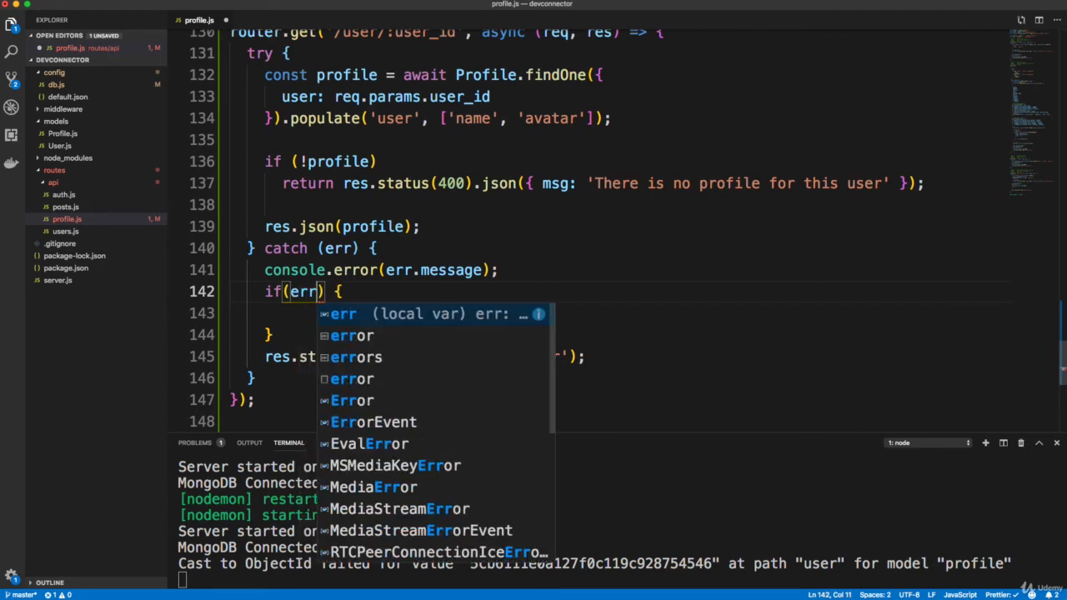
pyautogui.write('.kind')
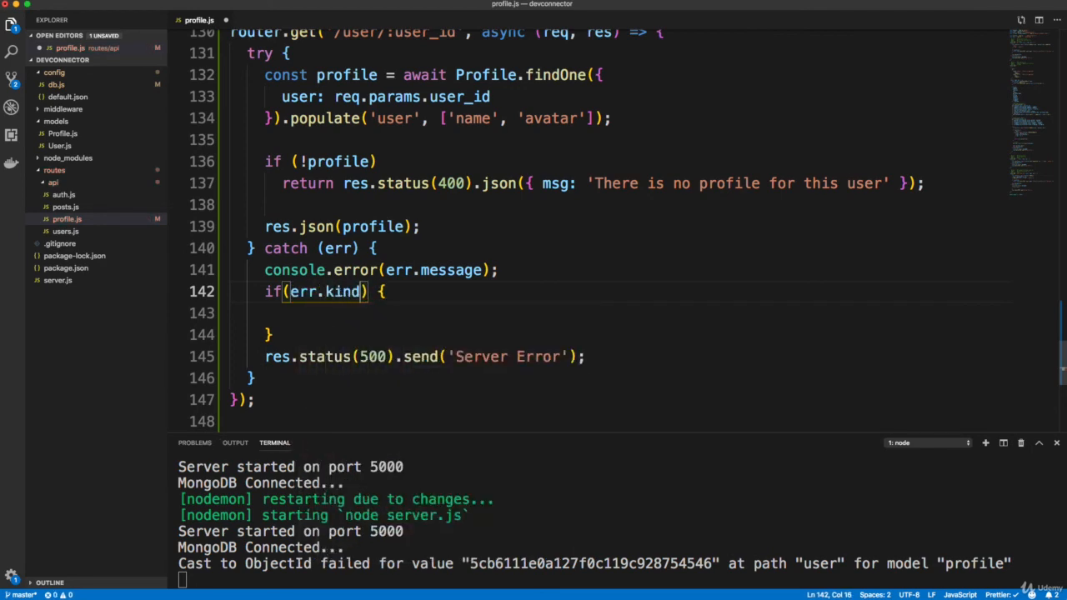
pyautogui.write('==')
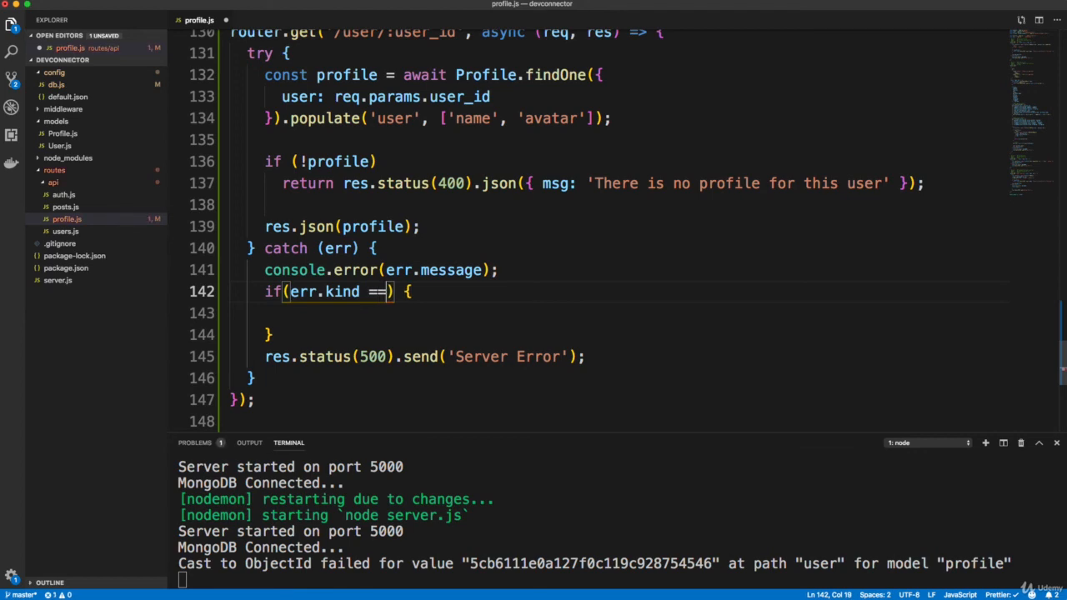
pyautogui.write("'Object")
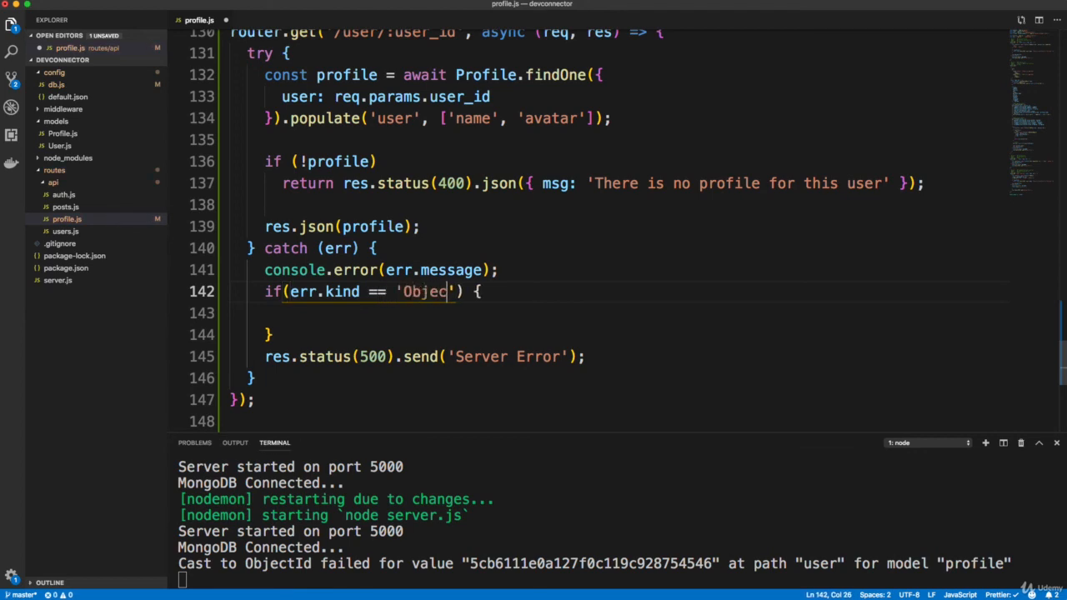
pyautogui.write('tId')
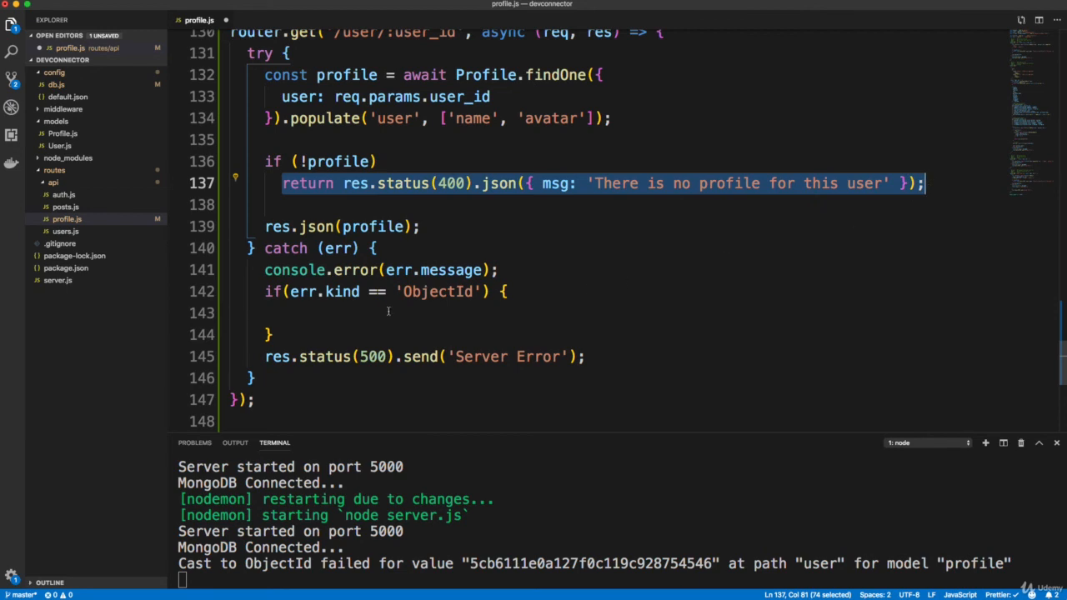
# - Return 400 'Profile not found' for ObjectId errors and use the same message for missing profiles
pyautogui.write("return res.status(400).json({ msg: 'There is no profile for this user' });")
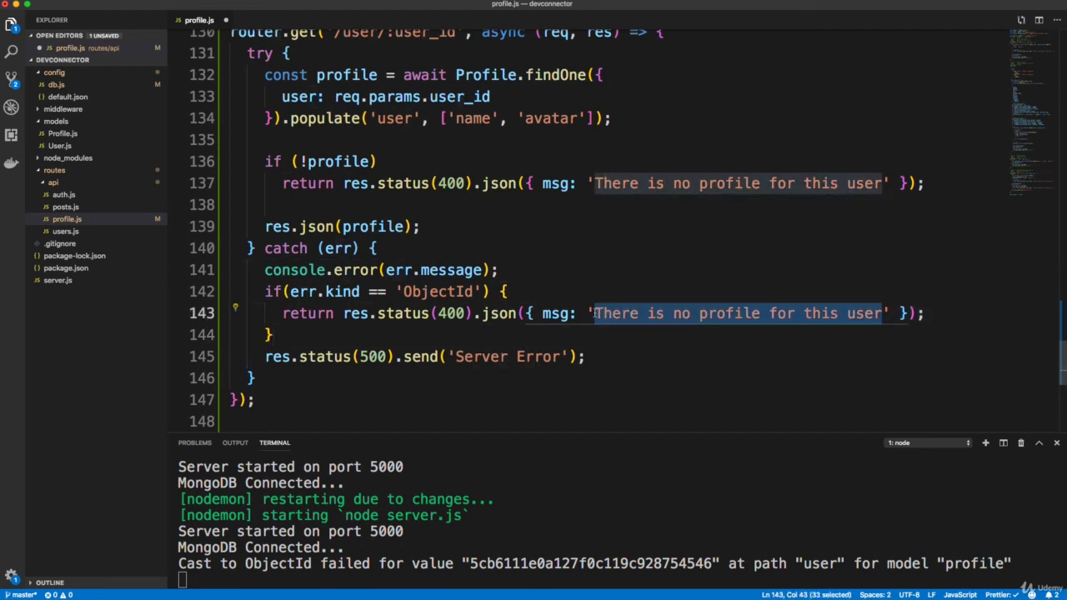
pyautogui.write('Profile')
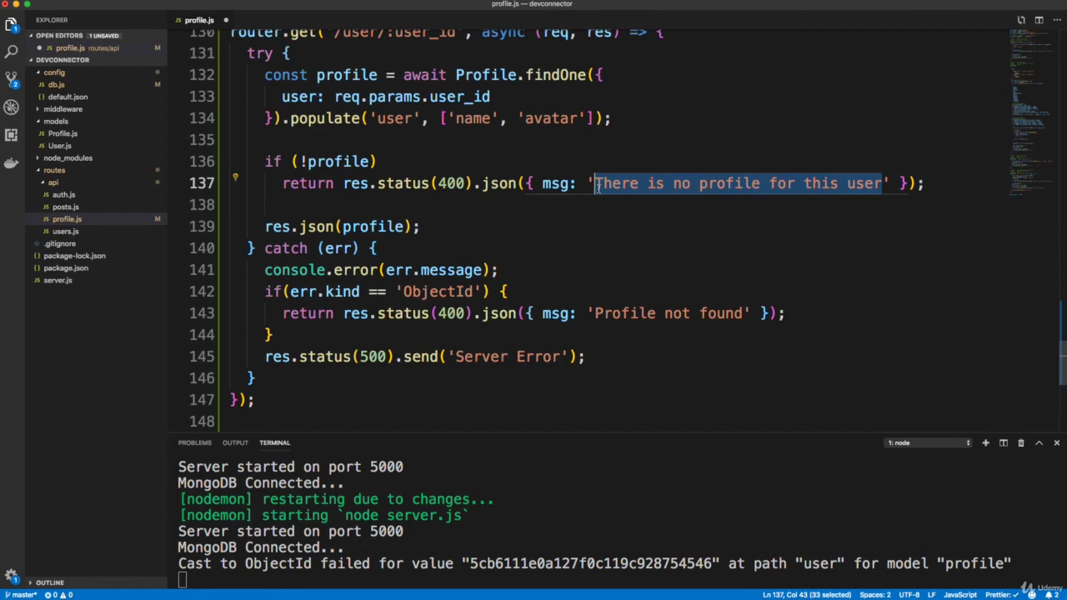
pyautogui.write('Pro')
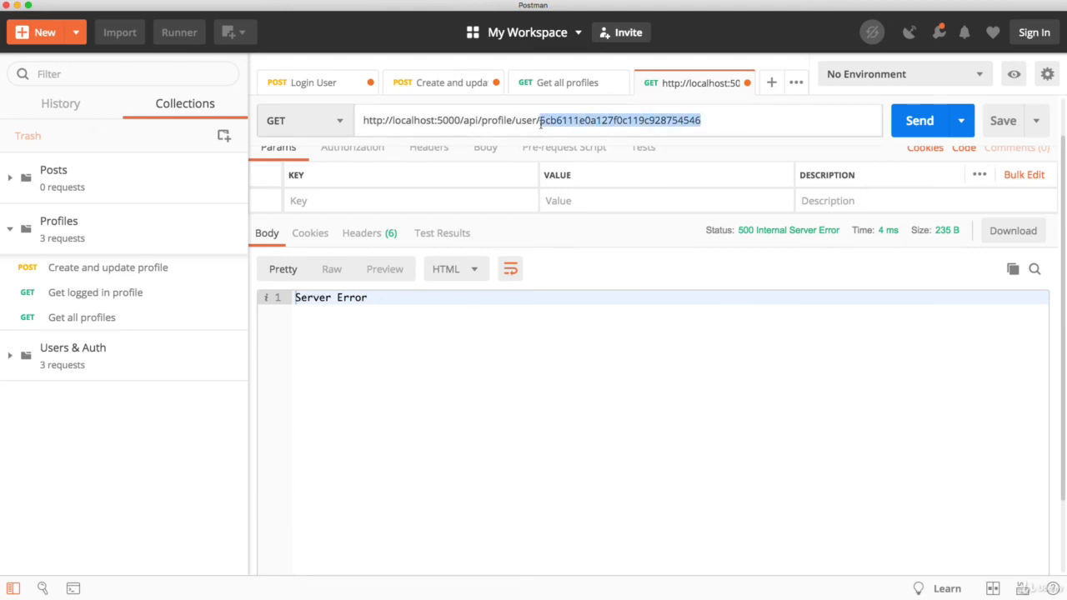
# - Send for user ID 1 (400 'Profile not found') and save as 'Get profile by user ID' in Profiles
pyautogui.write('1')
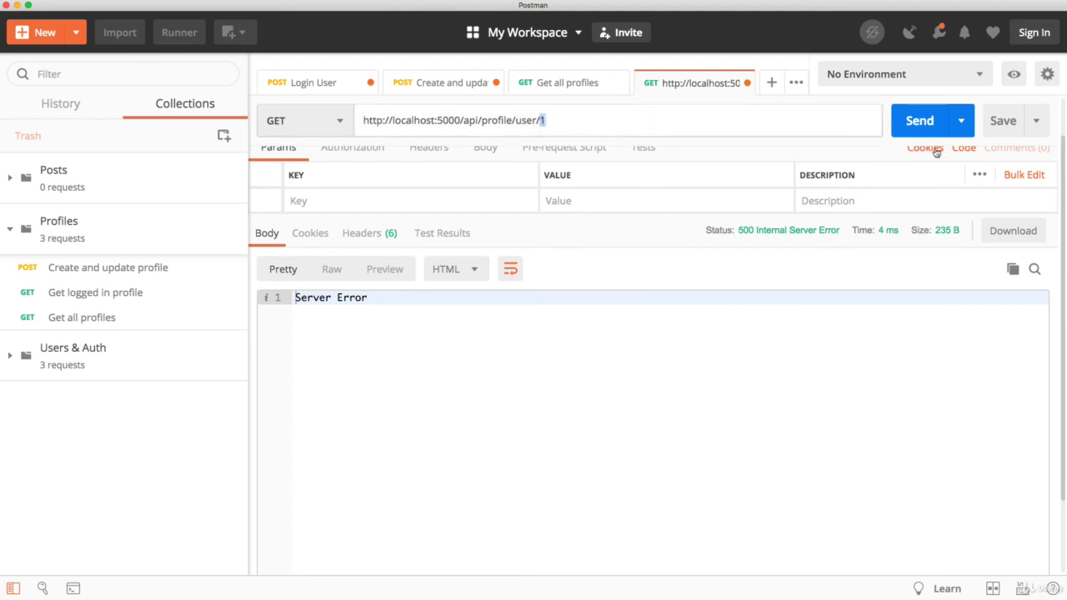
pyautogui.click(921, 120)
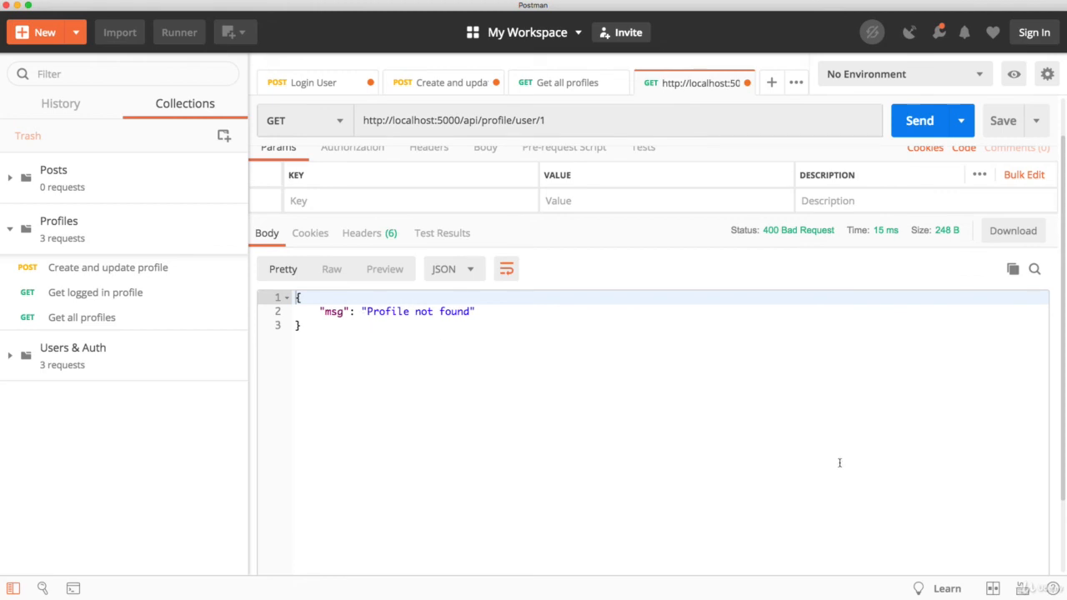
pyautogui.moveTo(593, 416)
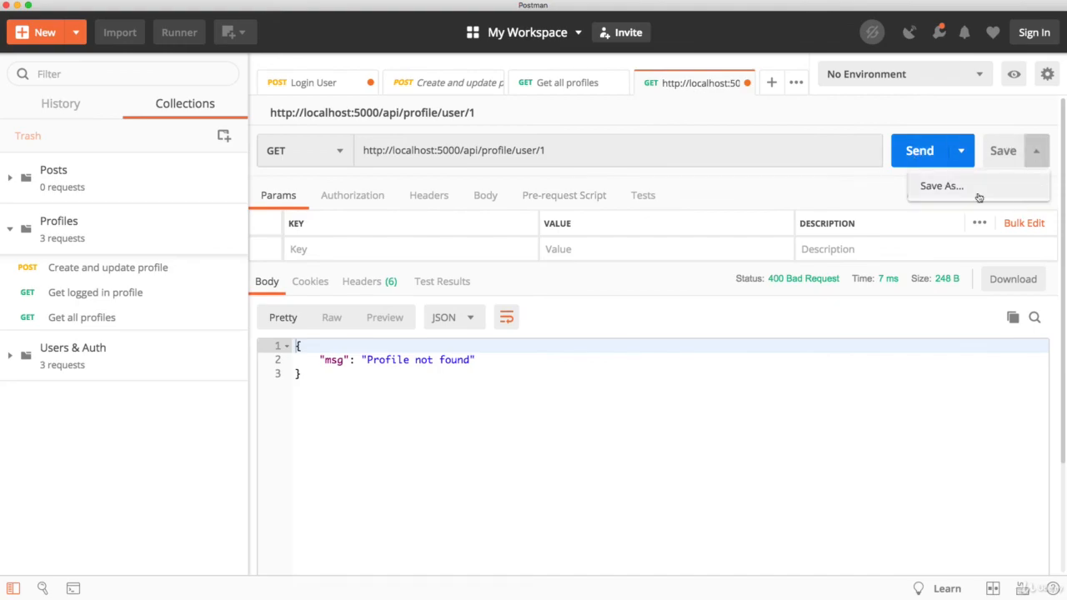
pyautogui.click(940, 185)
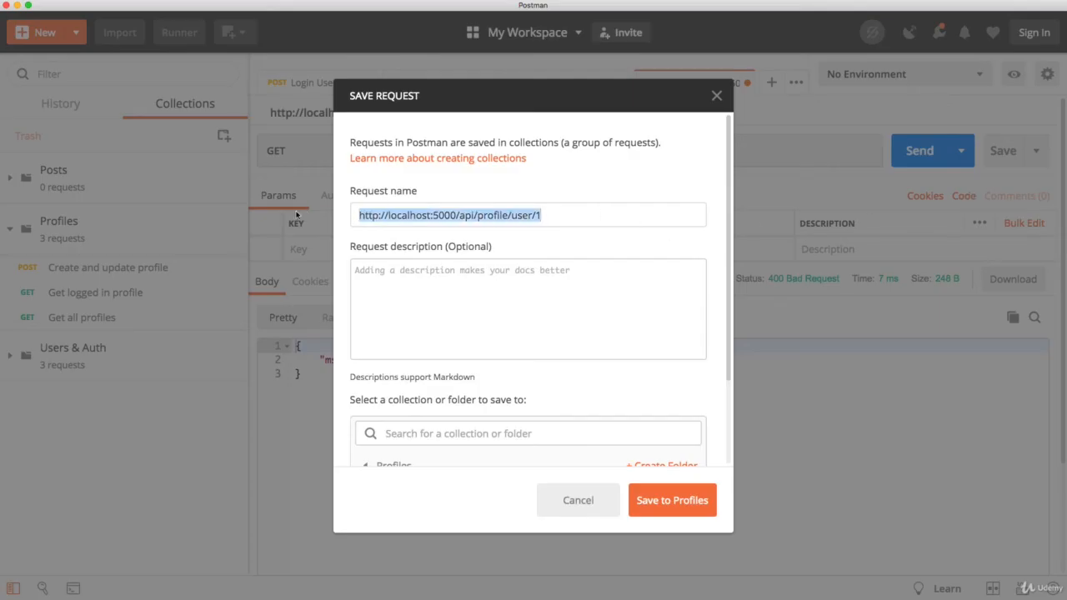
pyautogui.write('Get profile by user ID')
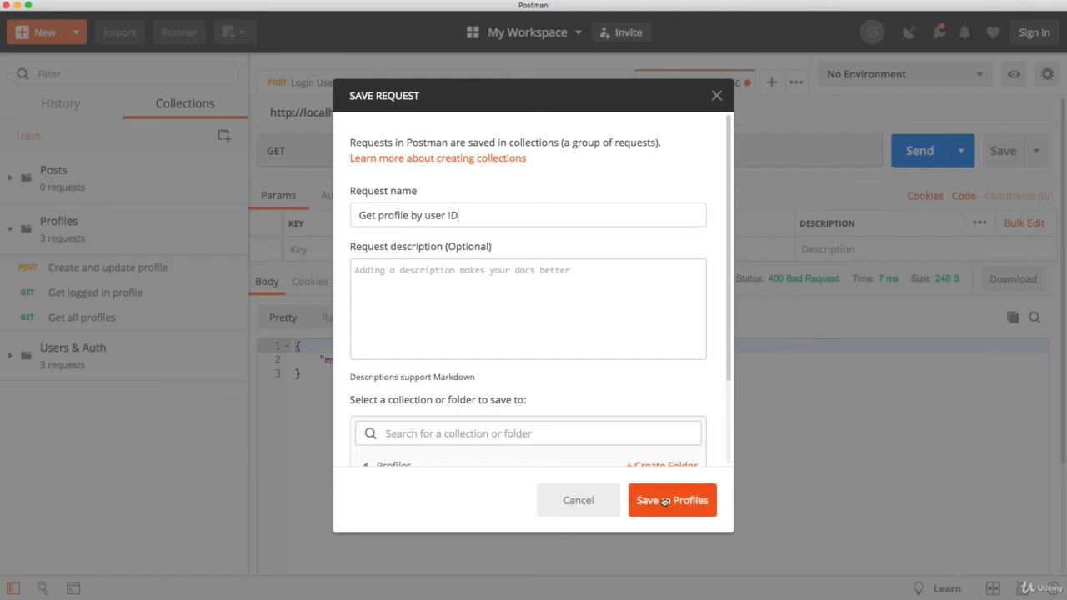
pyautogui.click(672, 500)
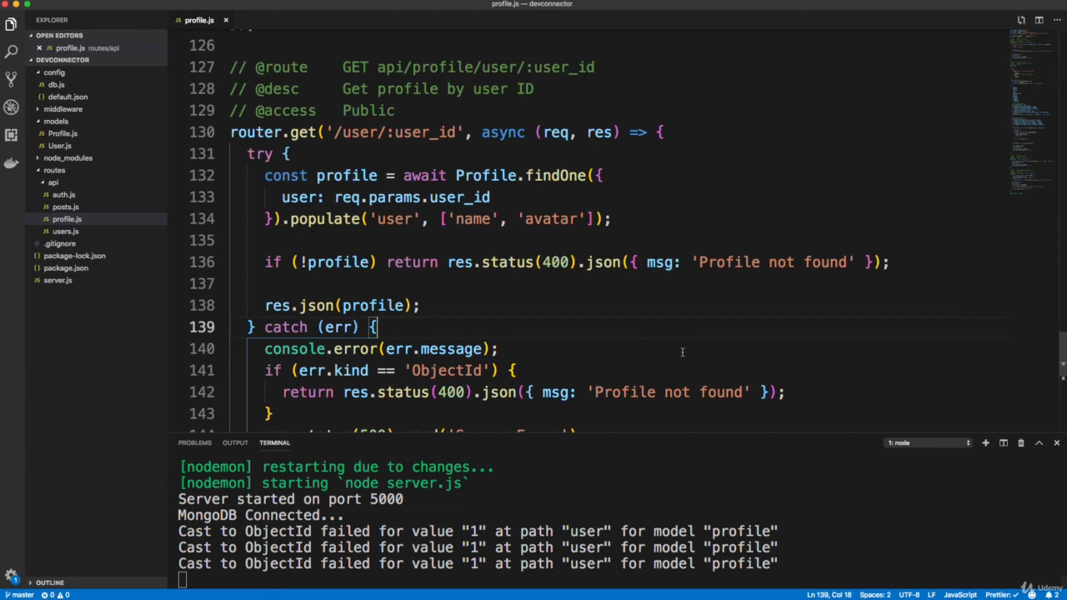
pyautogui.scroll(-3)
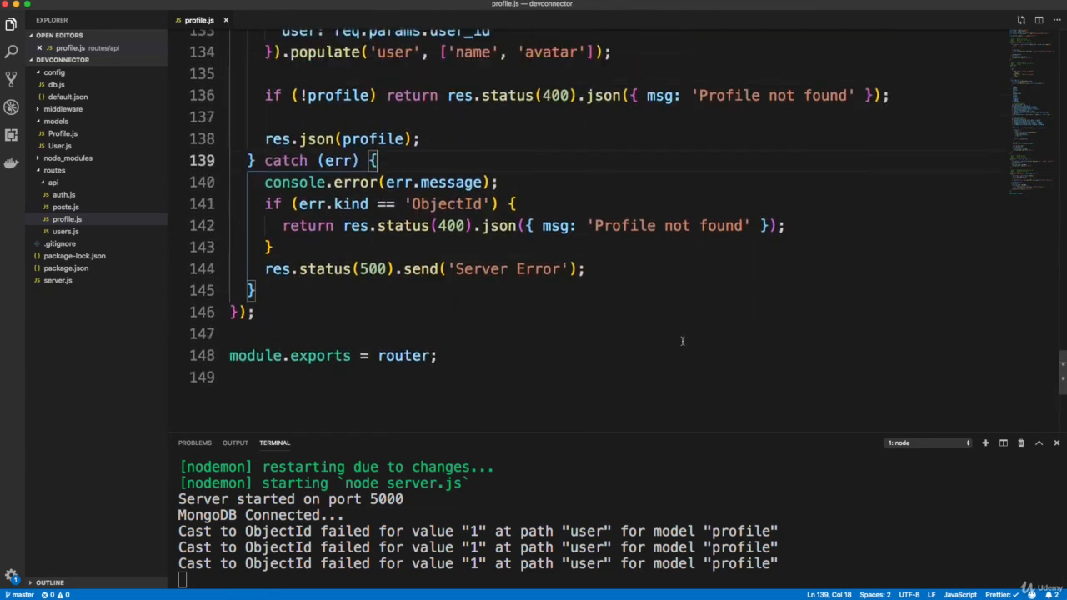
pyautogui.moveTo(710, 324)
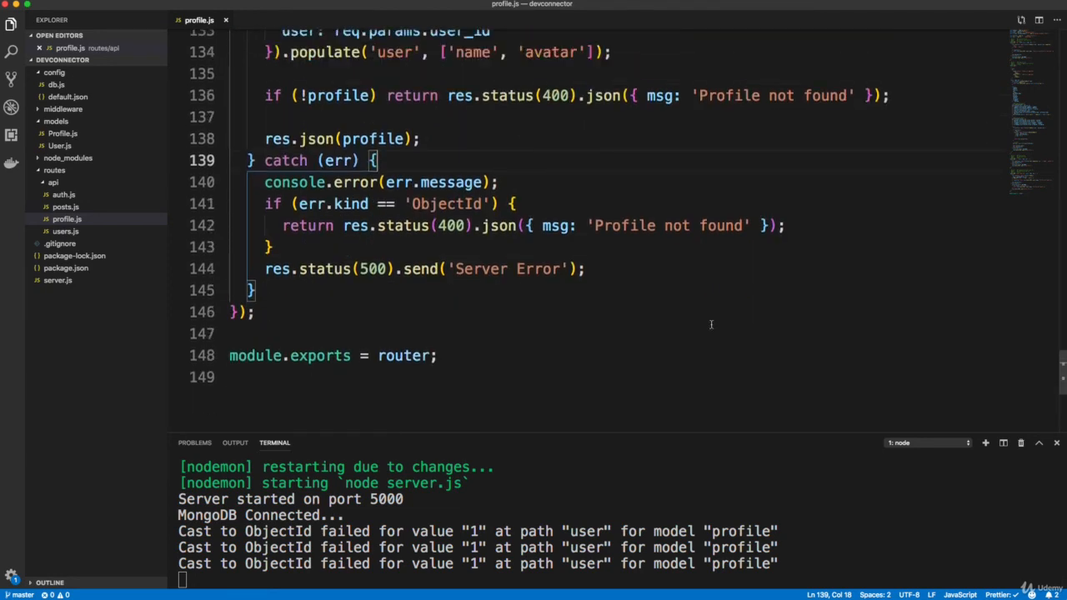